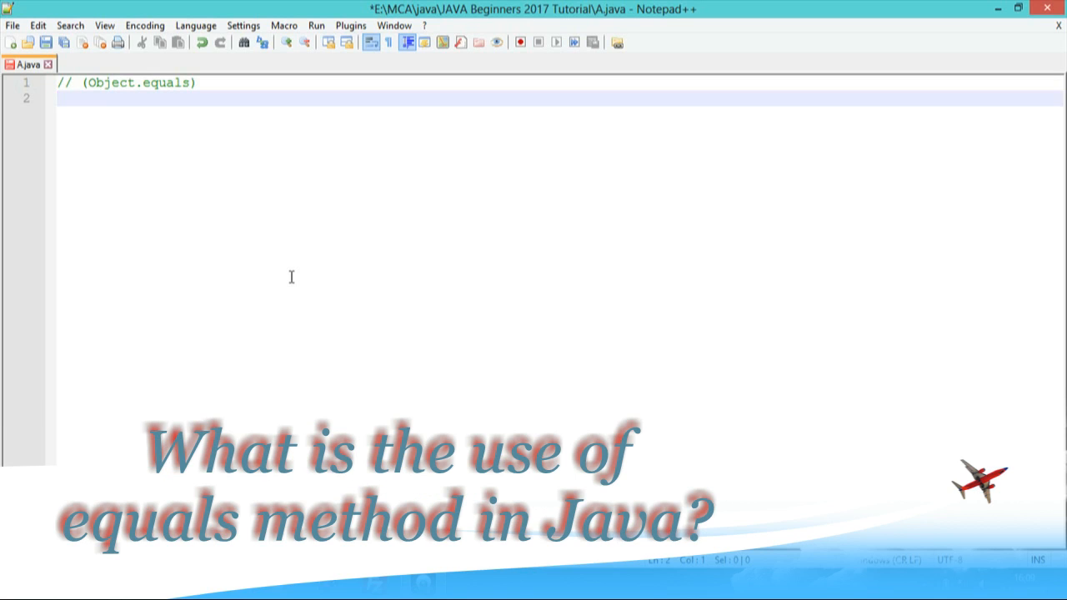
# Declare class Rect with int fields l and b
pyautogui.write('cla')
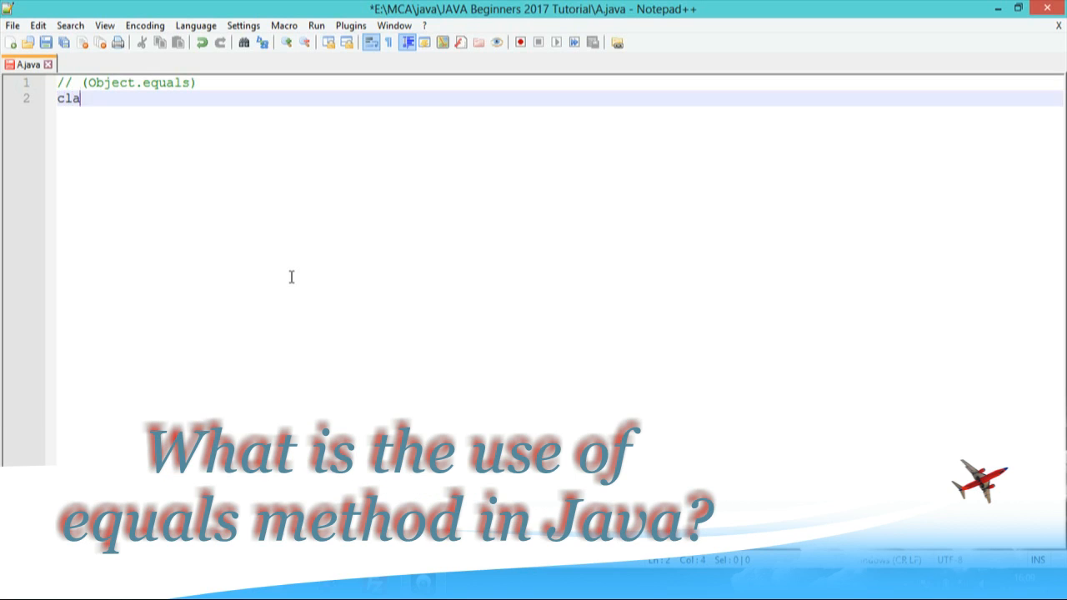
pyautogui.write('ss Re')
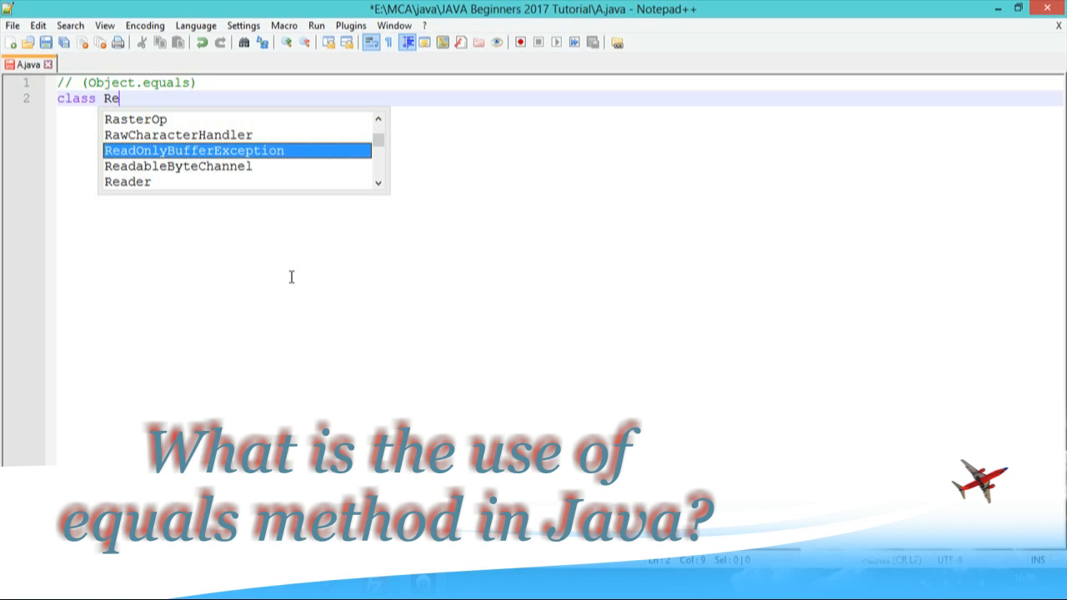
pyautogui.write('ct')
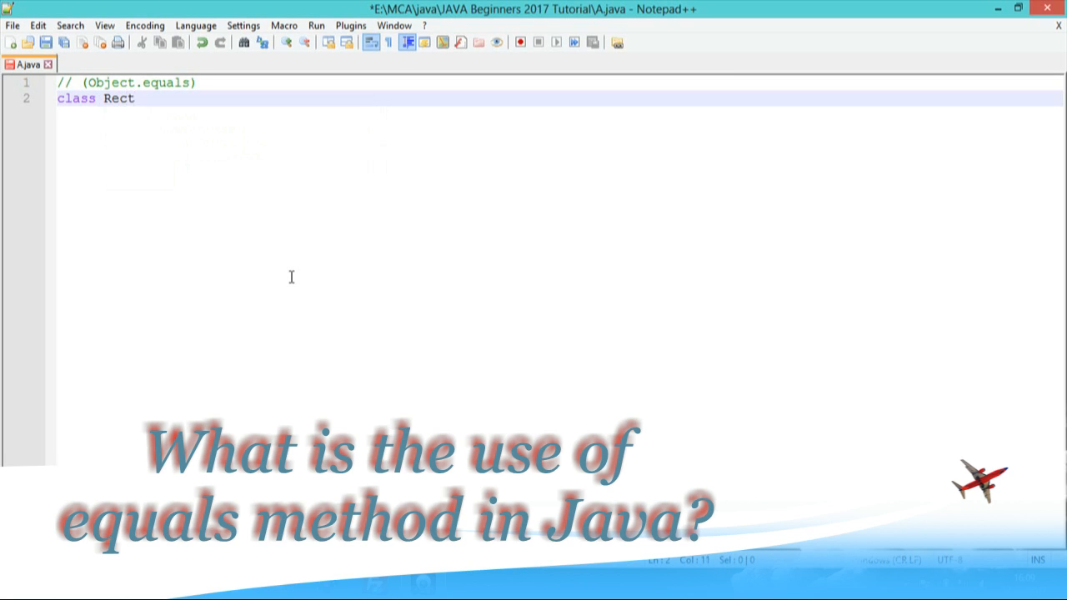
pyautogui.write('{')
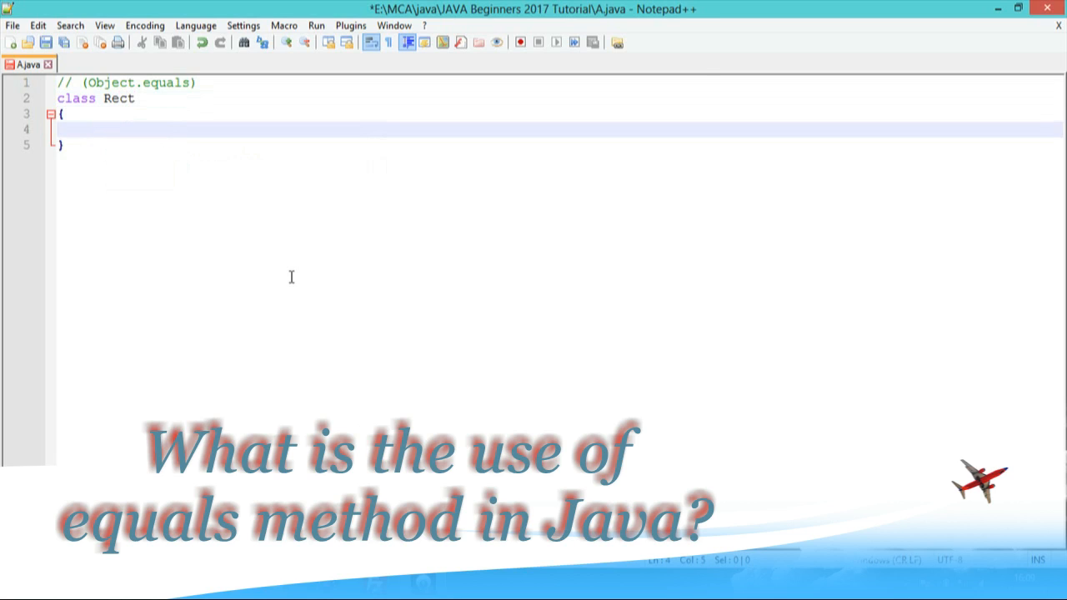
pyautogui.write('int')
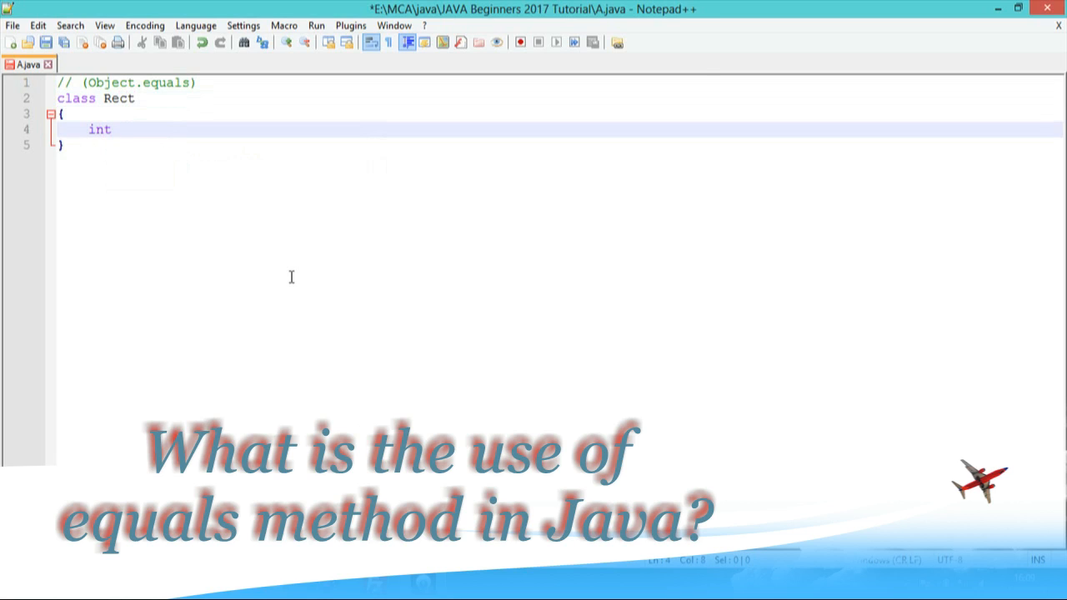
pyautogui.write('l')
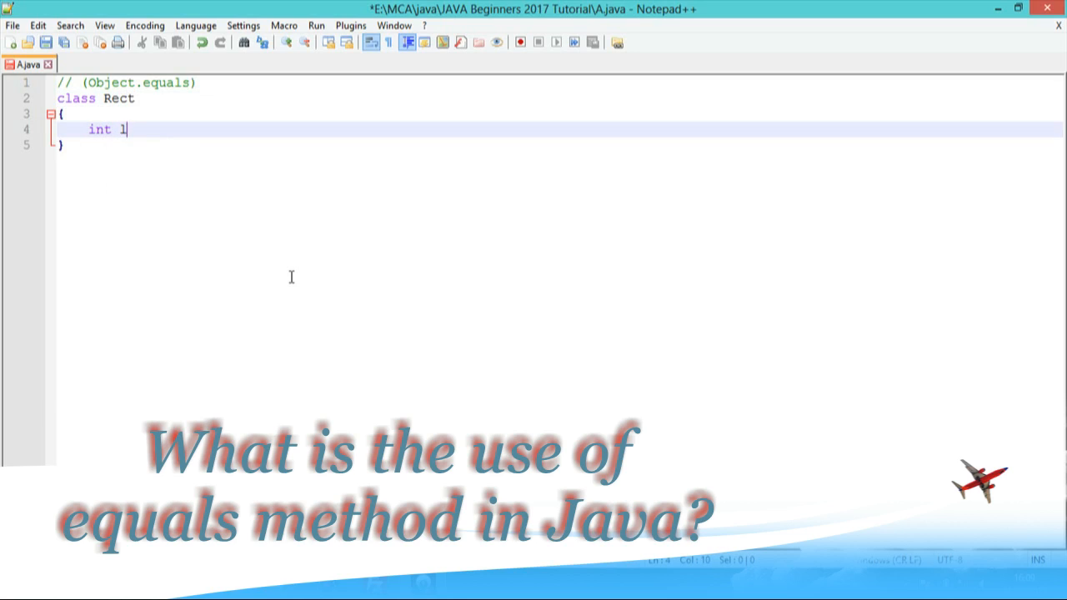
pyautogui.write(',b;')
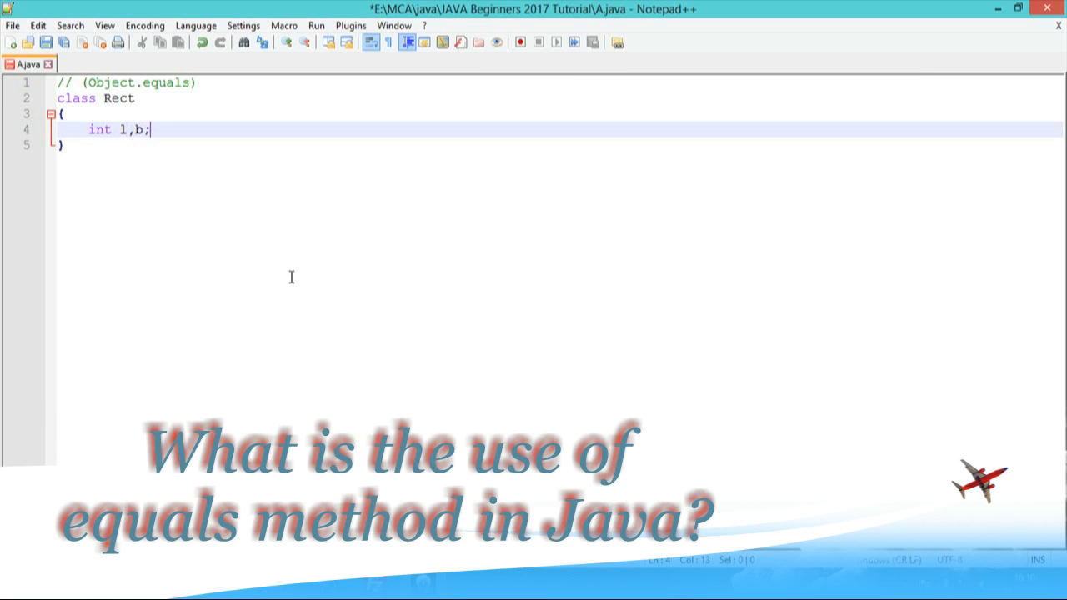
pyautogui.press('Return')
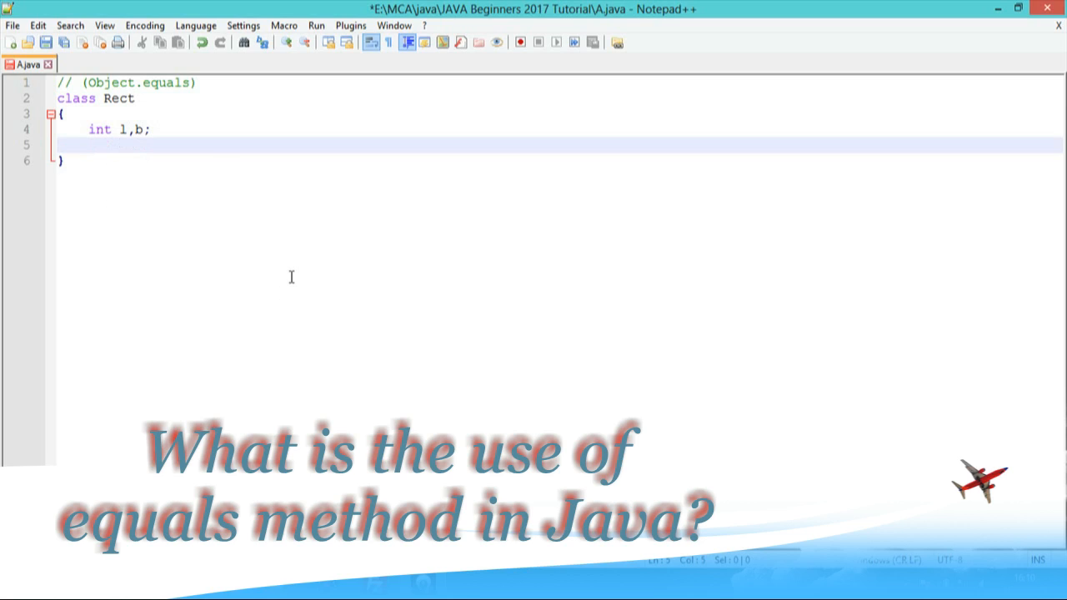
# Add an int area() method whose body begins return l*
pyautogui.write('int')
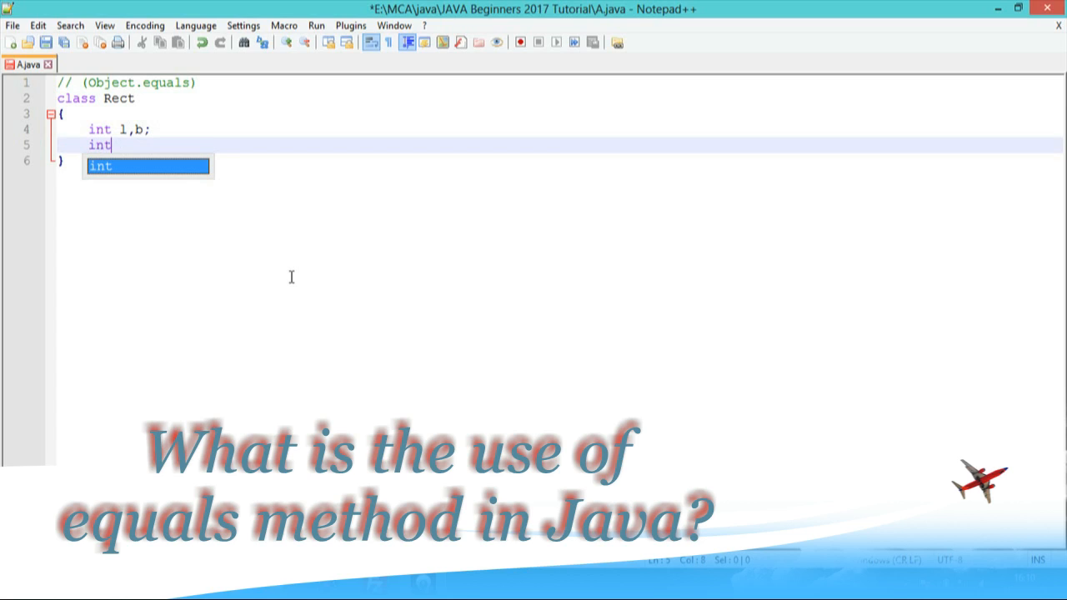
pyautogui.write('are')
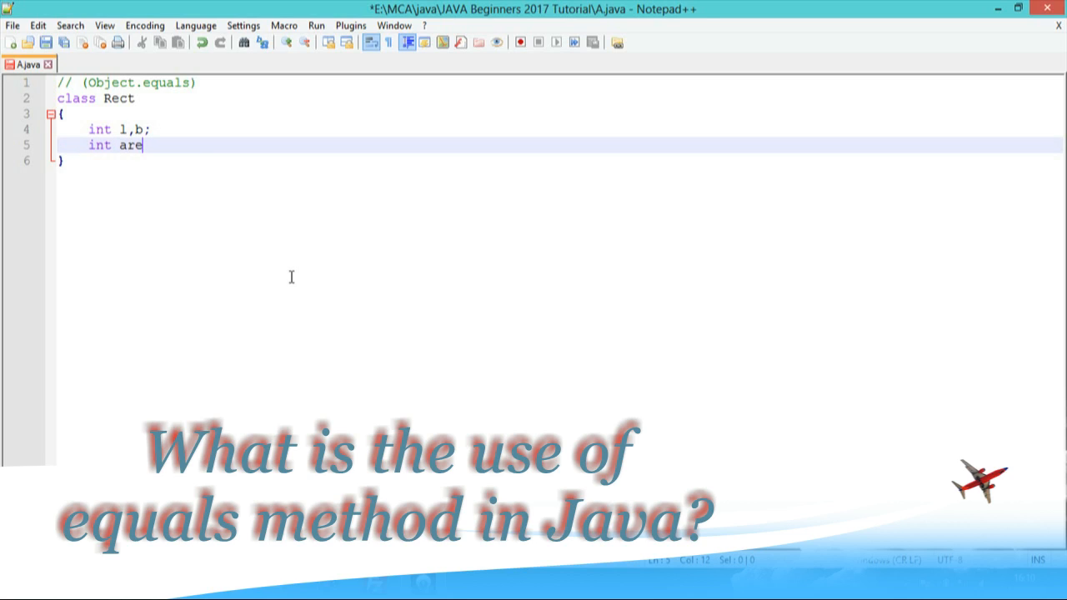
pyautogui.write('a')
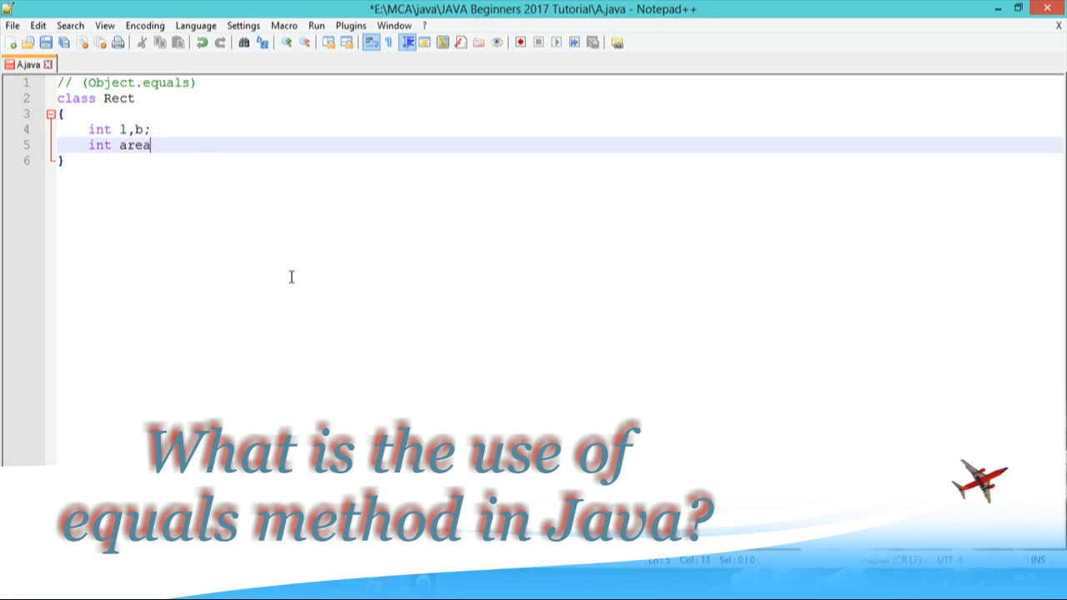
pyautogui.write('()')
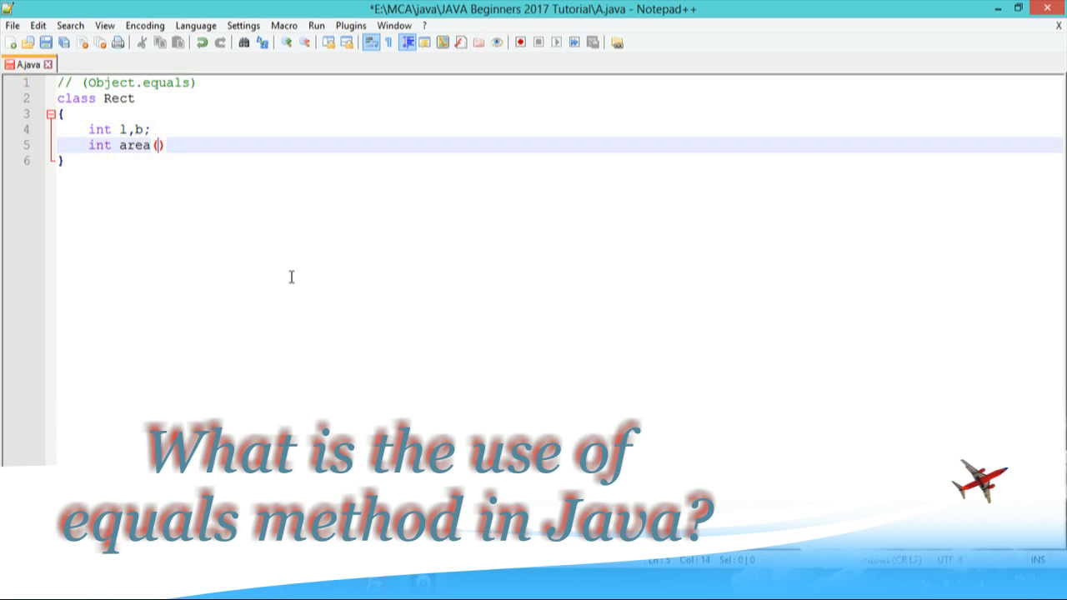
pyautogui.write('{')
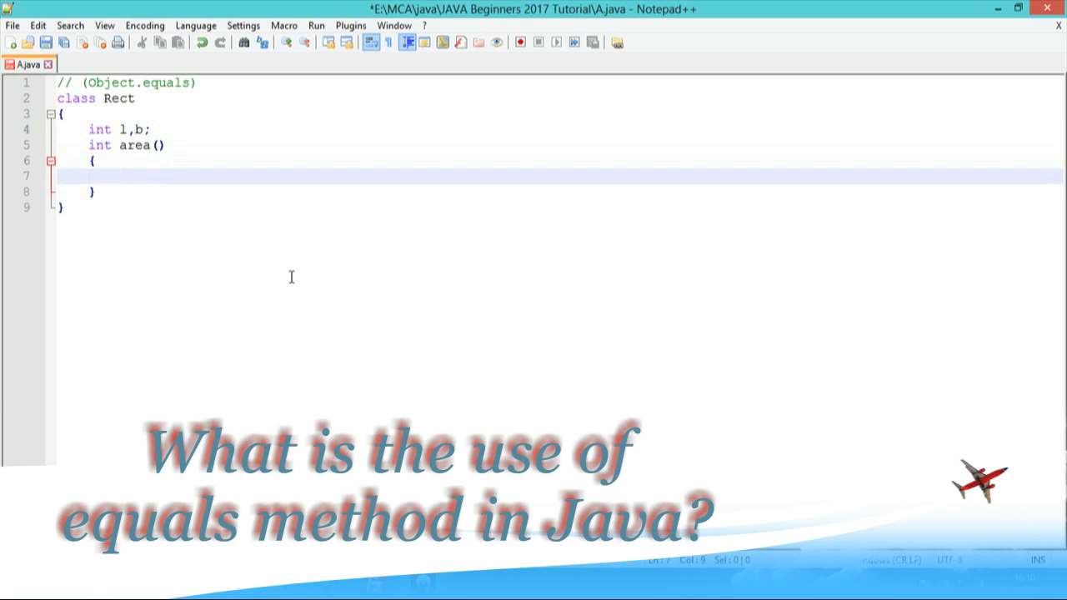
pyautogui.write('retu')
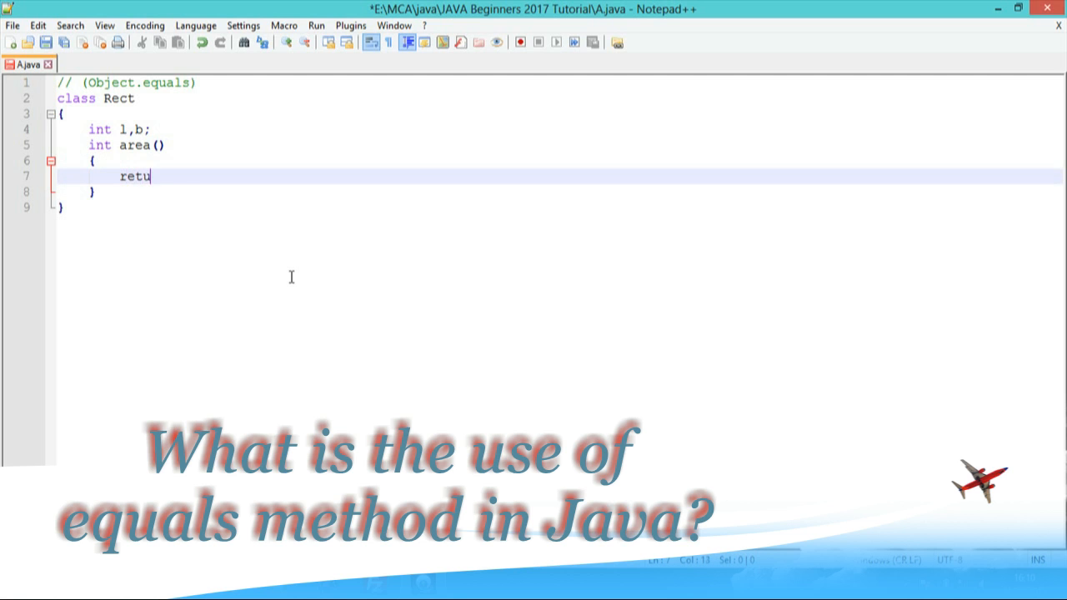
pyautogui.write('rn l')
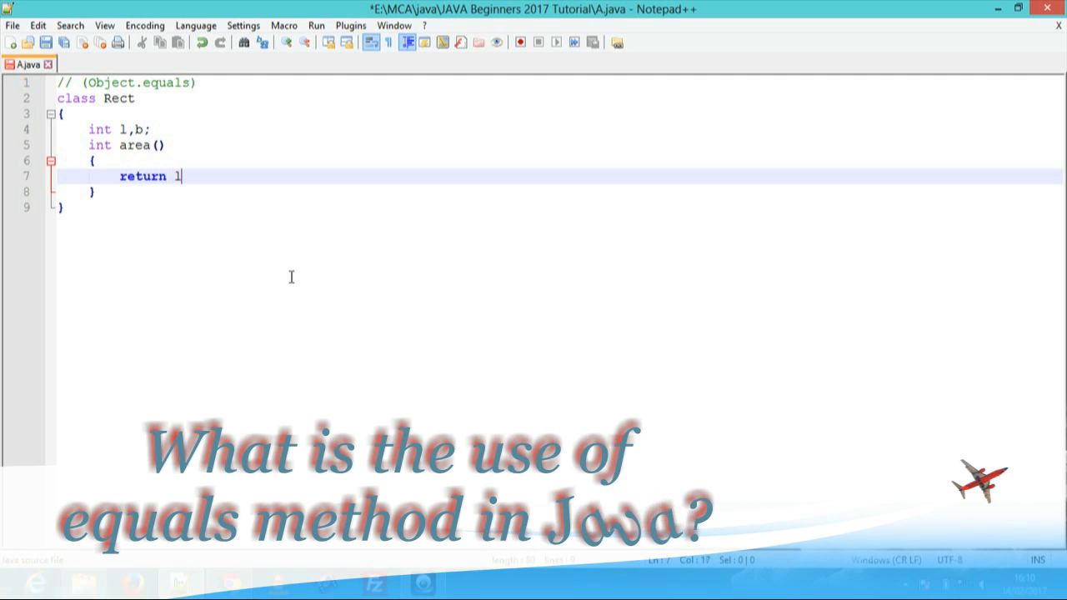
pyautogui.write('*')
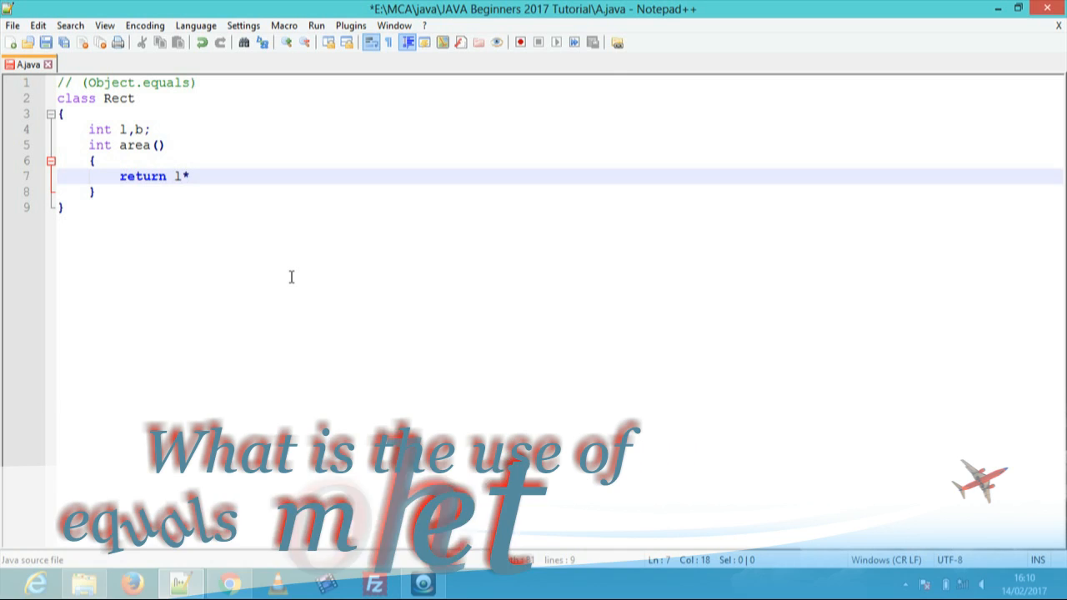
# Finish area() with b; and write the constructor header Rect(int l,int b)
pyautogui.write('b;')
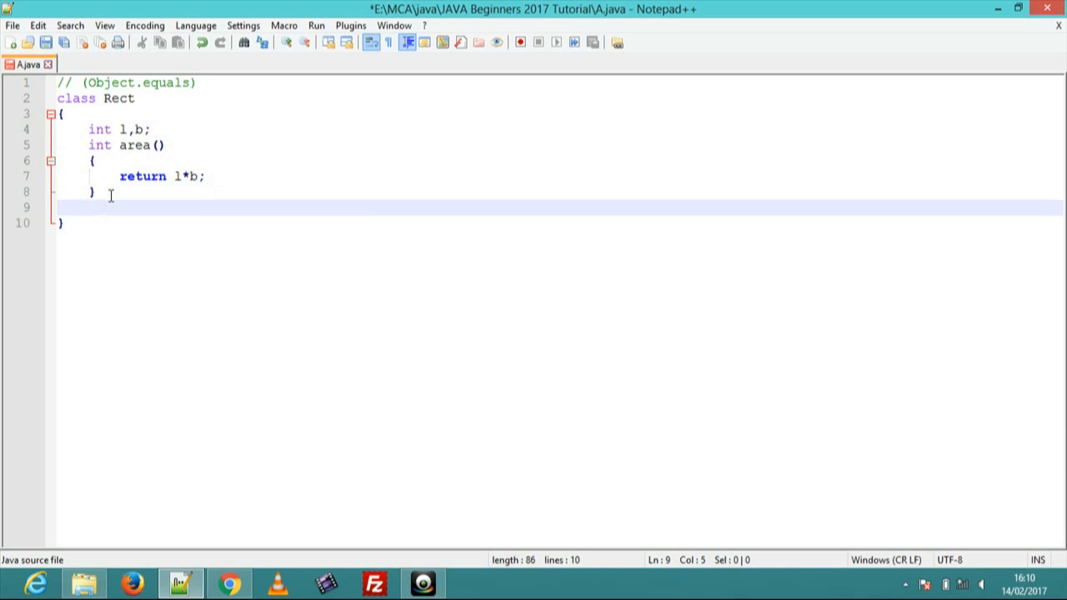
pyautogui.write('Re')
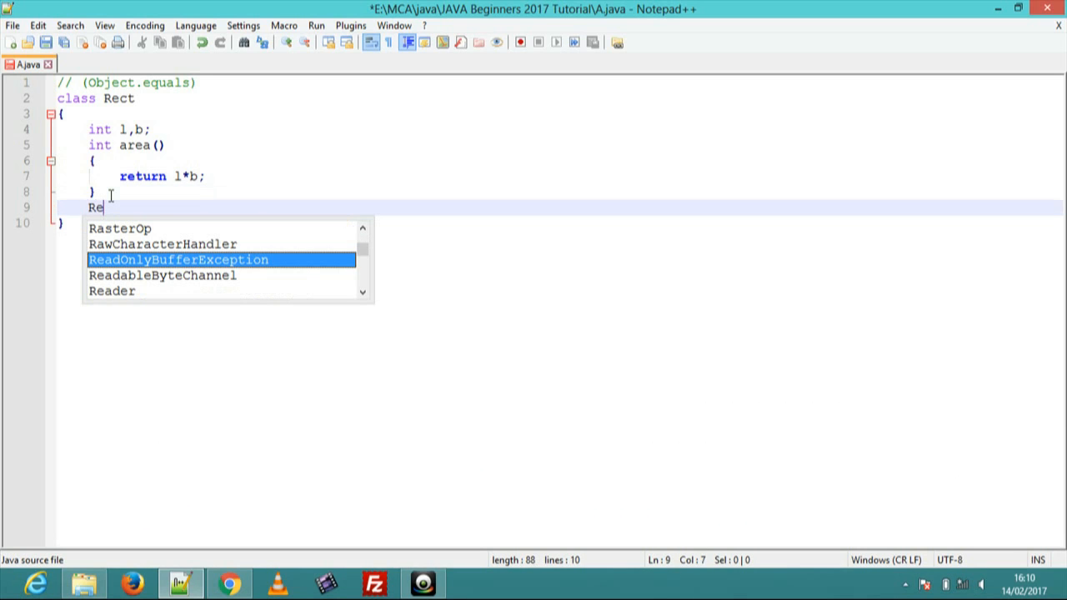
pyautogui.write('ct')
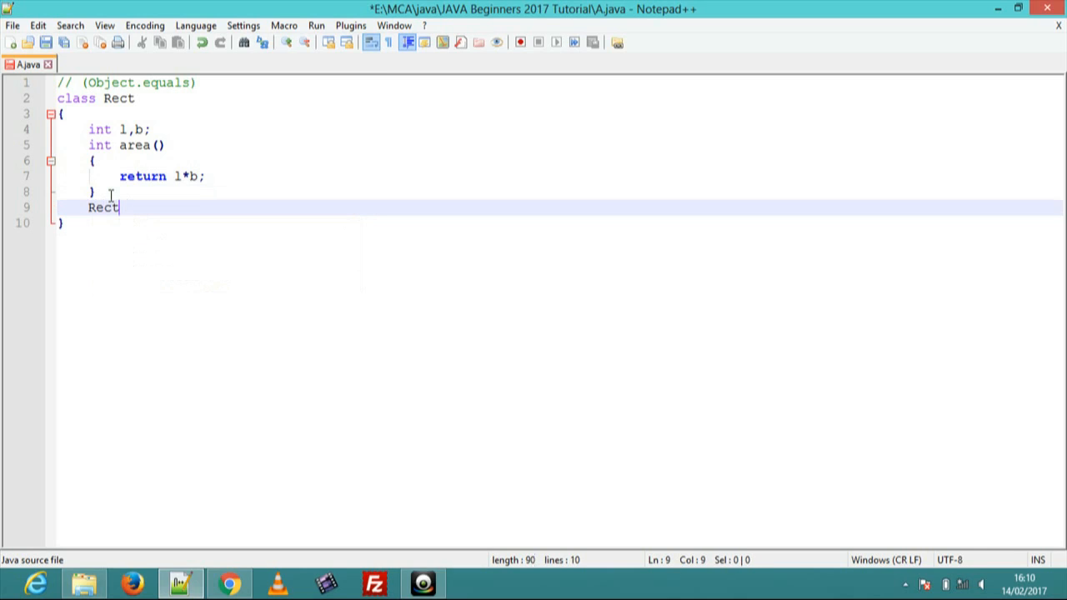
pyautogui.write('()')
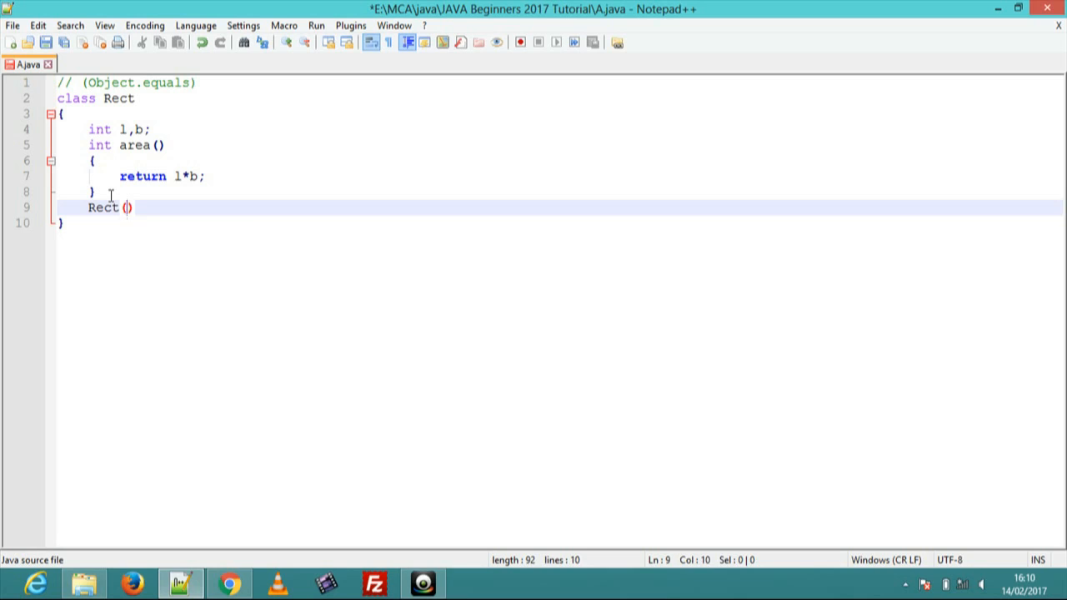
pyautogui.write('int')
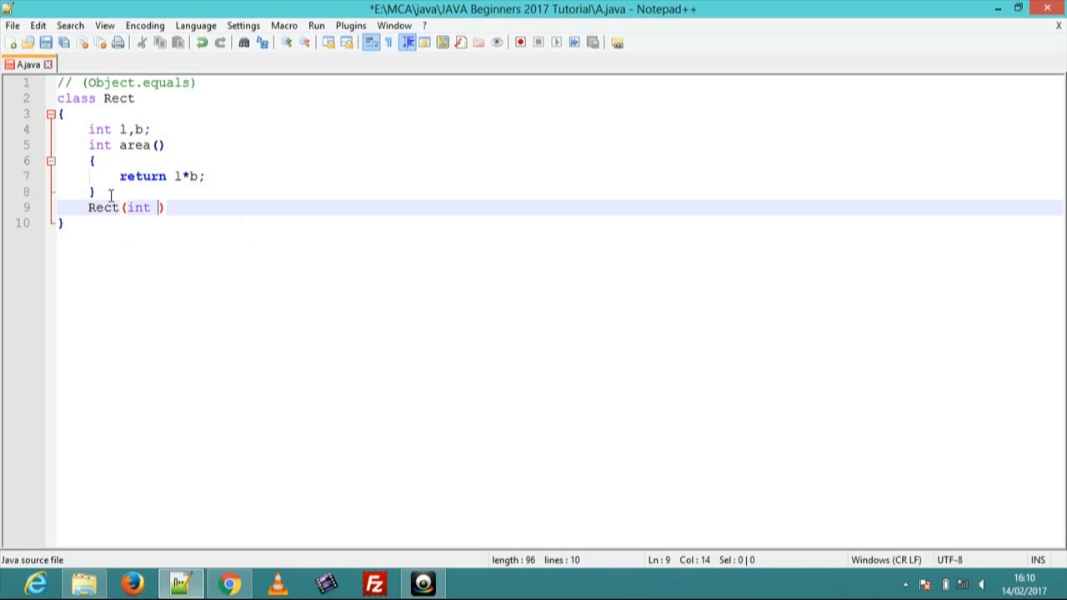
pyautogui.write('l,int')
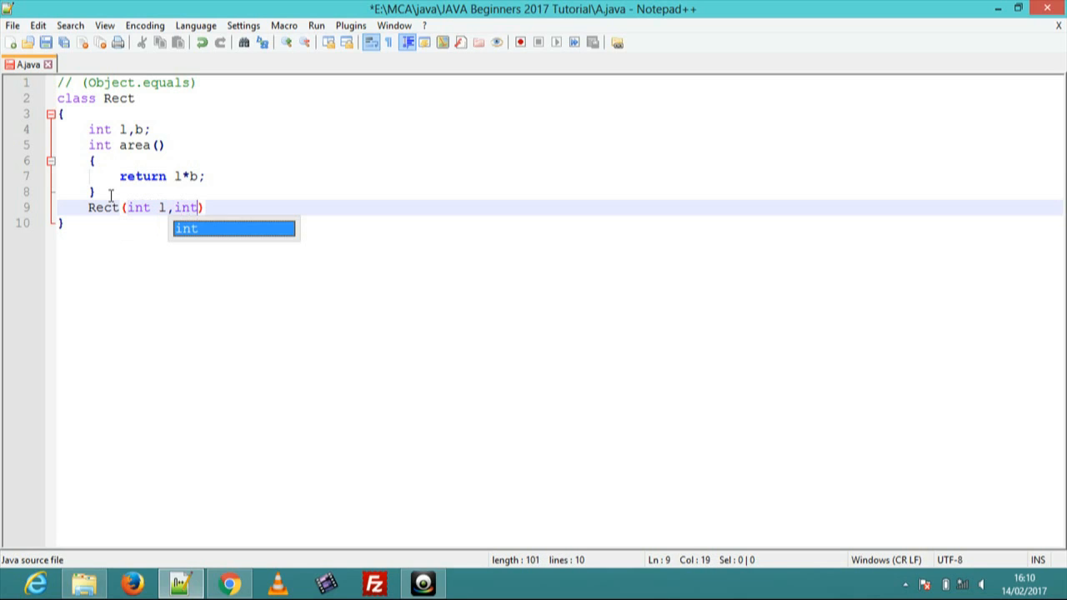
pyautogui.write('b')
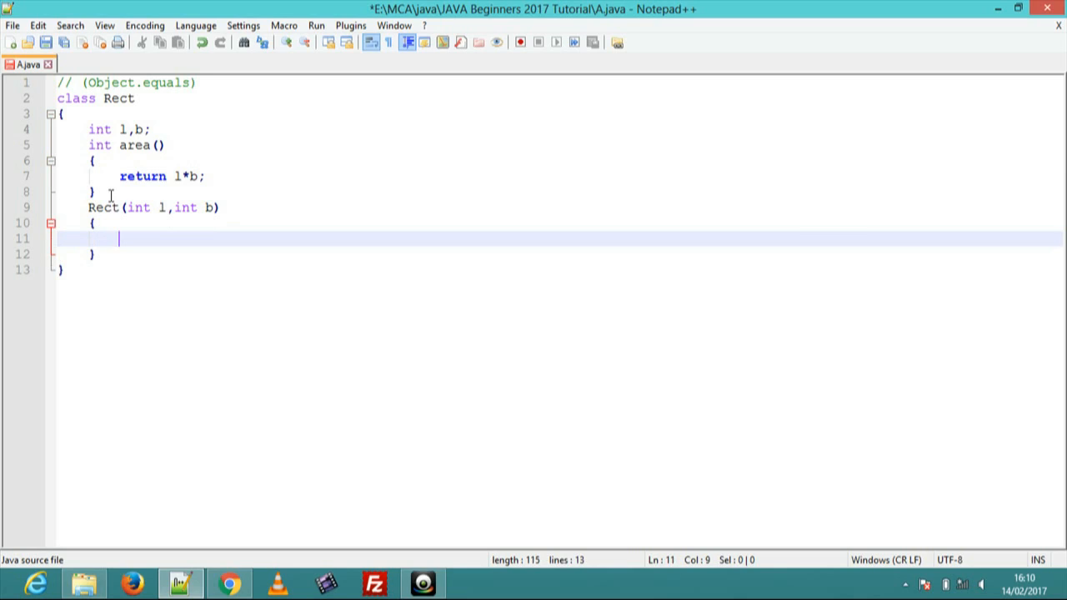
# Fill the constructor body with this.l=l; and this.b=b;
pyautogui.write('thi')
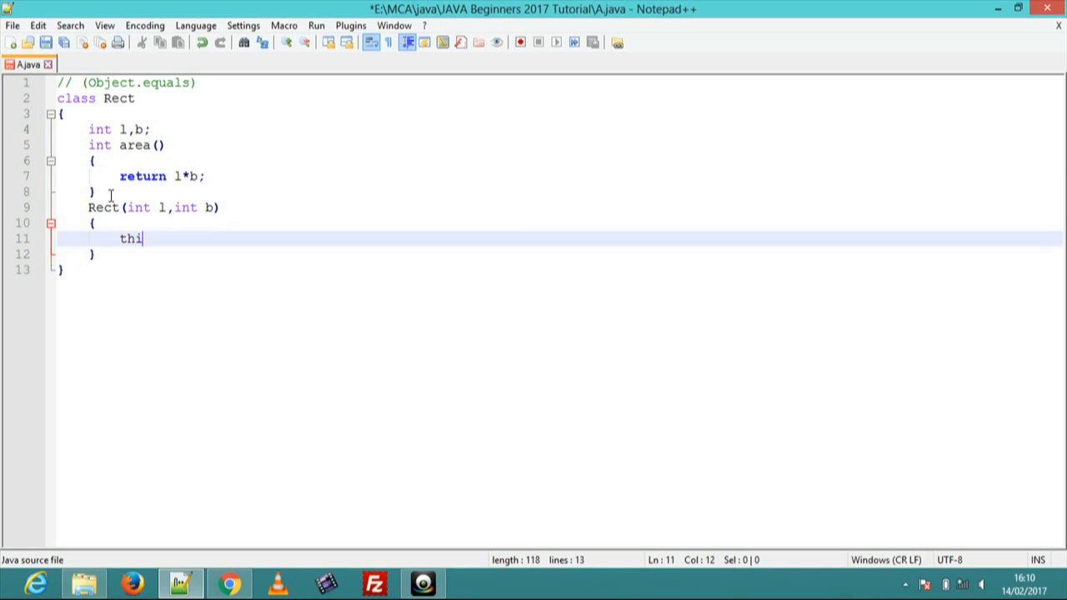
pyautogui.write('s')
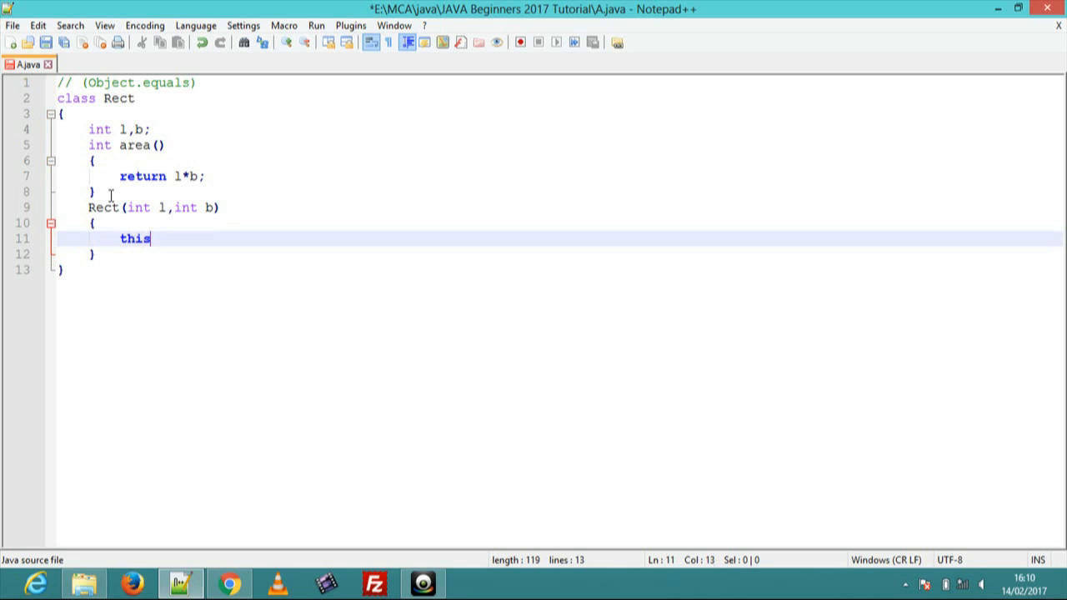
pyautogui.write('.i=i;')
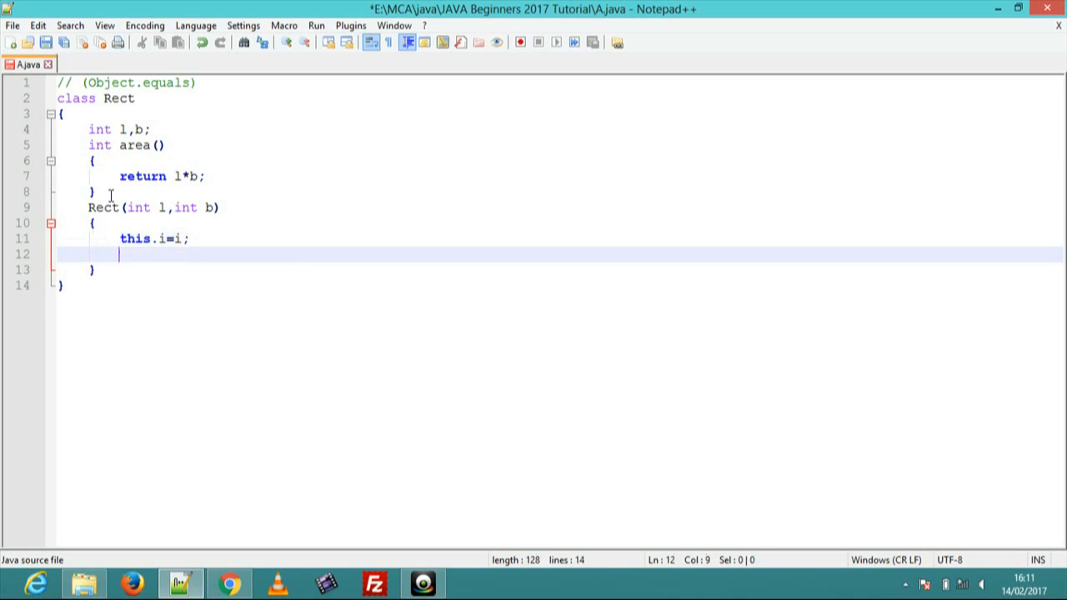
pyautogui.click(190, 239)
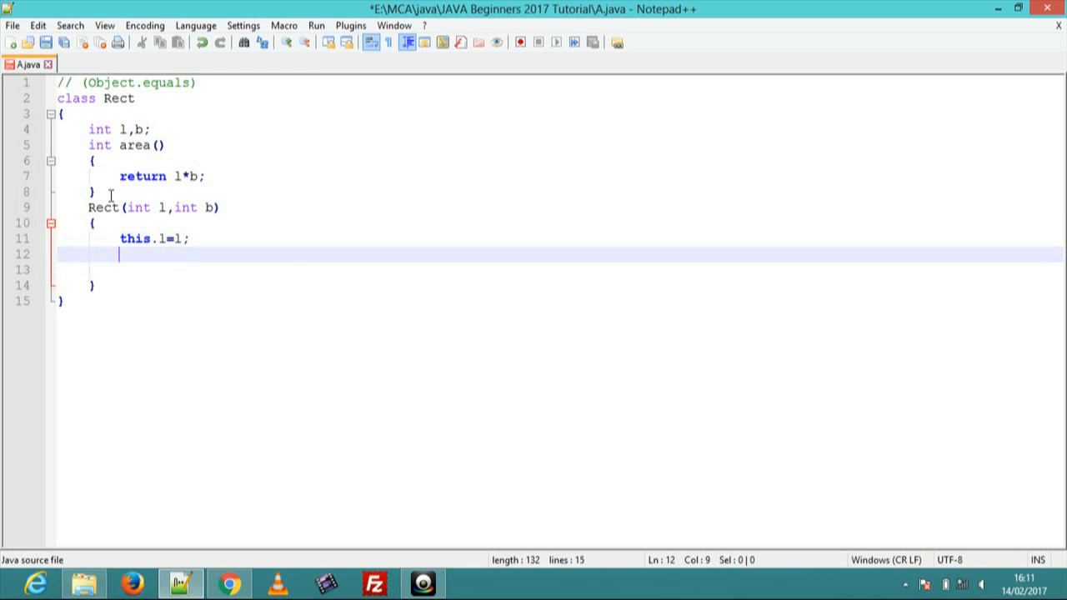
pyautogui.write('this.b')
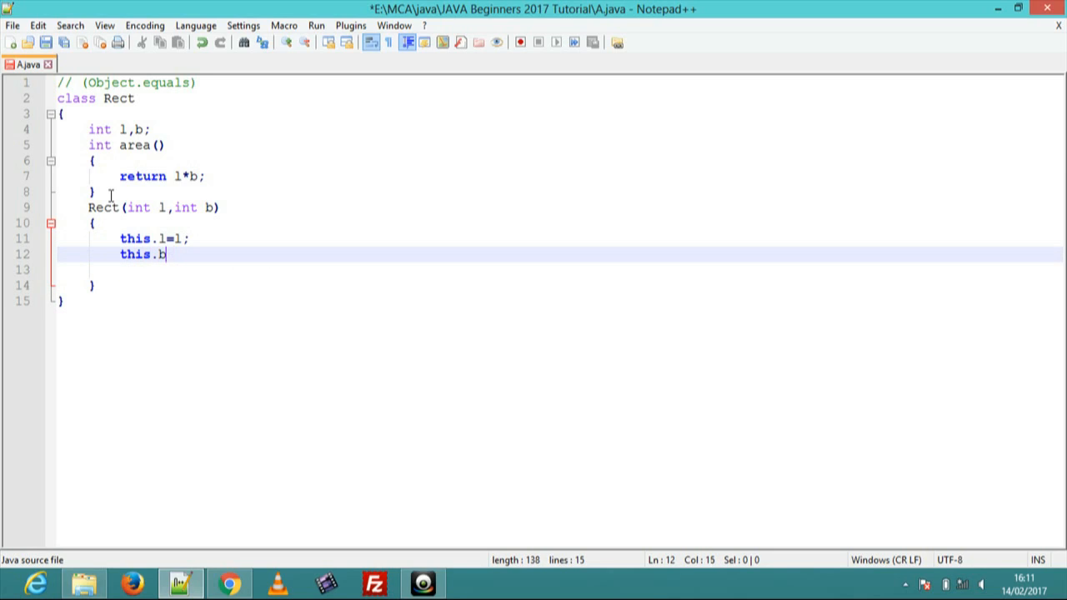
pyautogui.write('=b;')
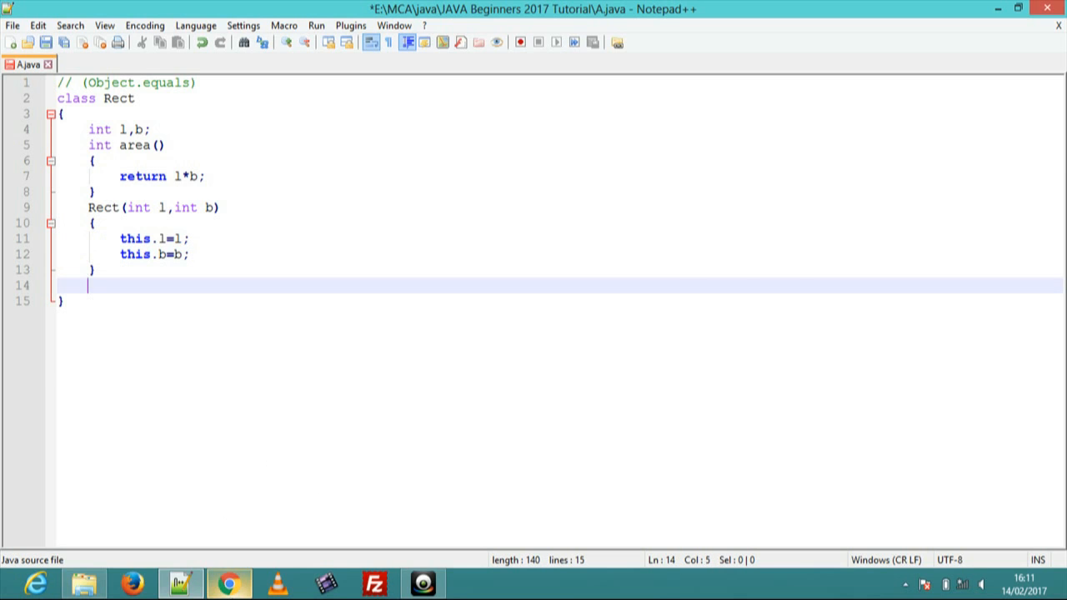
# Navigate the Java docs from Math to the java.math package and the All Classes list
pyautogui.click(227, 584)
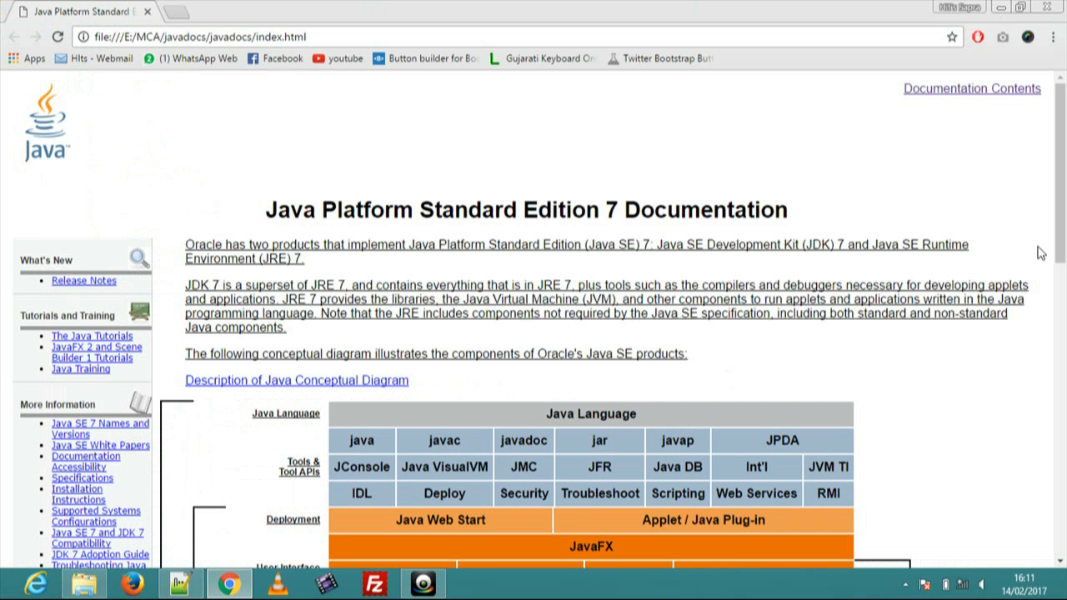
pyautogui.scroll(-3)
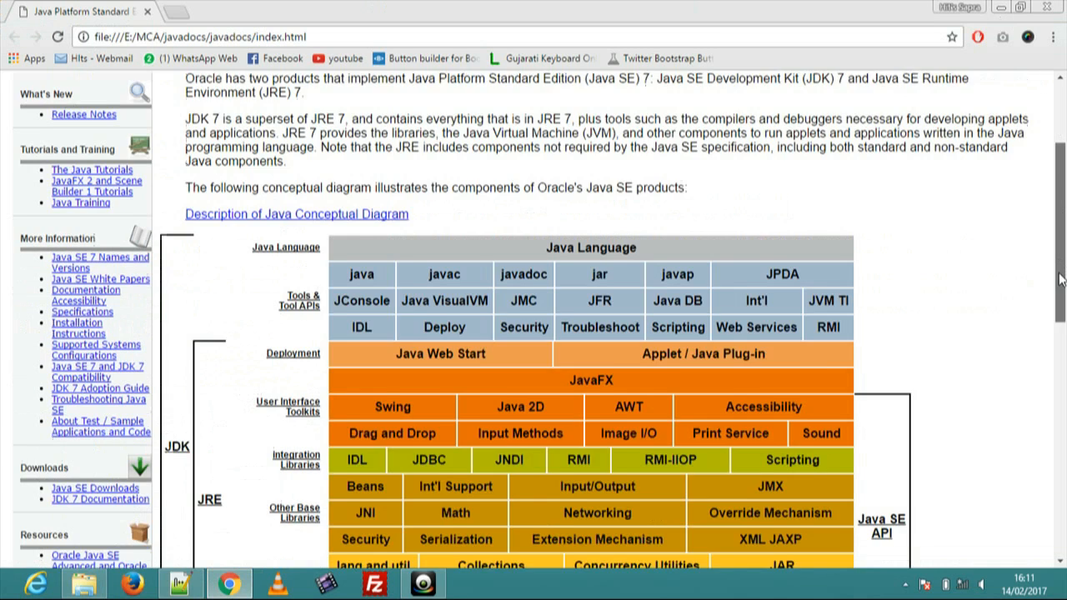
pyautogui.scroll(-3)
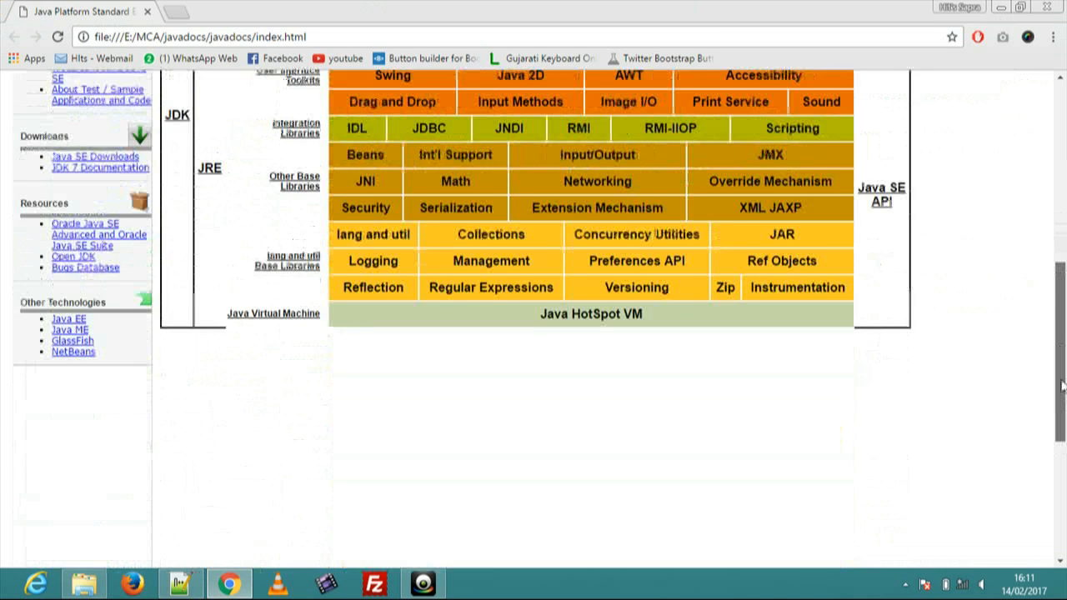
pyautogui.scroll(3)
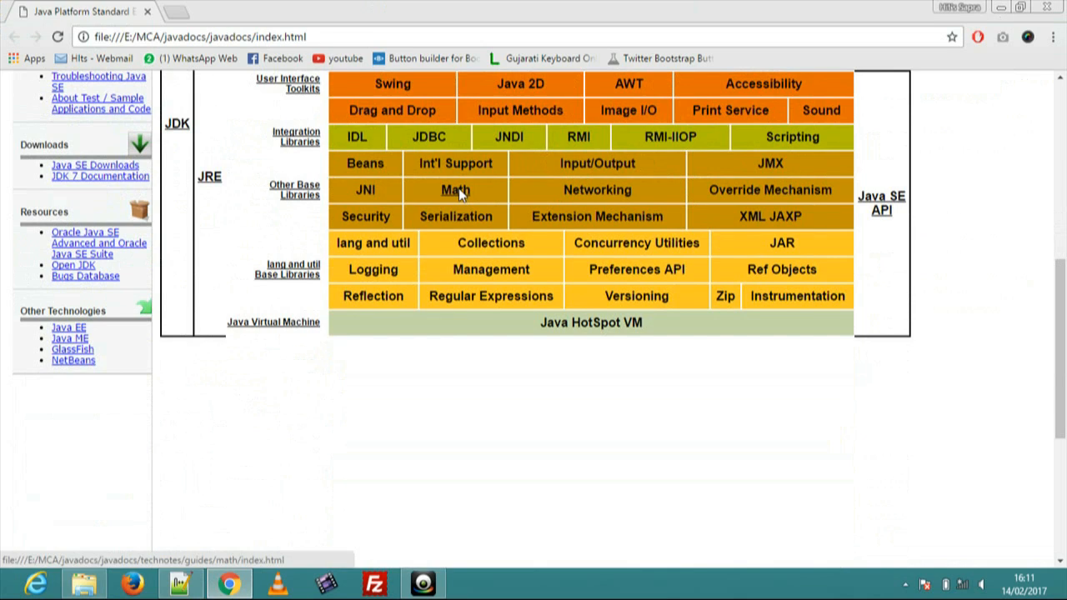
pyautogui.click(455, 190)
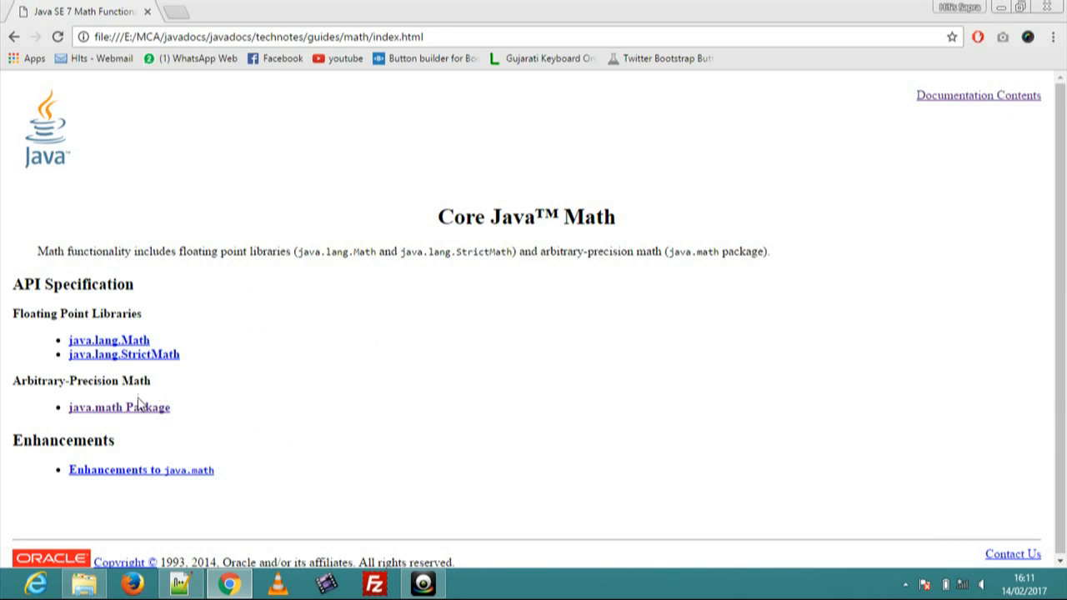
pyautogui.click(120, 407)
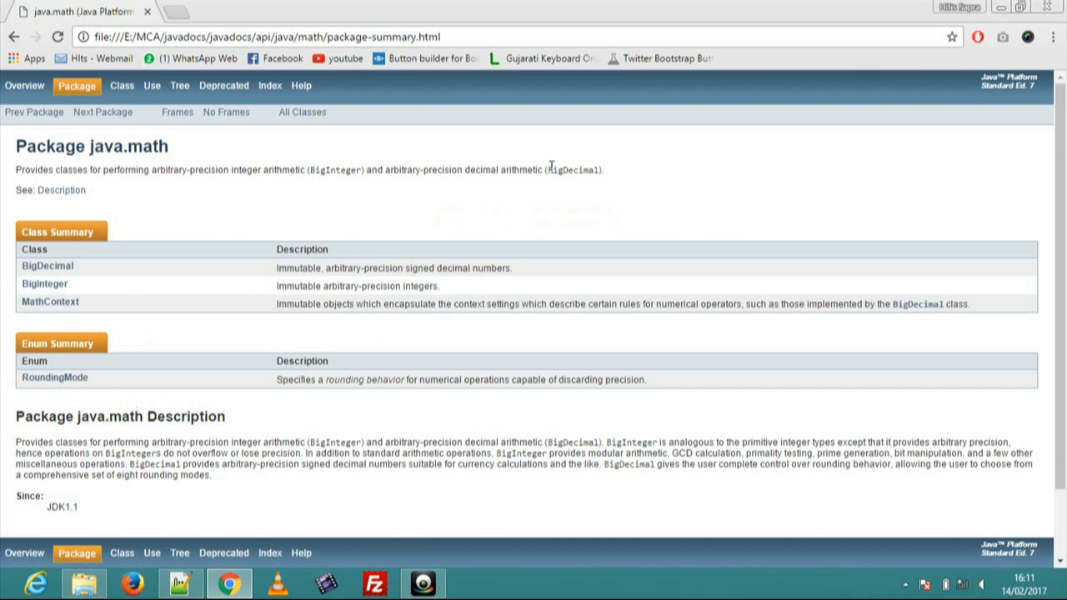
pyautogui.click(302, 112)
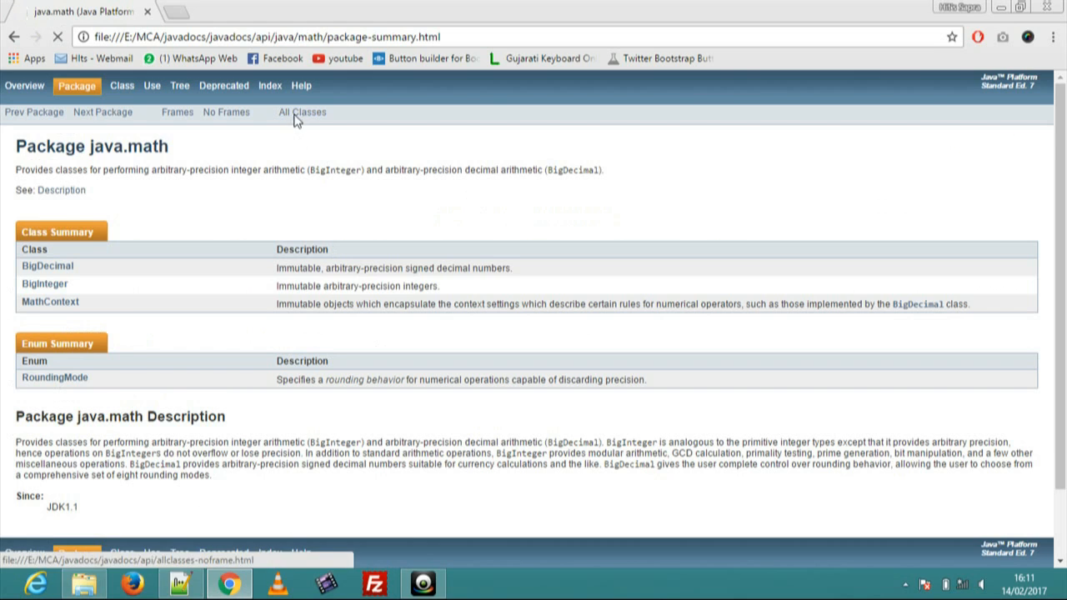
pyautogui.click(302, 111)
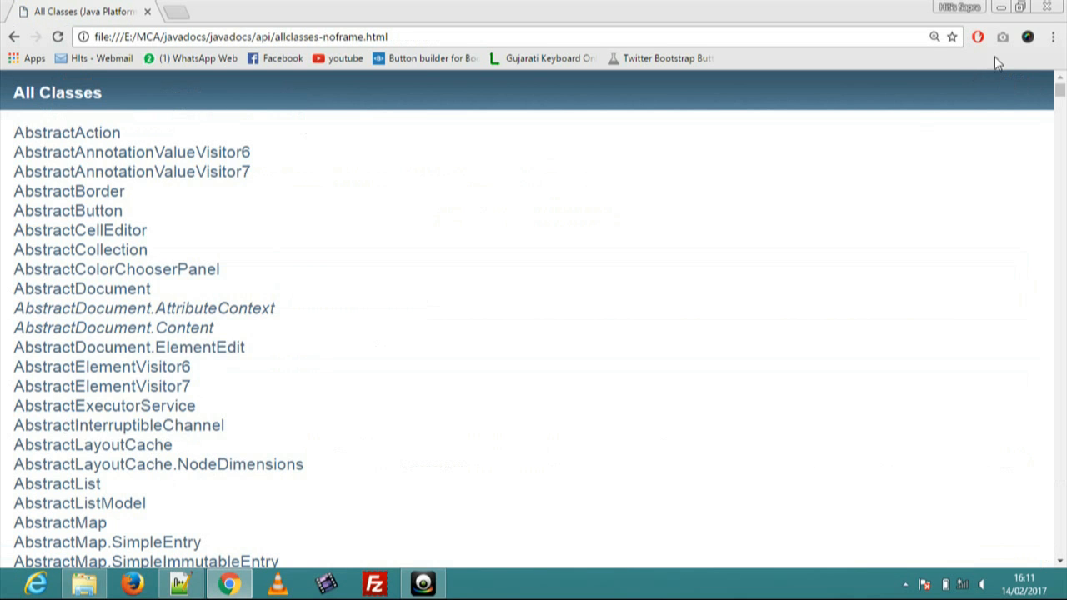
# Search the class list for 'obj' and open the Object class page
pyautogui.press('ctrl+f')
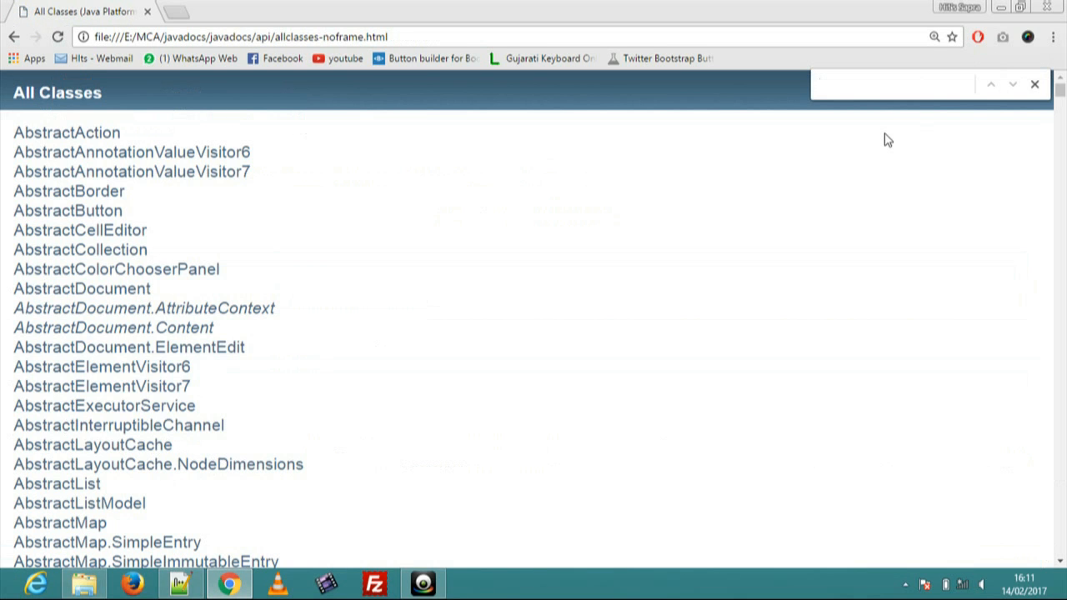
pyautogui.write('object')
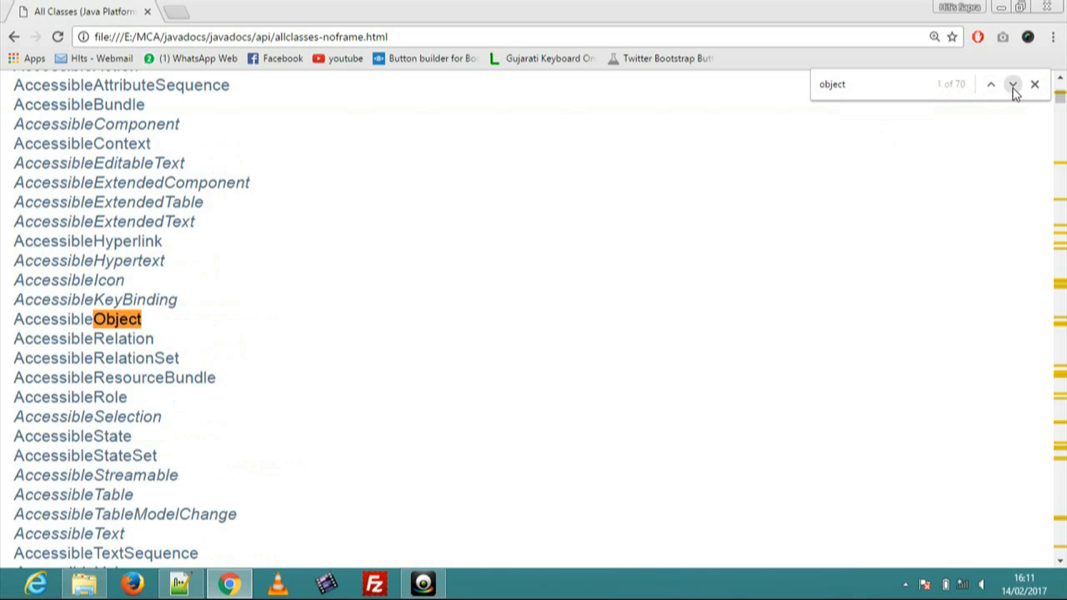
pyautogui.click(1014, 84)
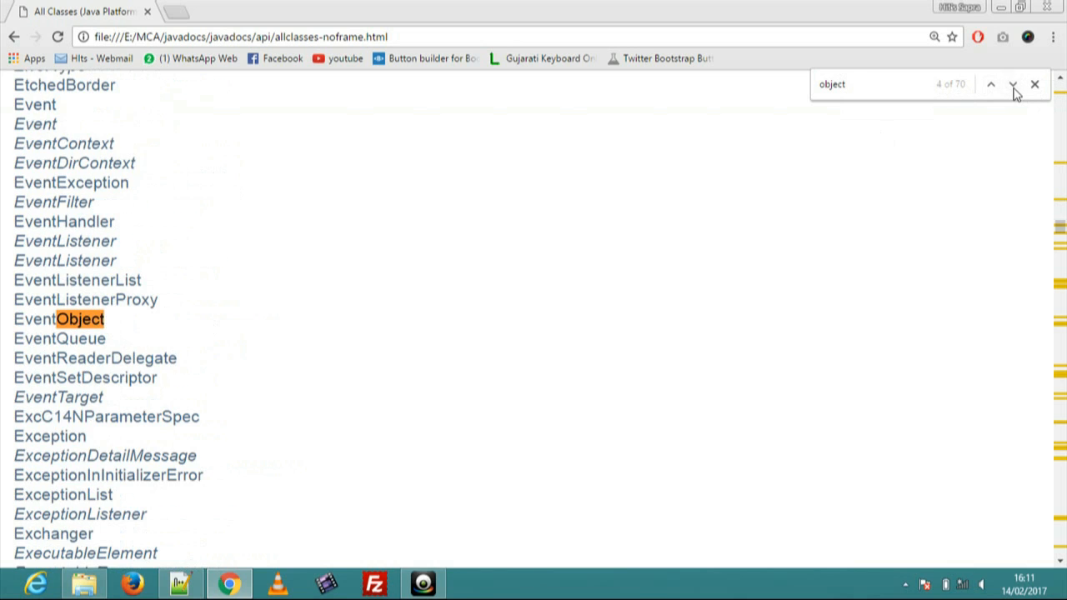
pyautogui.click(991, 83)
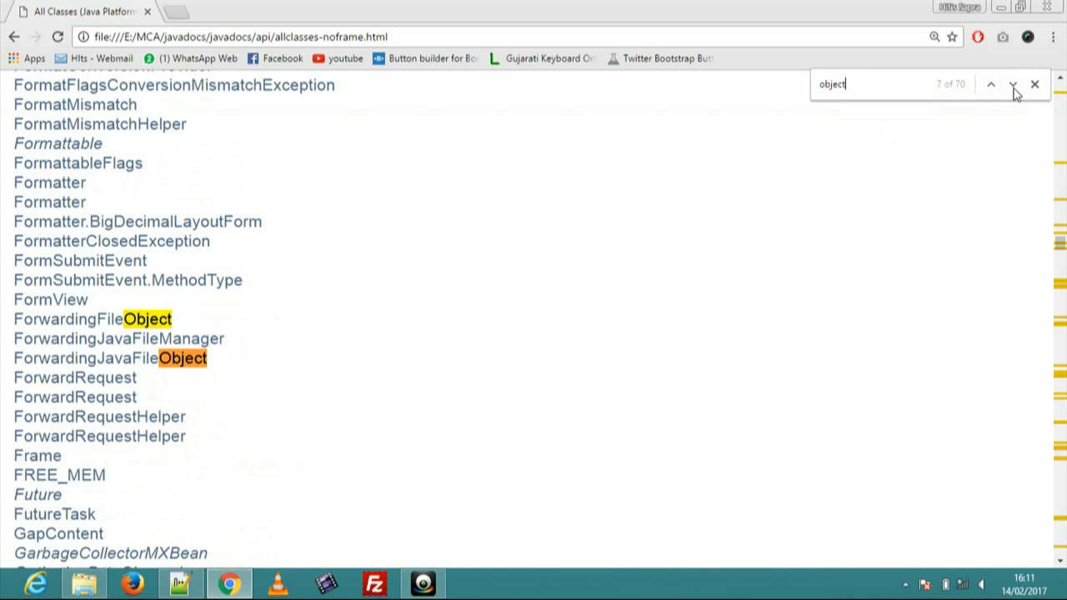
pyautogui.click(1014, 84)
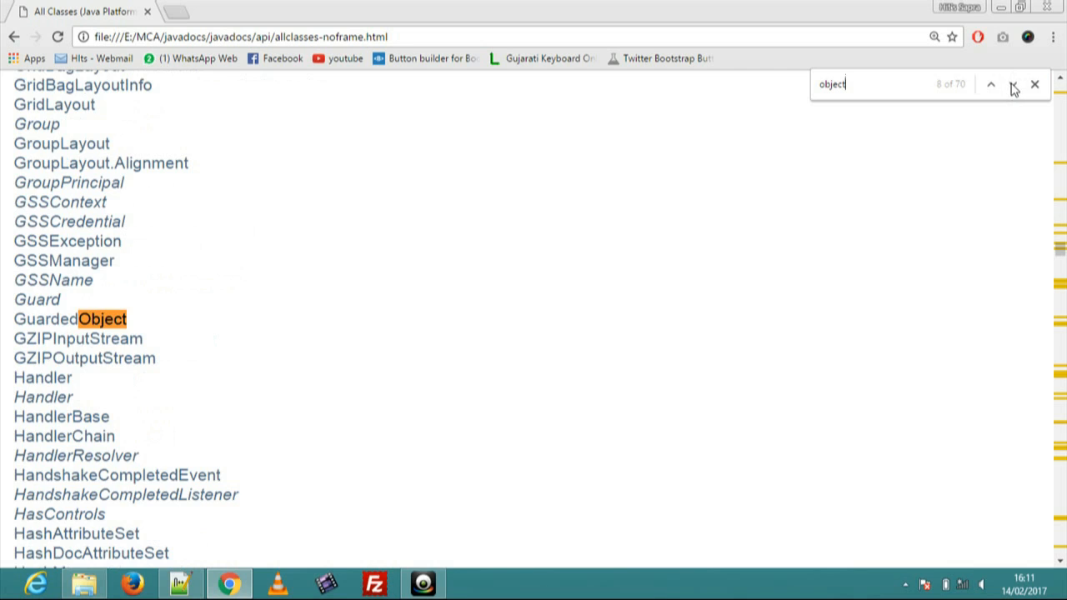
pyautogui.click(990, 83)
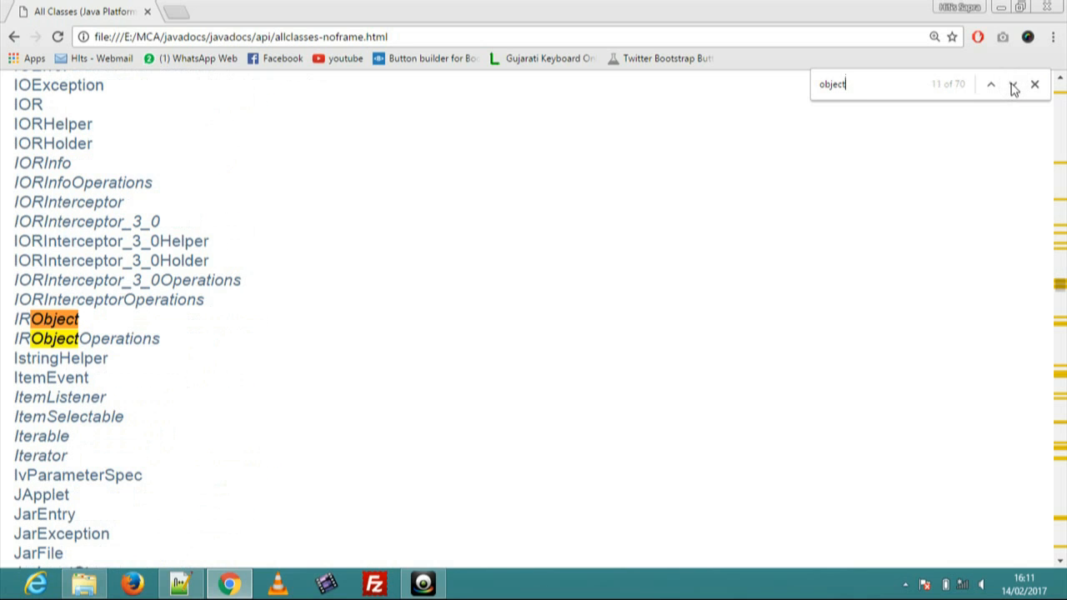
pyautogui.click(991, 83)
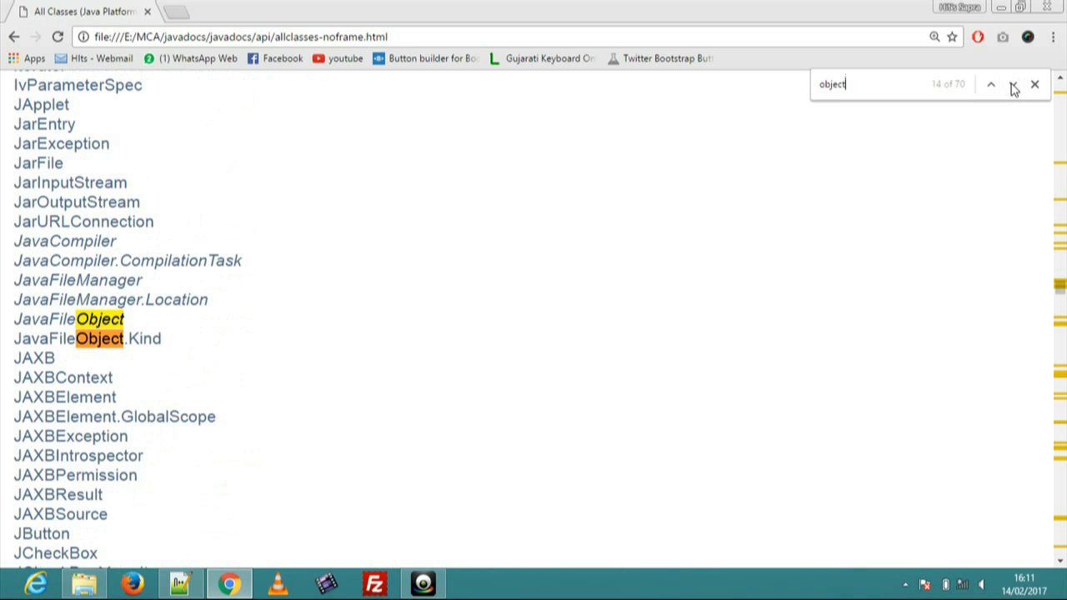
pyautogui.click(991, 84)
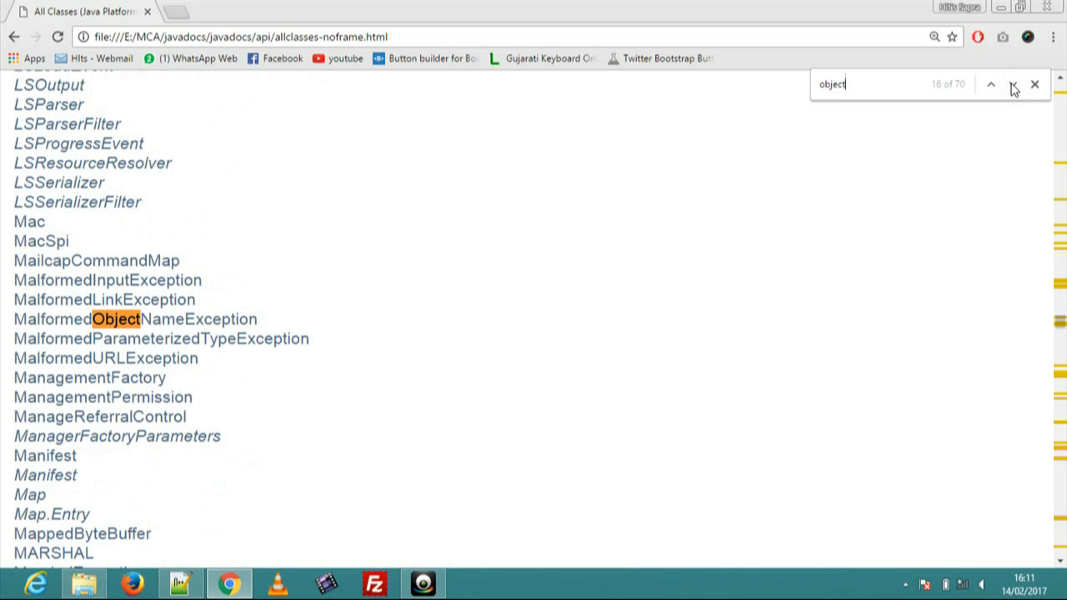
pyautogui.click(1014, 84)
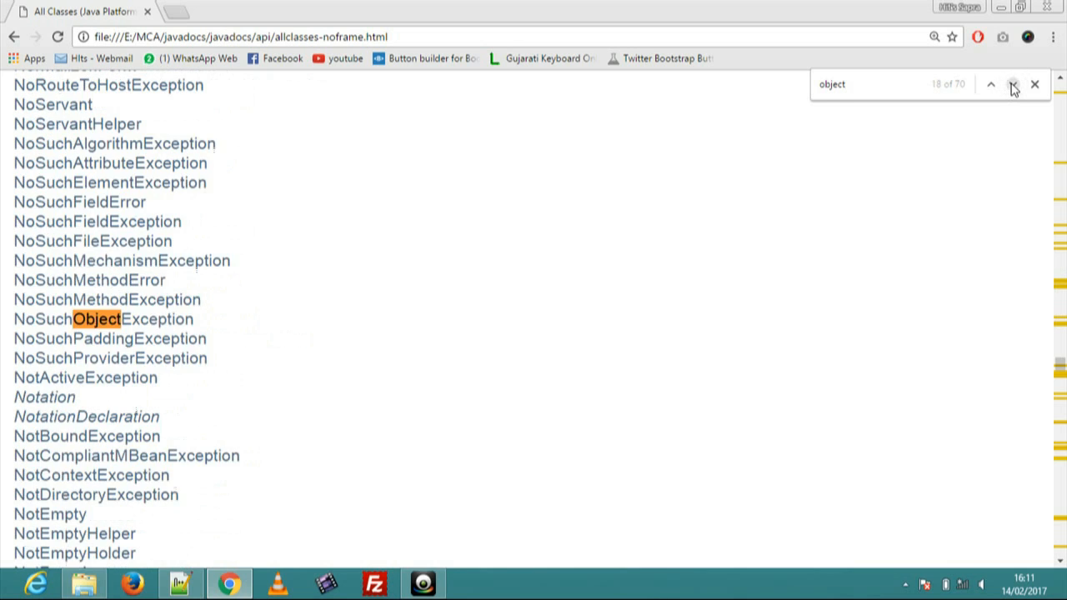
pyautogui.click(1014, 83)
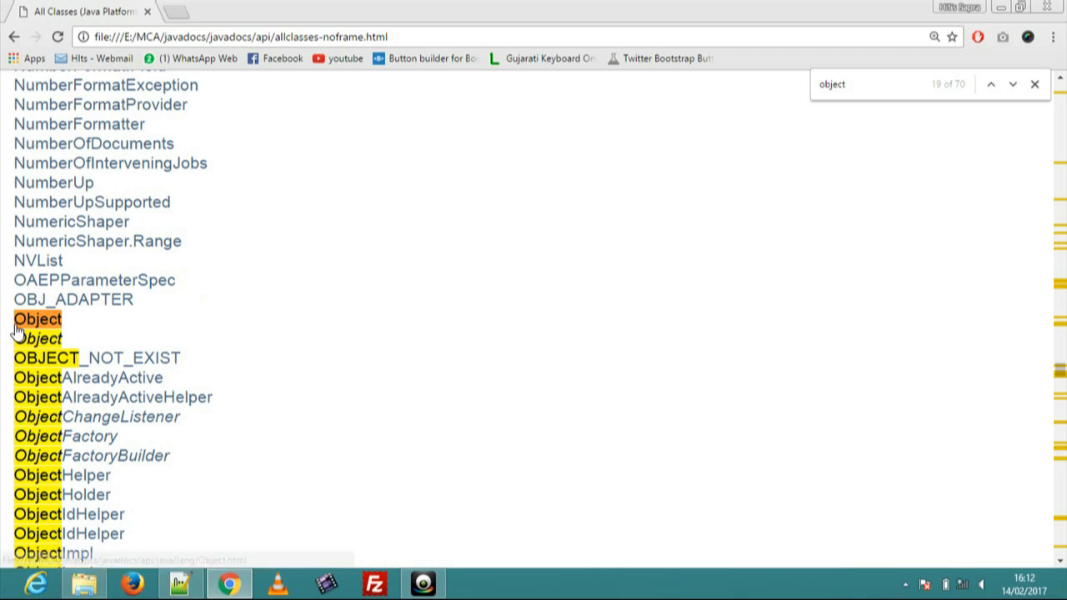
pyautogui.moveTo(7, 319)
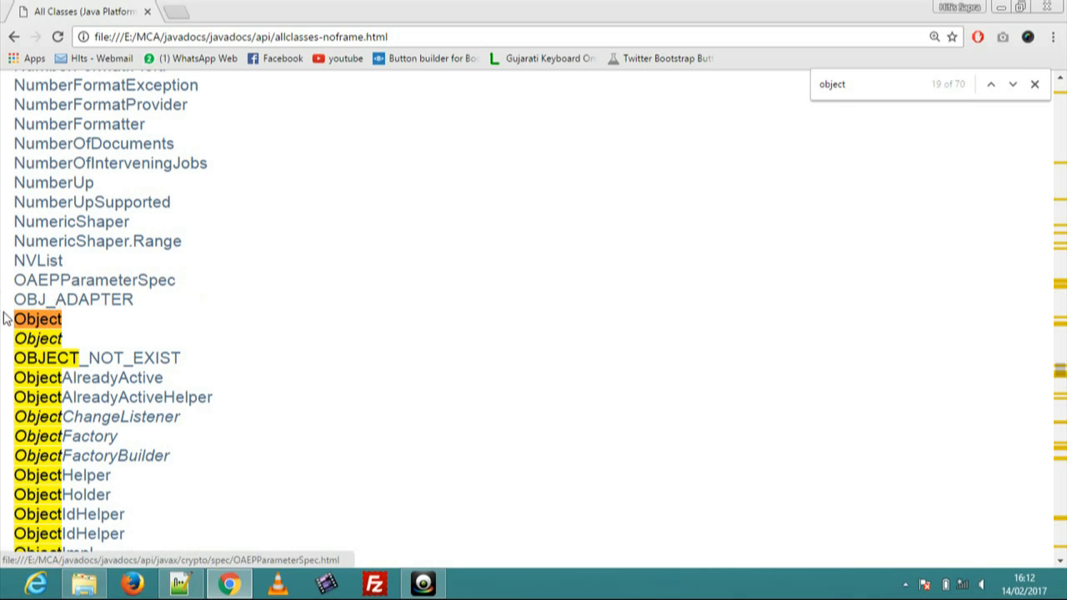
pyautogui.click(37, 318)
pyautogui.write('e')
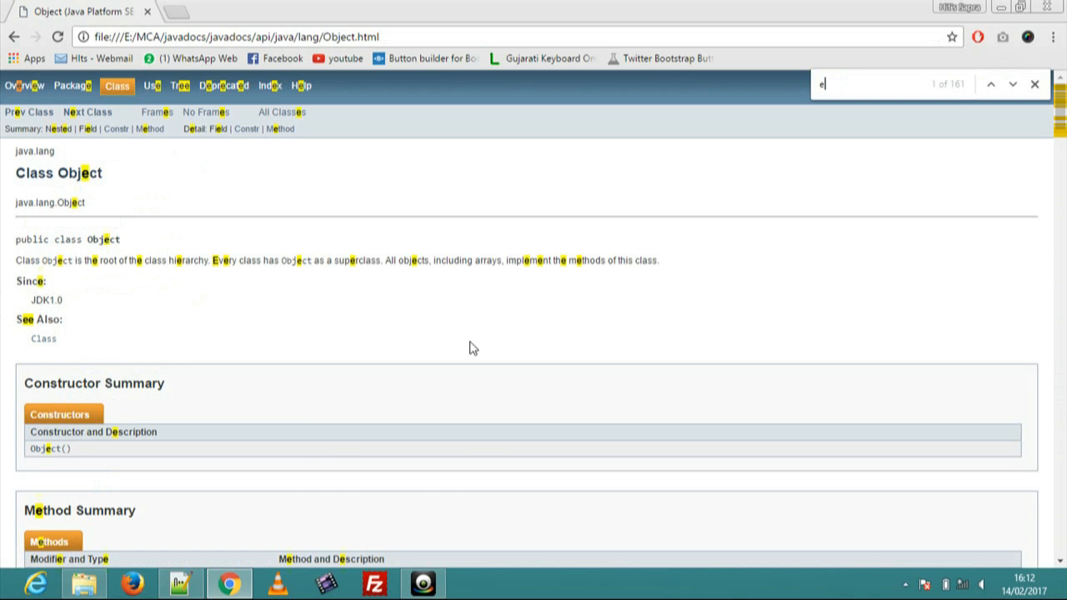
# Find equals(Object obj) in Object's method summary and return to A.java in Notepad++
pyautogui.write('q')
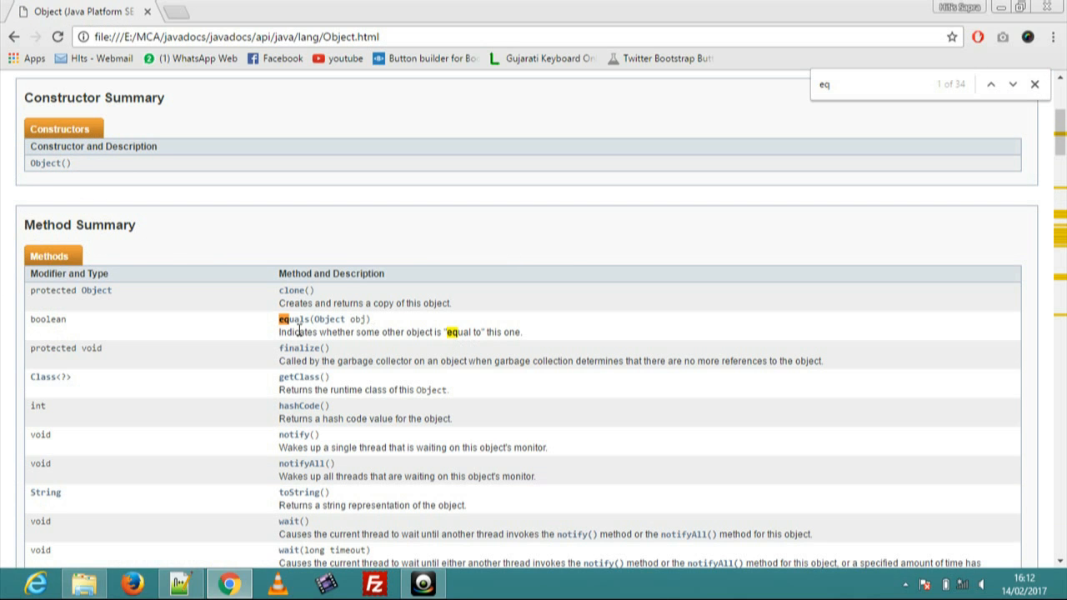
pyautogui.moveTo(140, 267)
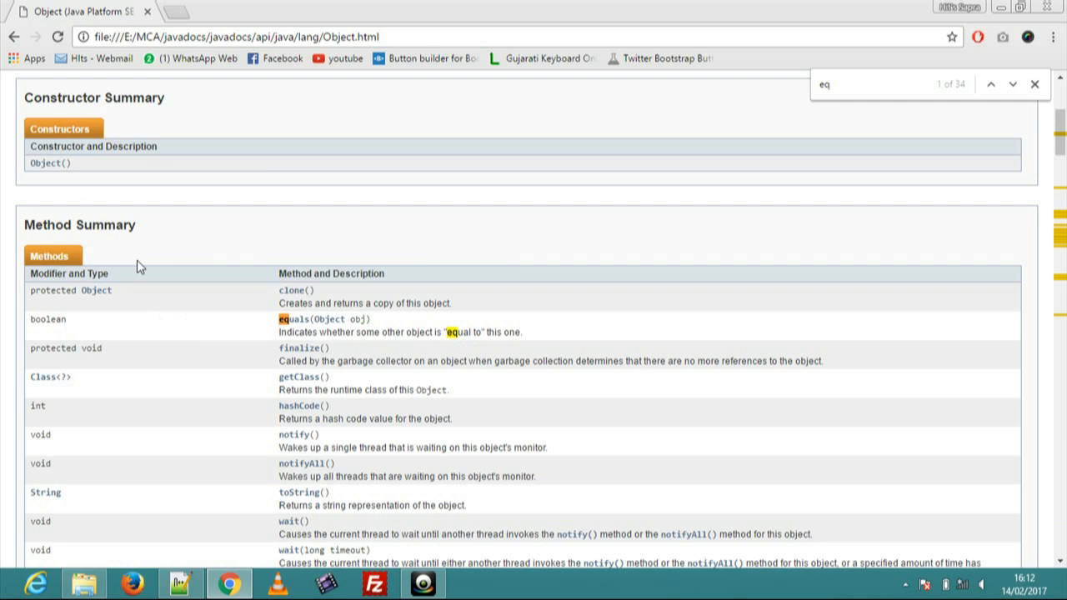
pyautogui.moveTo(284, 330)
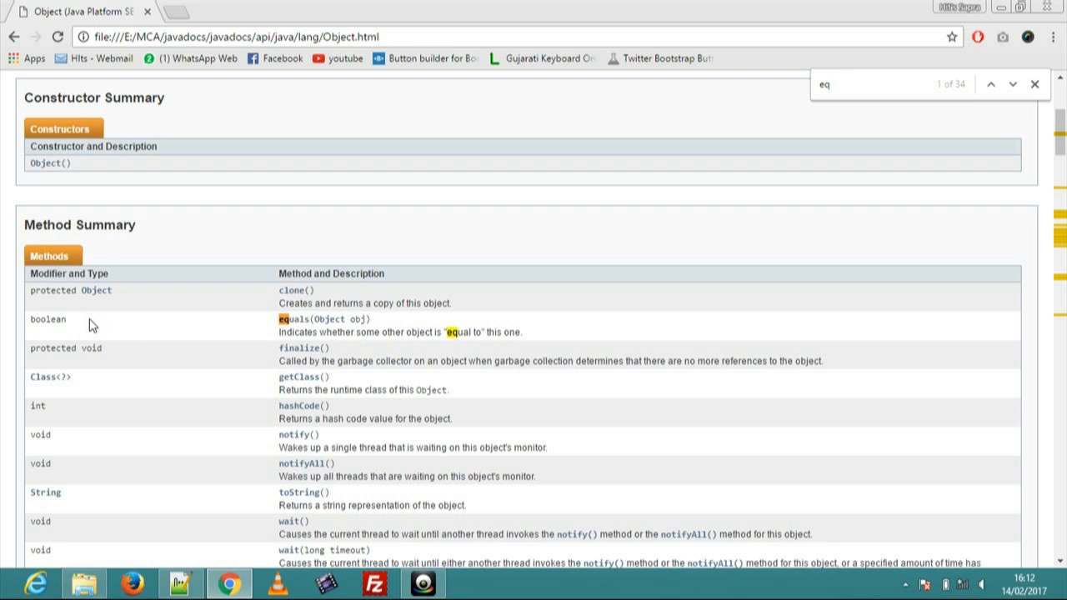
pyautogui.doubleClick(46, 320)
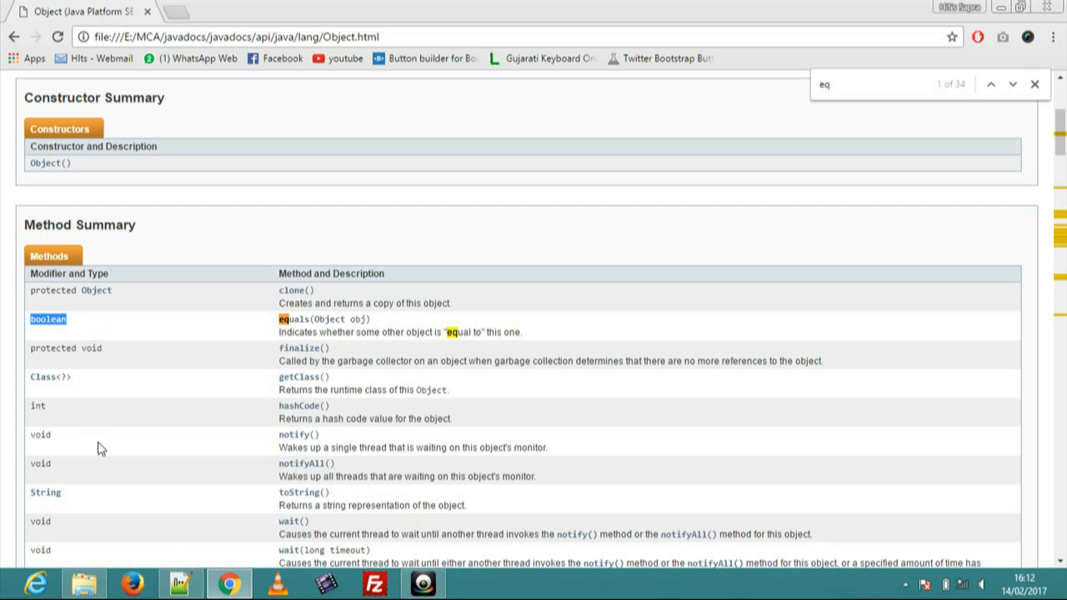
pyautogui.click(180, 584)
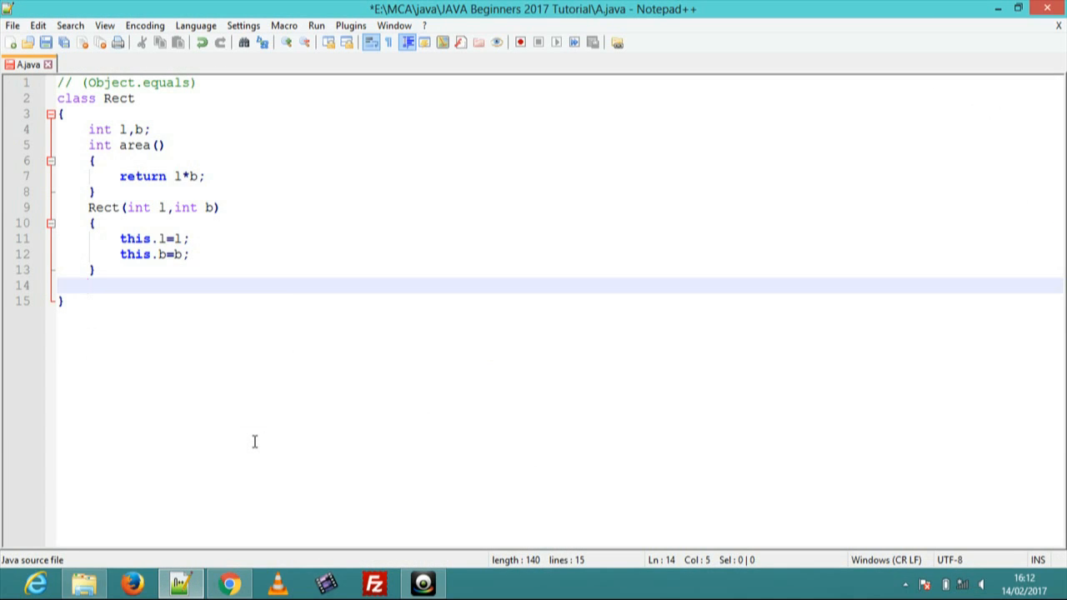
# Begin the equals declaration with 'public boolean' at the end of Rect
pyautogui.write('pub')
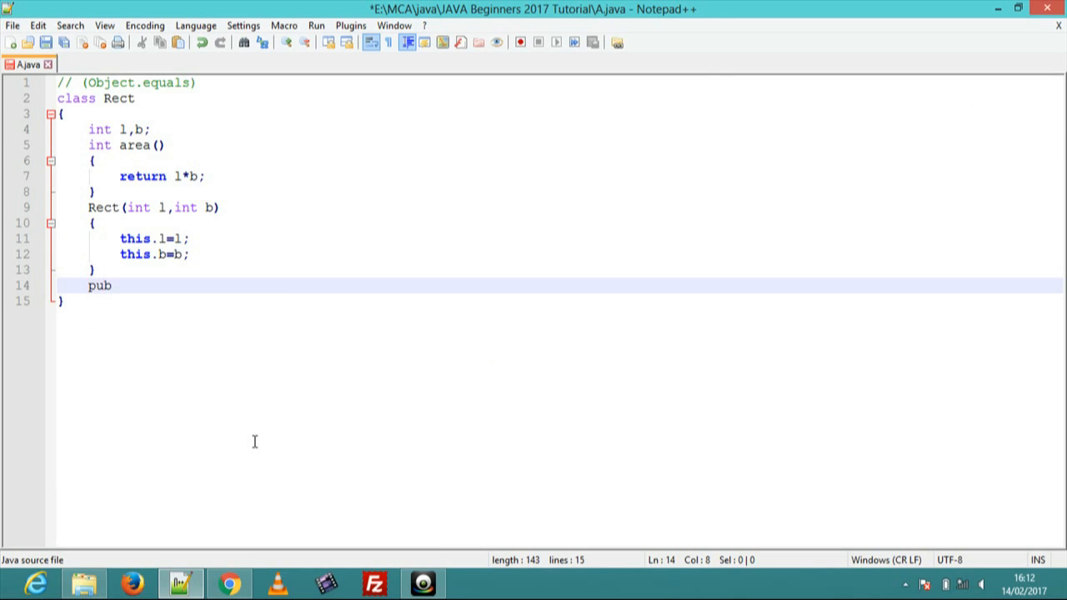
pyautogui.write('lic')
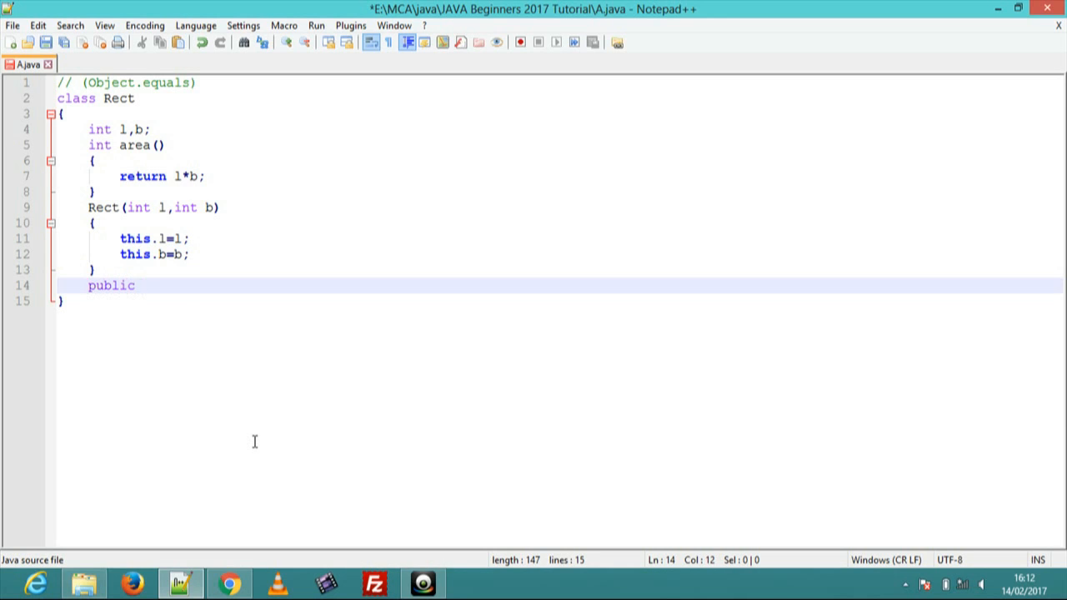
pyautogui.write('boolean')
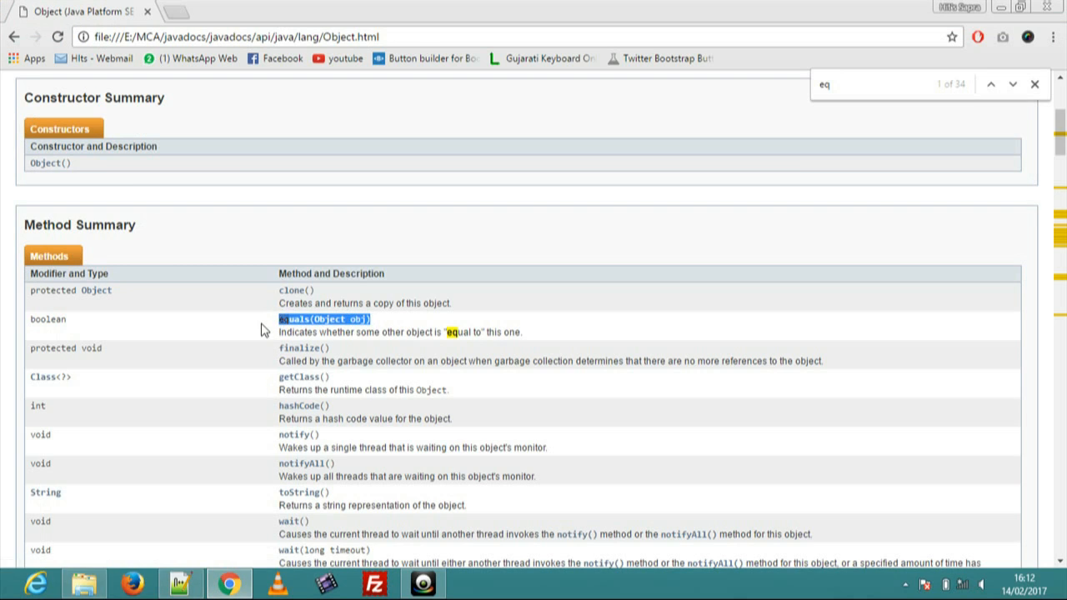
pyautogui.click(180, 583)
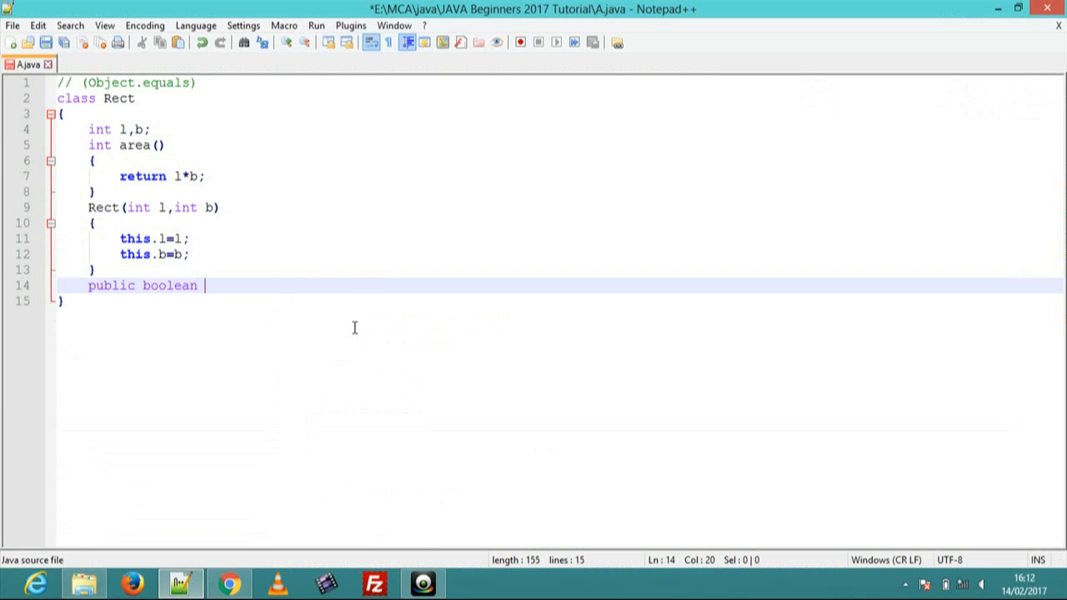
# Write the header equals(Rect obj) with an empty braced body
pyautogui.write('equals(Object obj)')
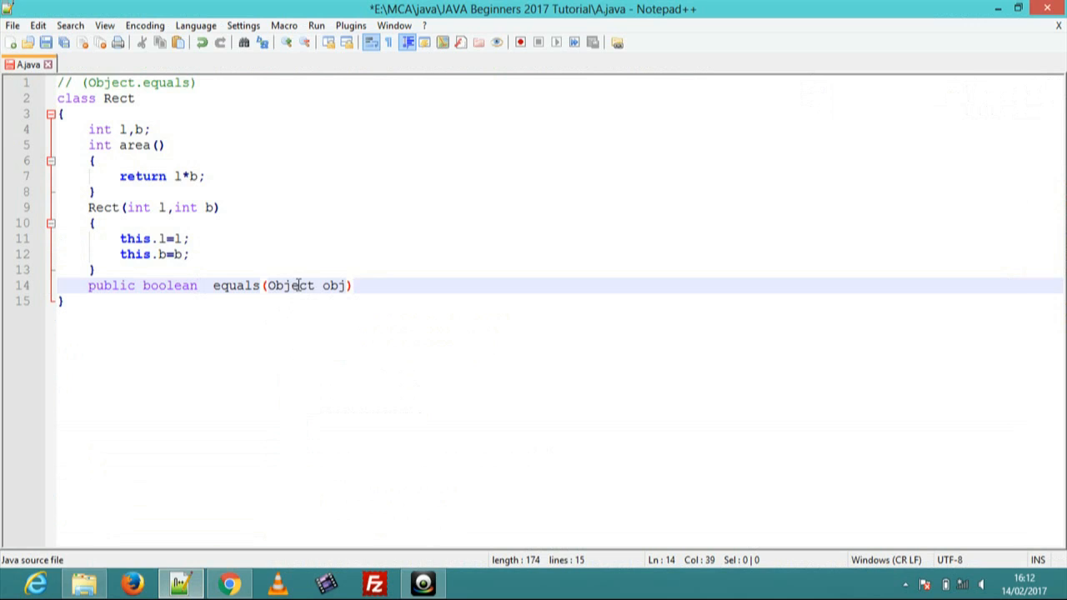
pyautogui.write('R')
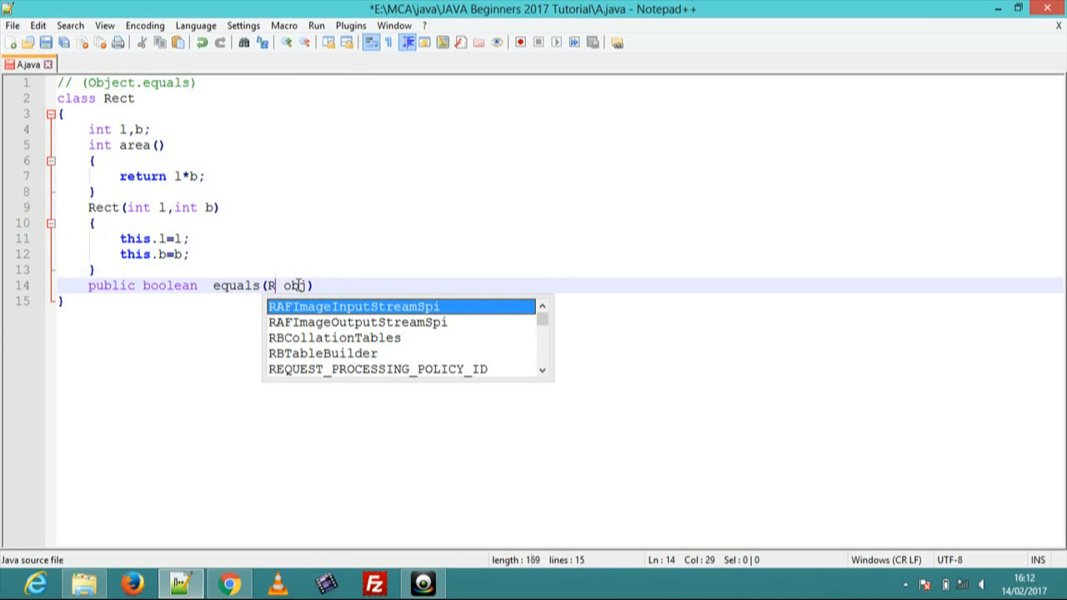
pyautogui.write('ect')
pyautogui.write('{')
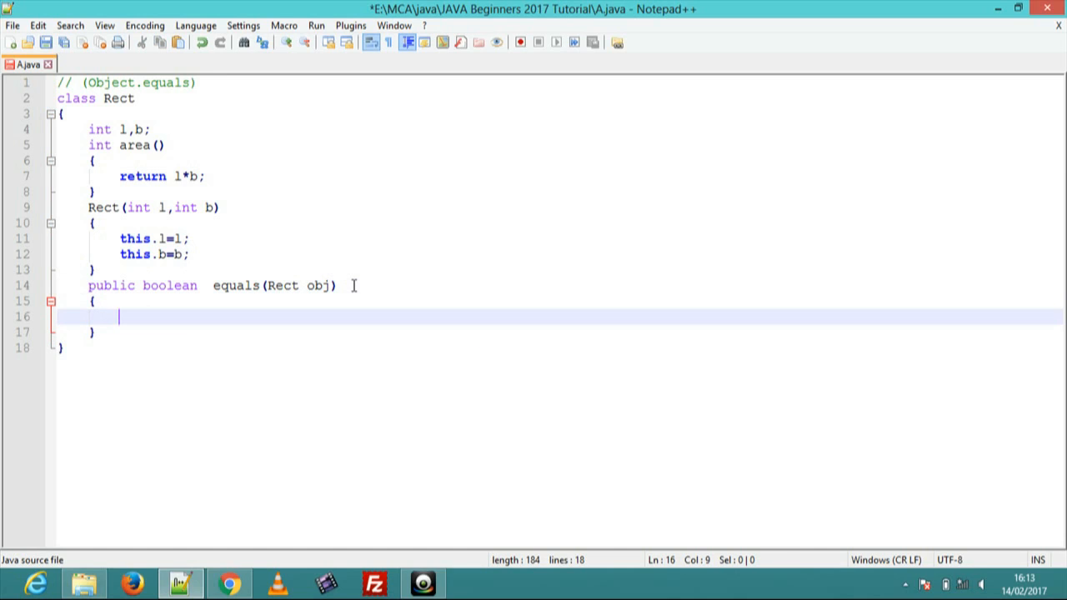
# Write the condition if(this.area()==obj.area()) inside equals
pyautogui.write('if')
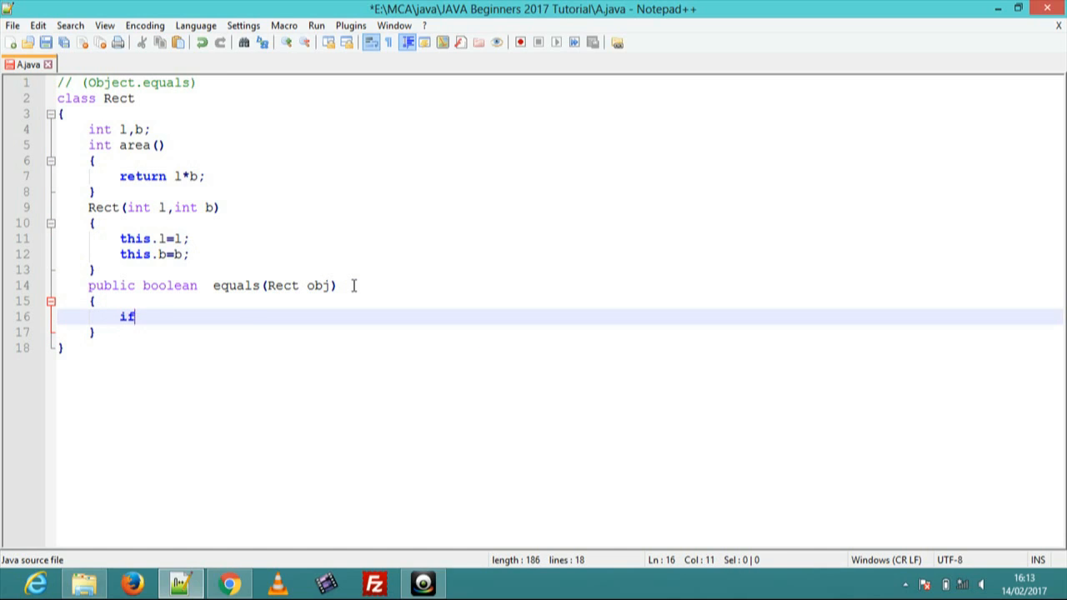
pyautogui.write('()')
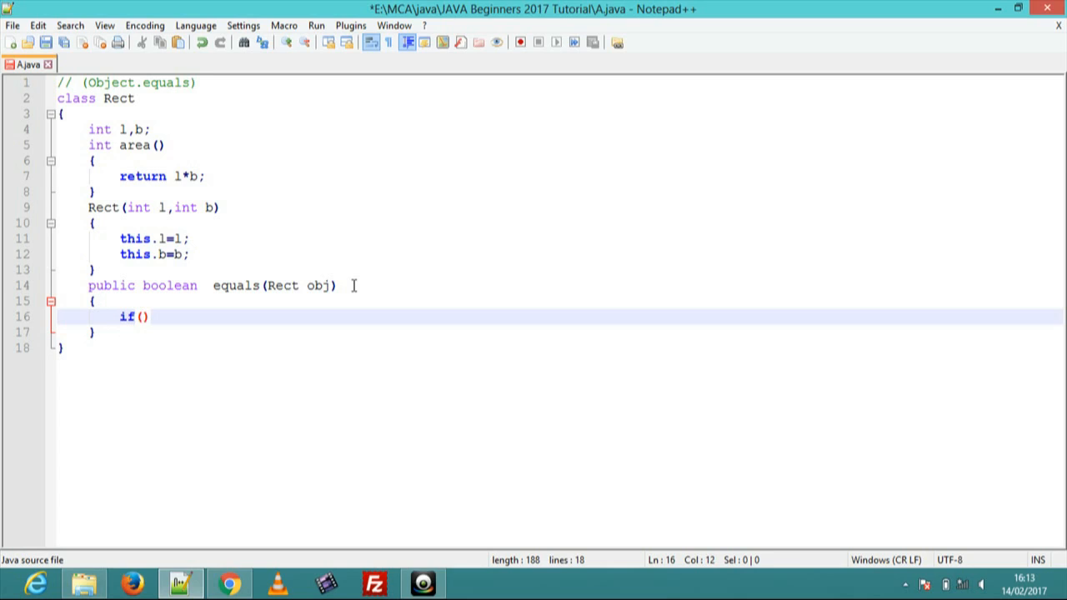
pyautogui.write('tjhis')
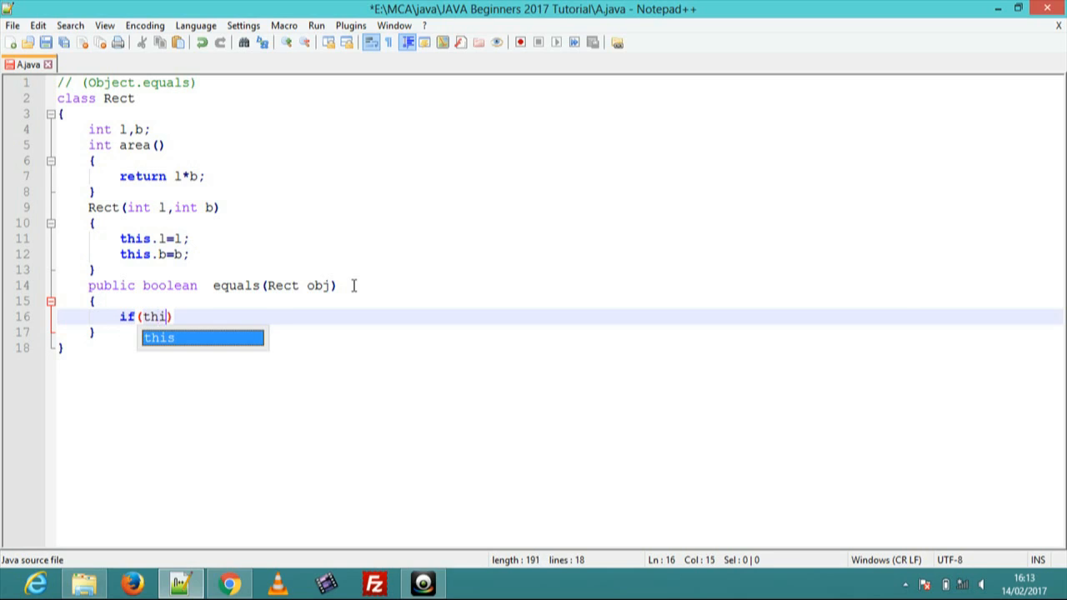
pyautogui.write('s.area(')
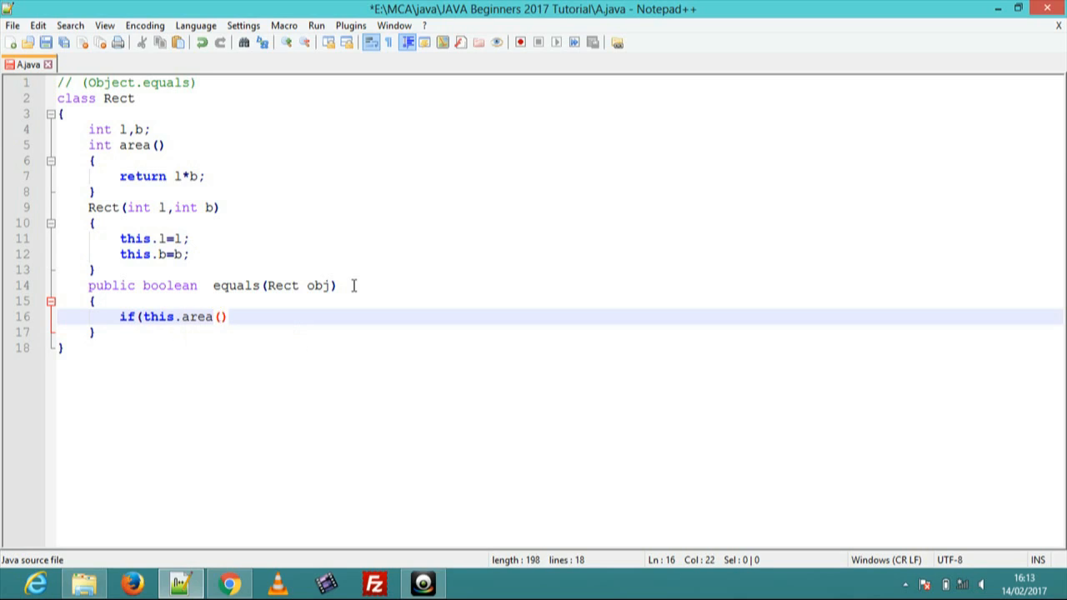
pyautogui.write(')')
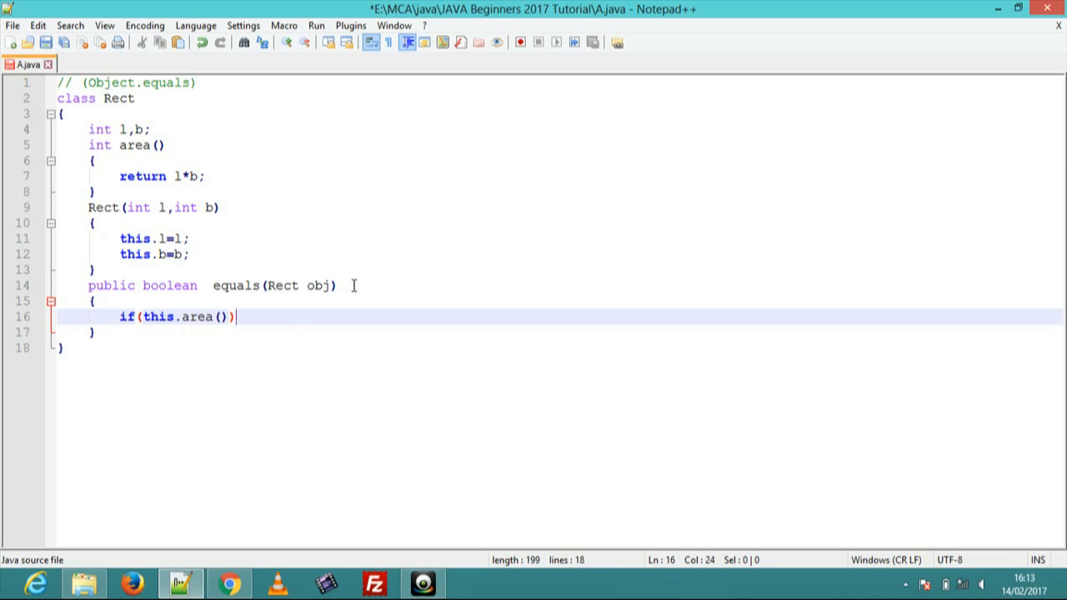
pyautogui.write('==')
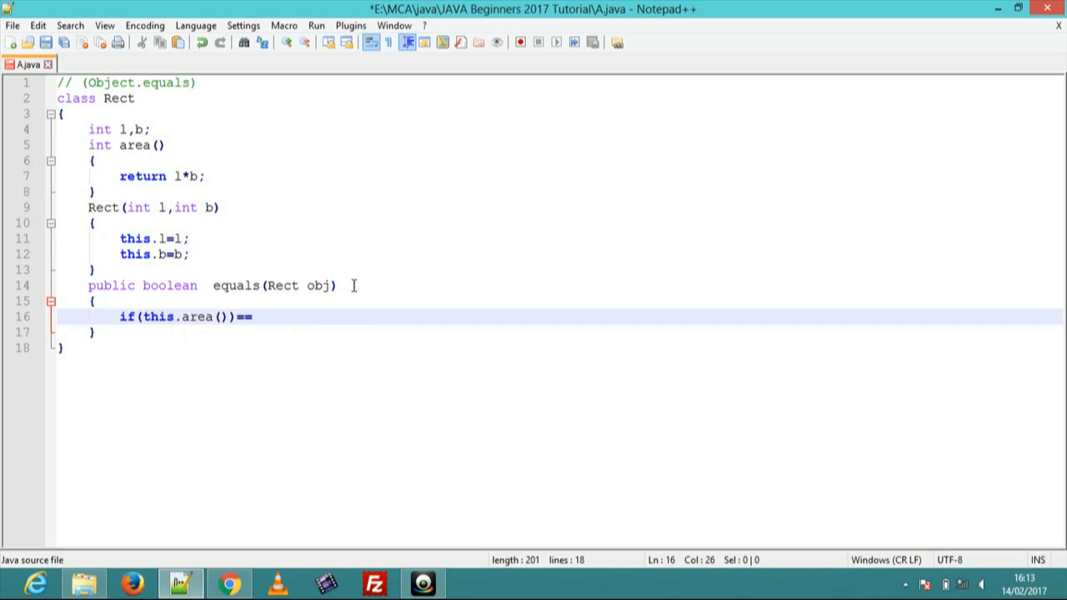
pyautogui.write('obj')
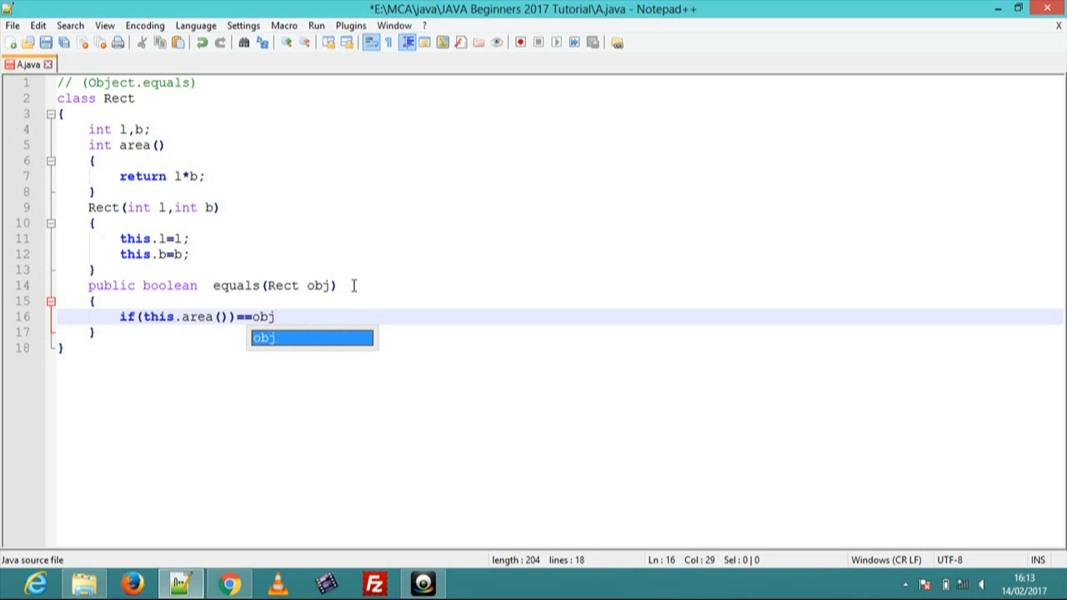
pyautogui.write('.area()')
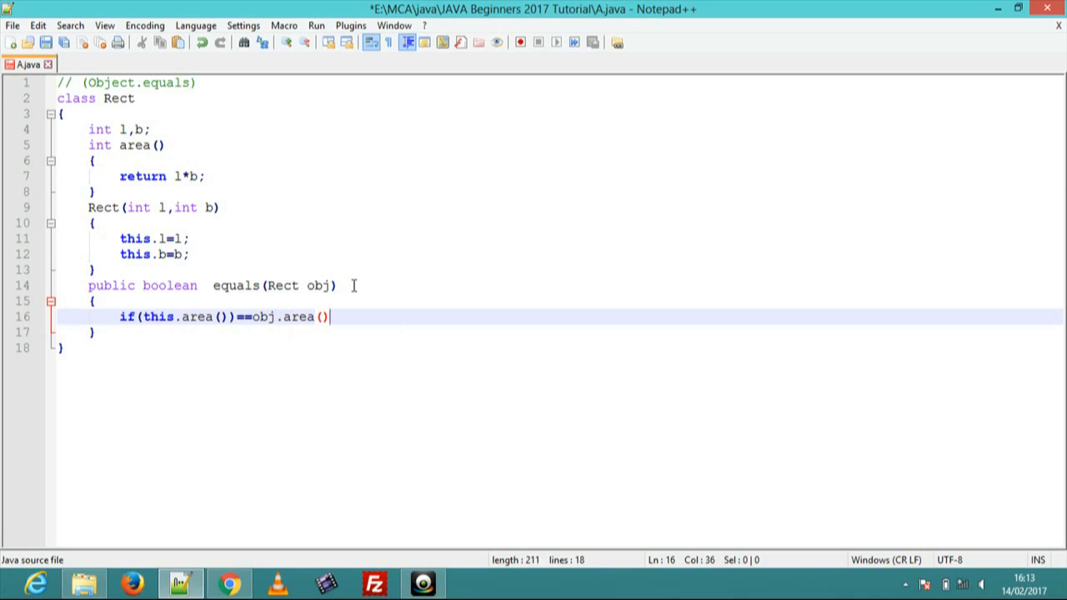
pyautogui.write('(')
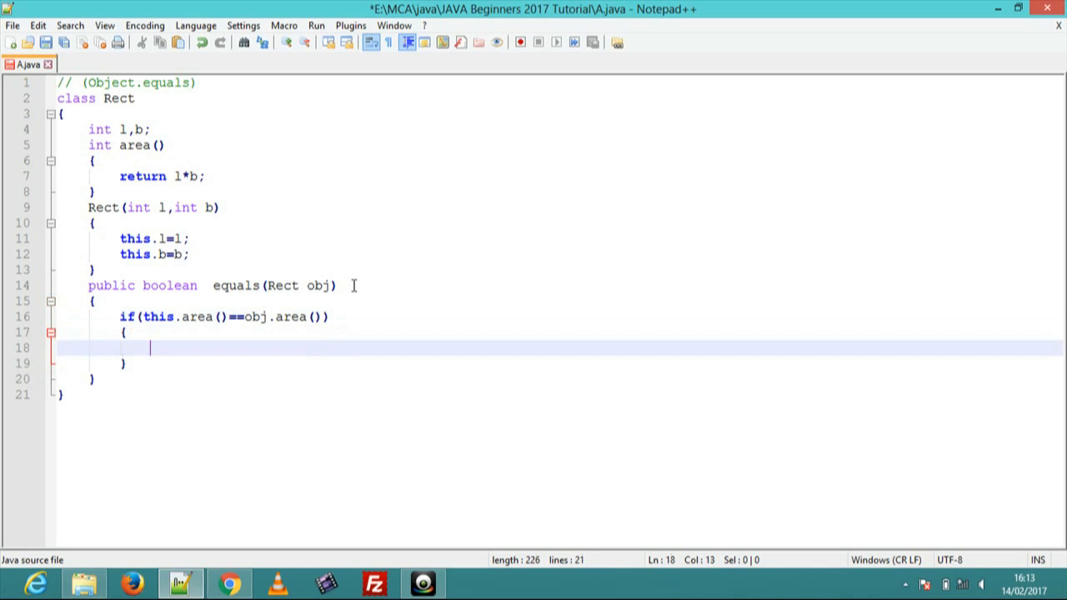
# Return true in the if branch and false in the else branch, closing the method
pyautogui.write('return')
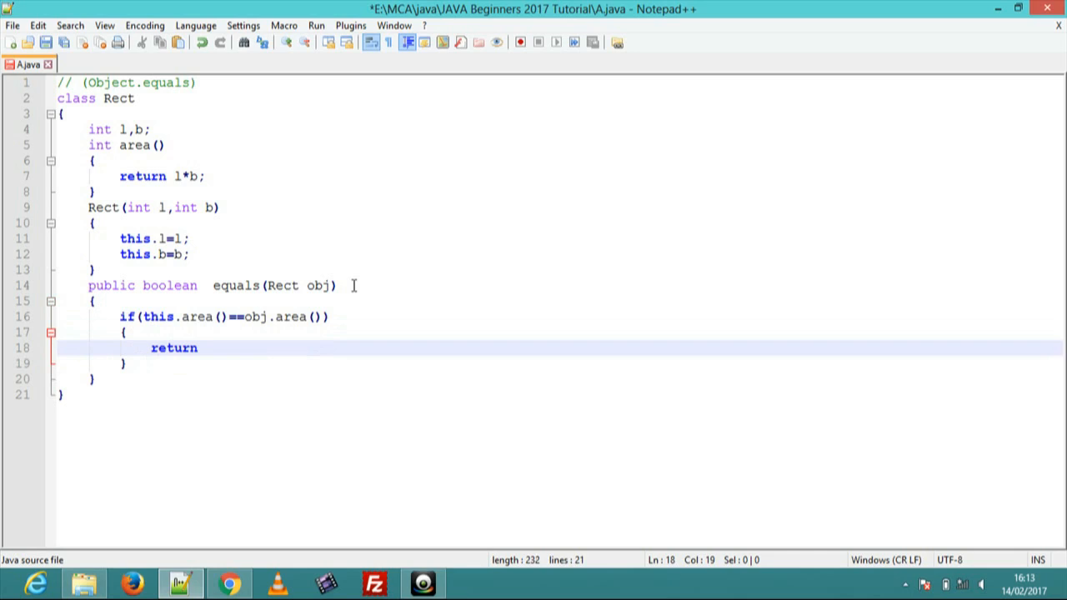
pyautogui.write('t')
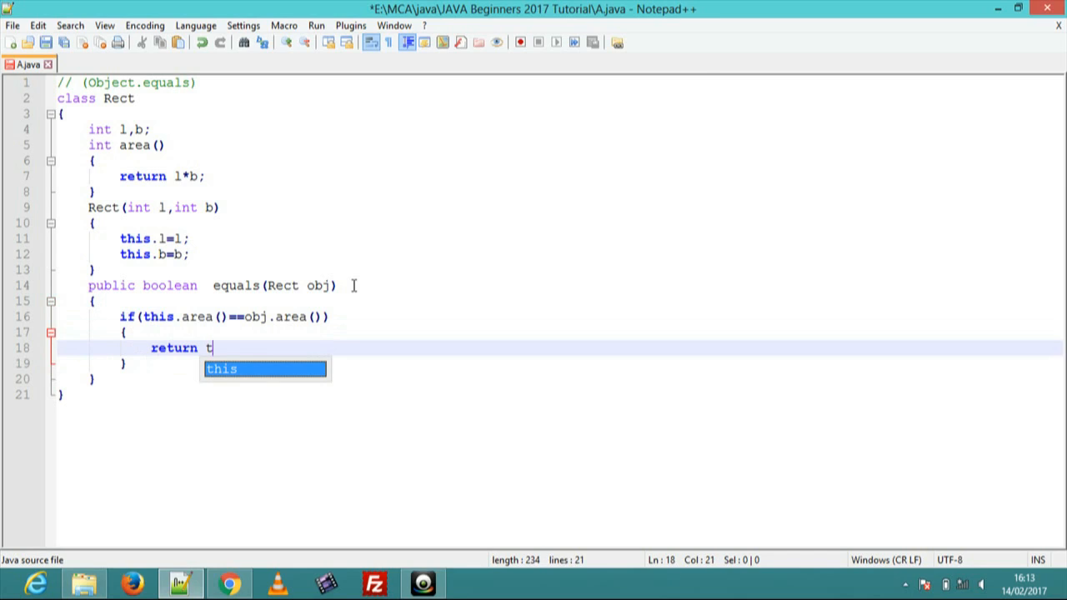
pyautogui.write('rue;')
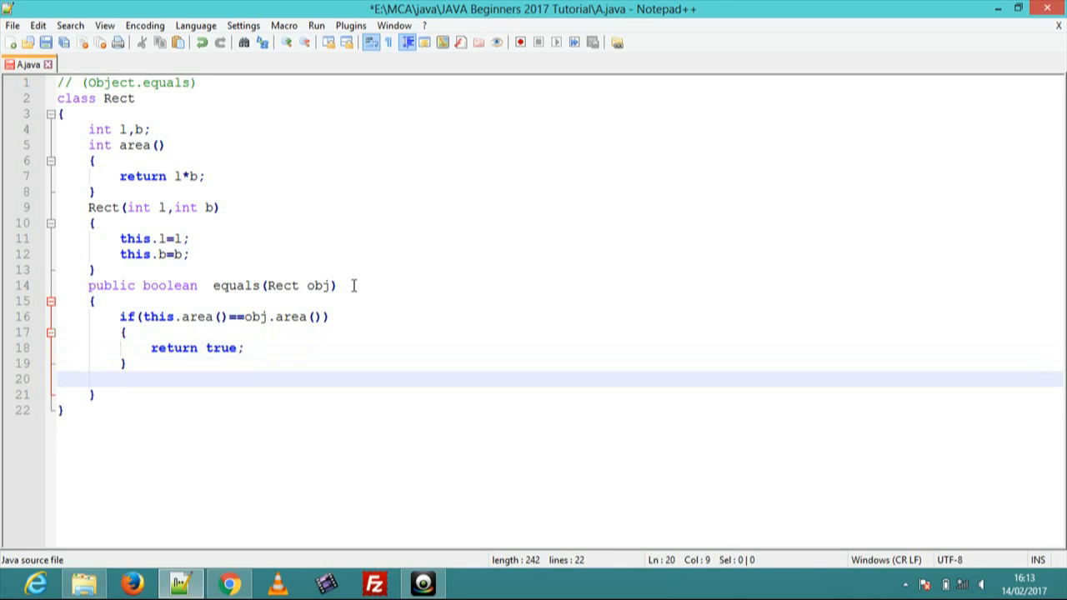
pyautogui.write('else')
pyautogui.write('r')
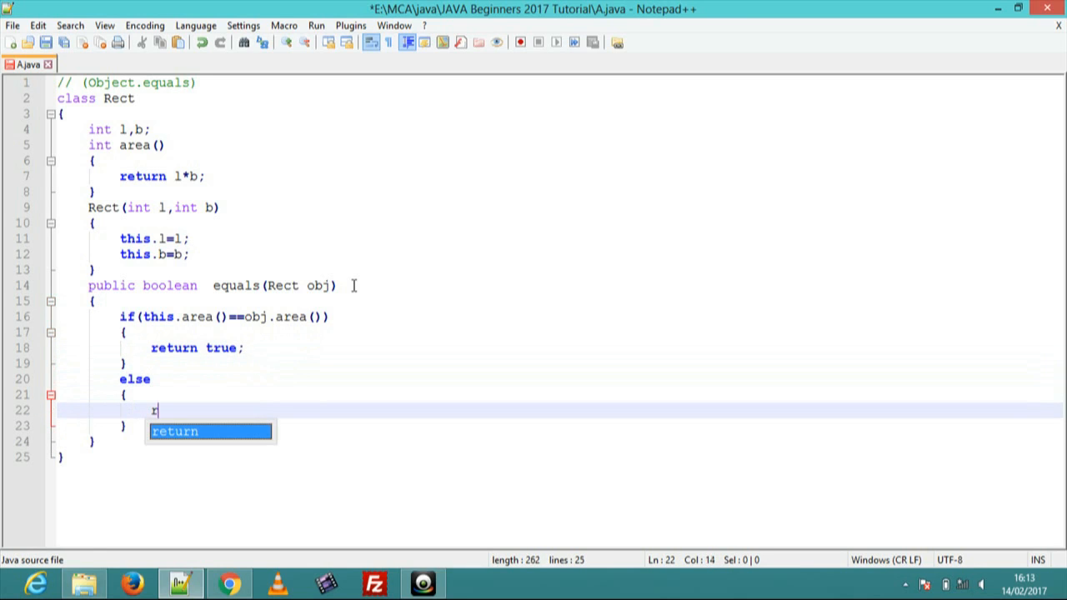
pyautogui.write('eturn f')
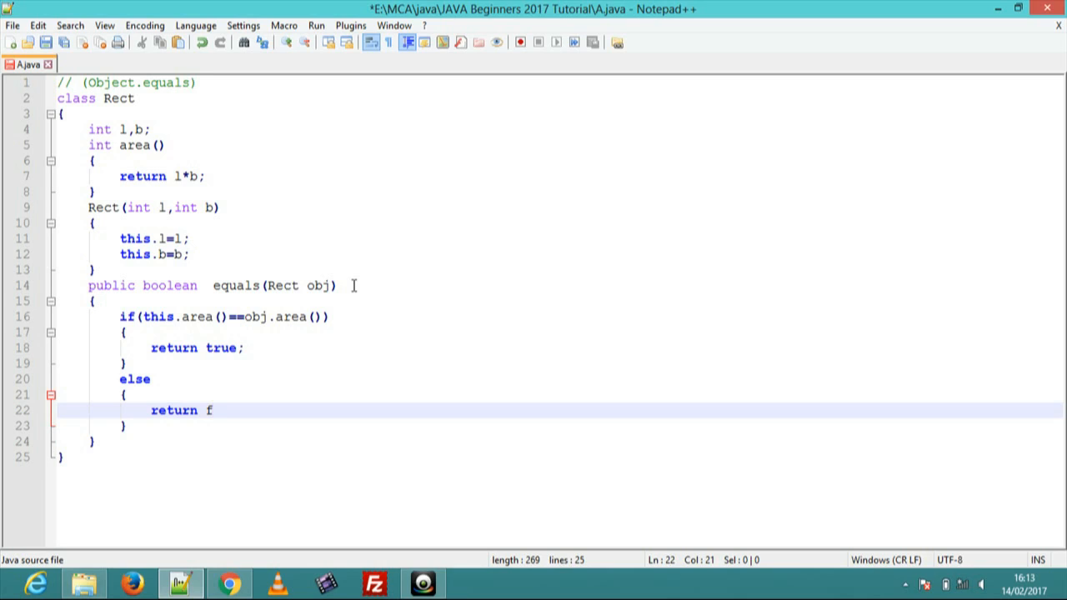
pyautogui.write('alse;')
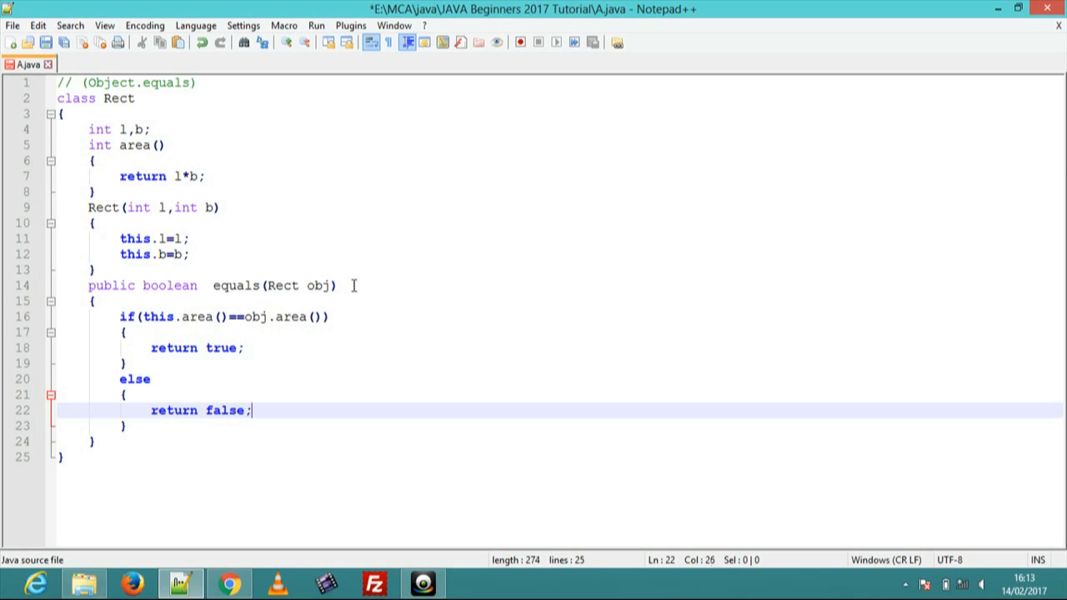
pyautogui.press('enter')
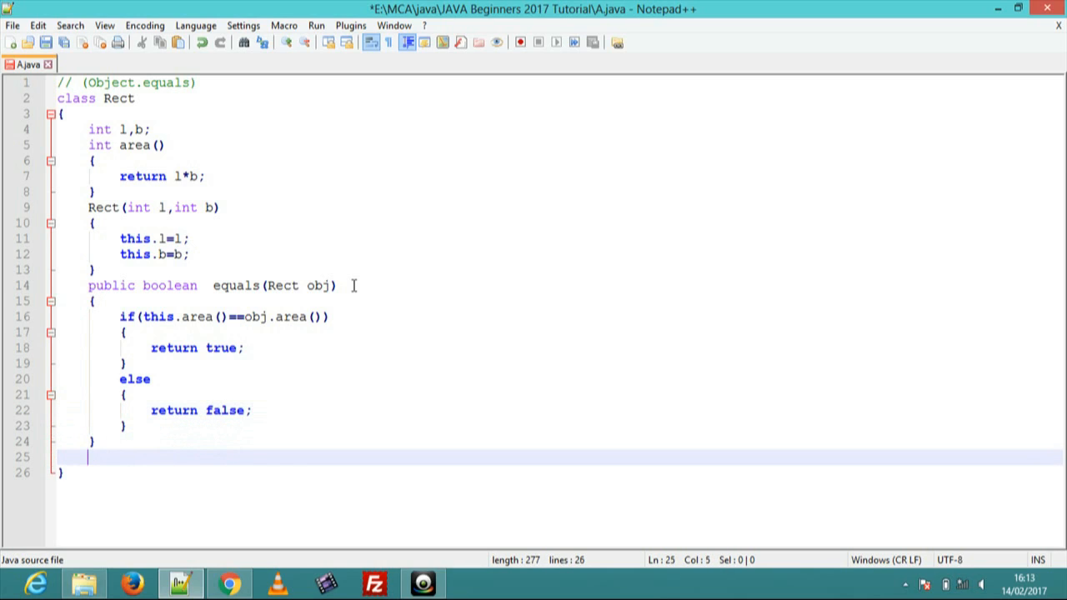
# Write public static void main(String []s) with an empty body
pyautogui.write('public')
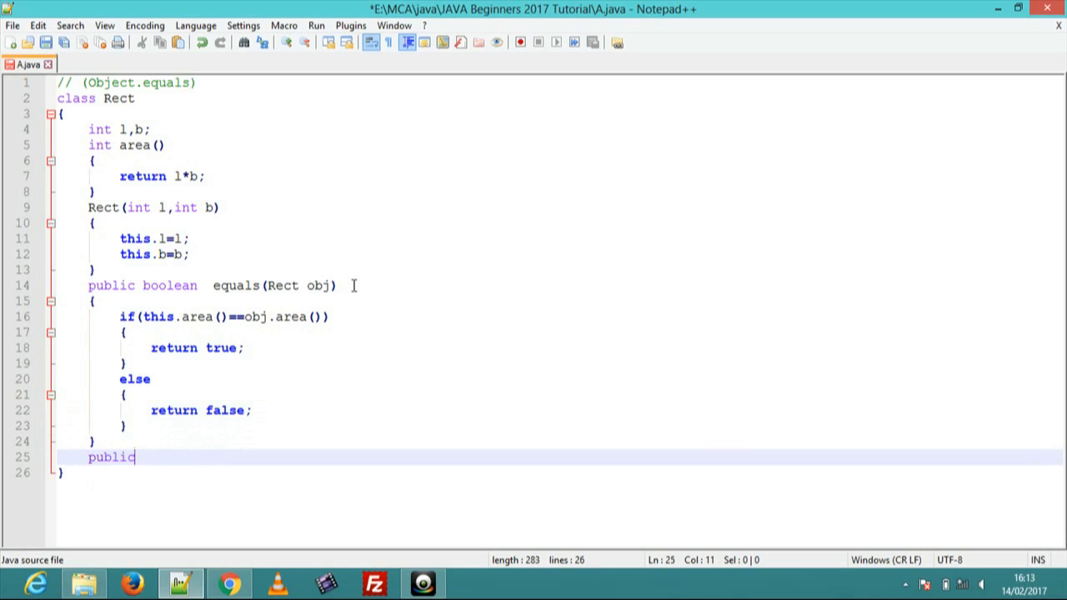
pyautogui.write('sat')
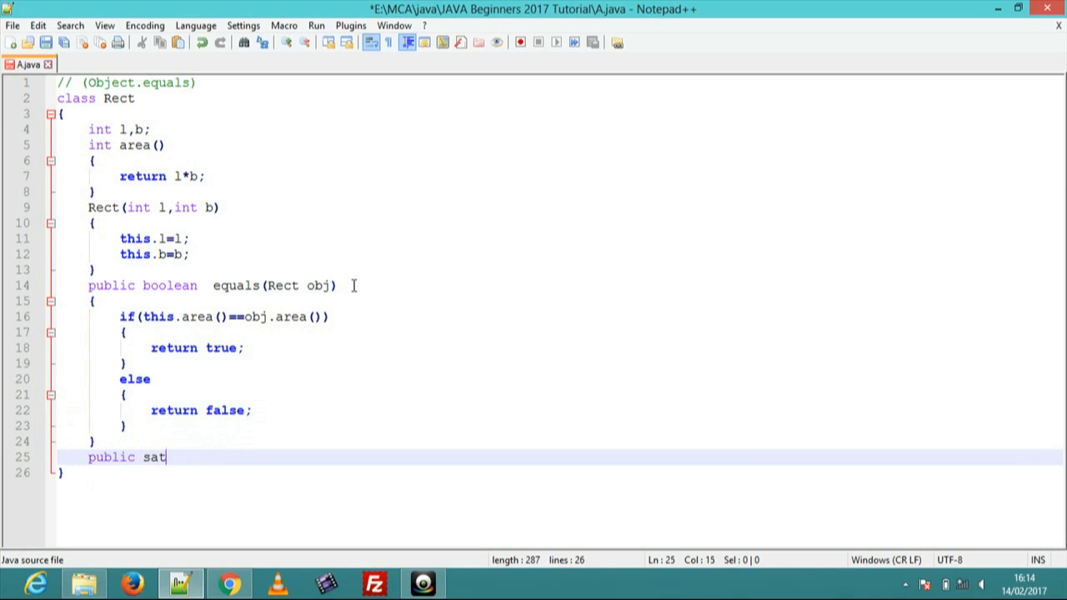
pyautogui.press('BackSpace')
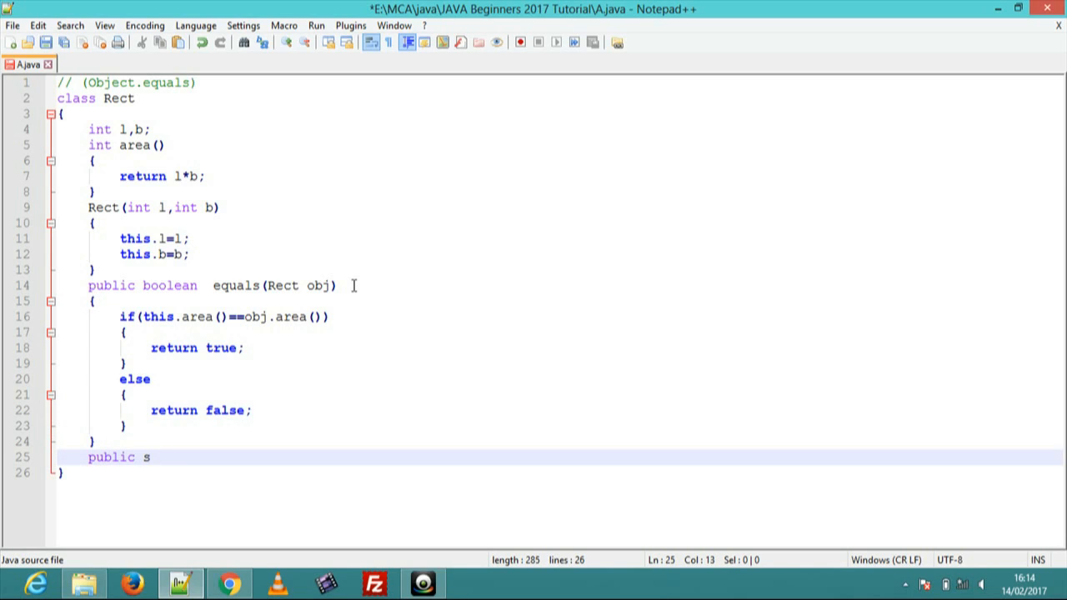
pyautogui.write('ta')
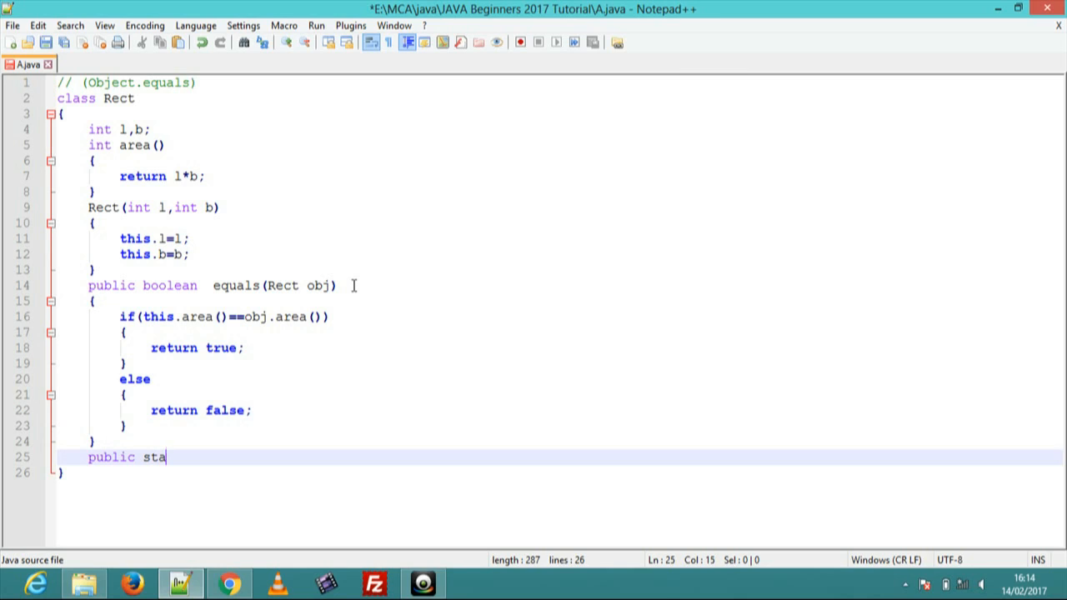
pyautogui.write('tic')
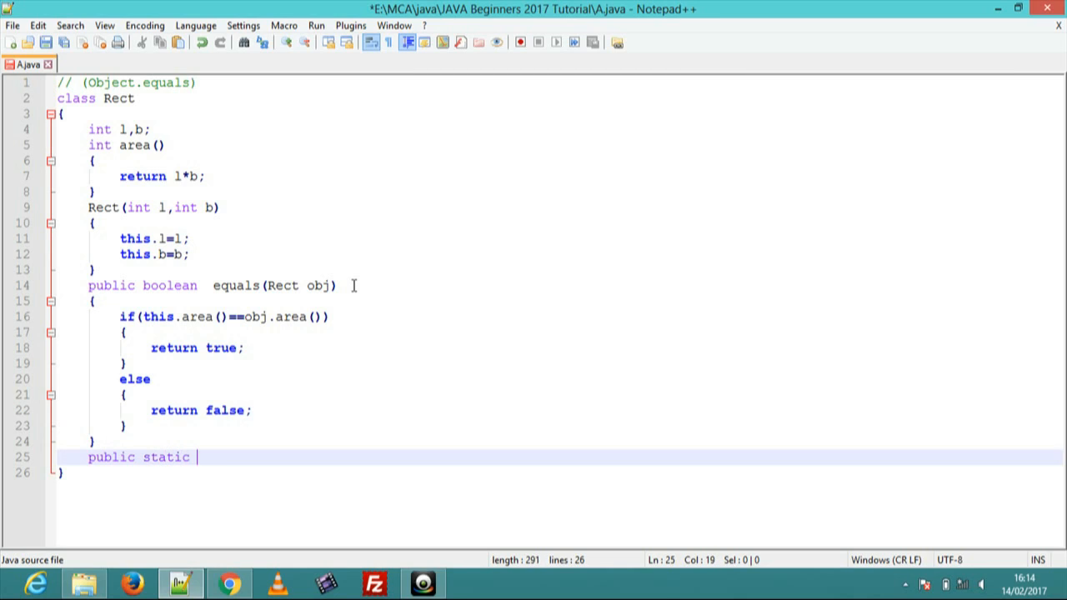
pyautogui.write('void')
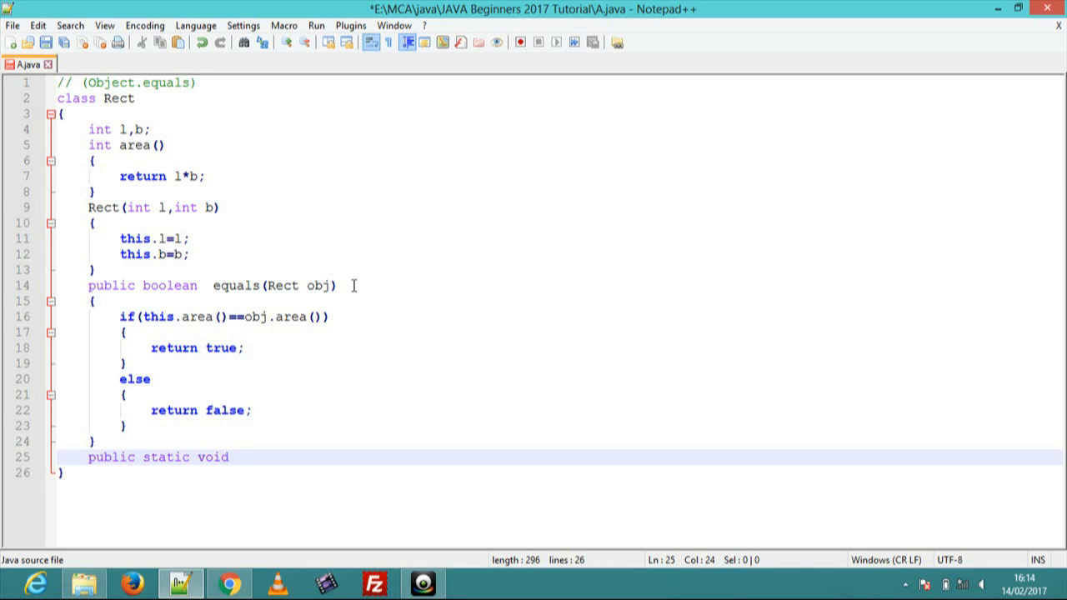
pyautogui.write('main()')
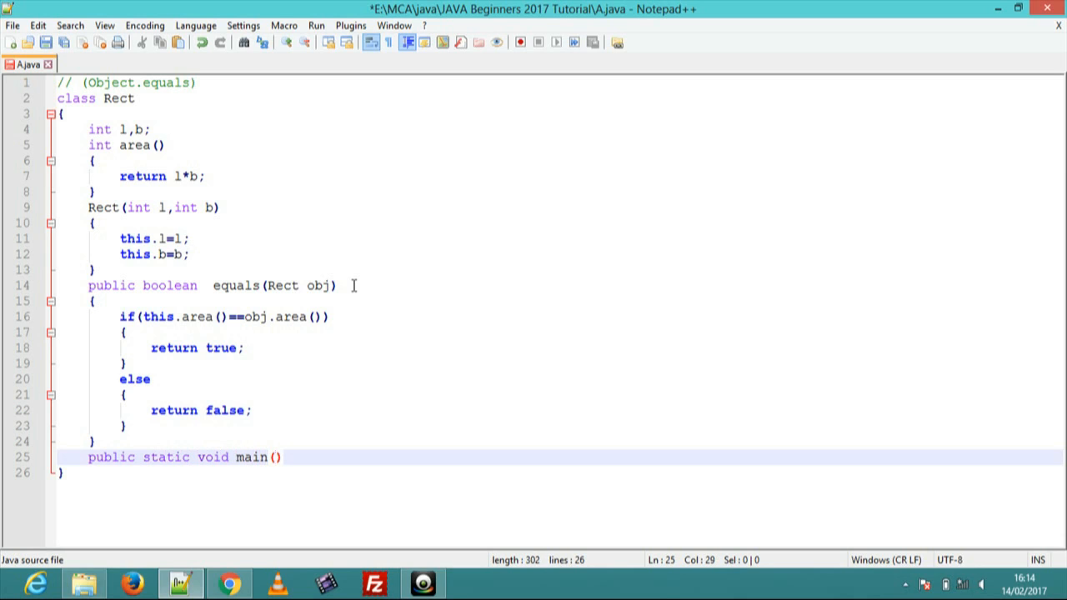
pyautogui.write('String')
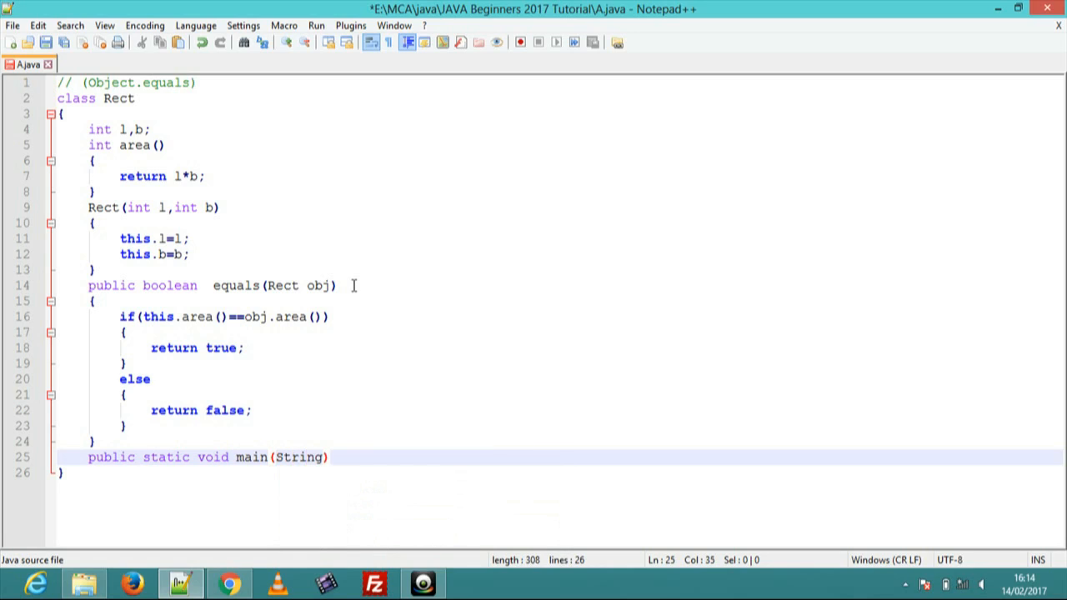
pyautogui.write('[p')
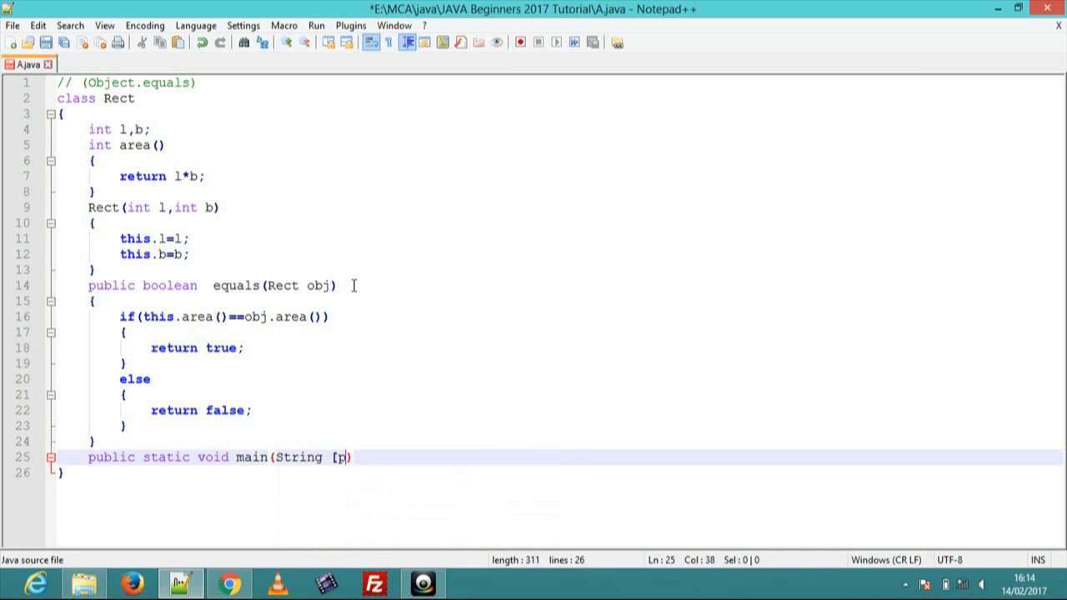
pyautogui.press('Backspace')
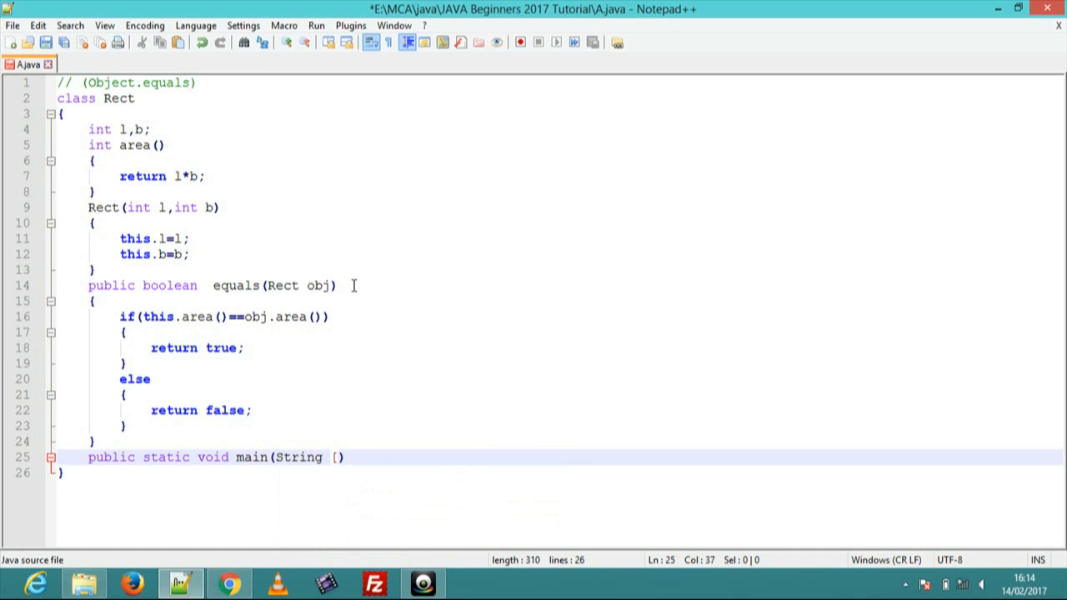
pyautogui.write('s')
pyautogui.write('{')
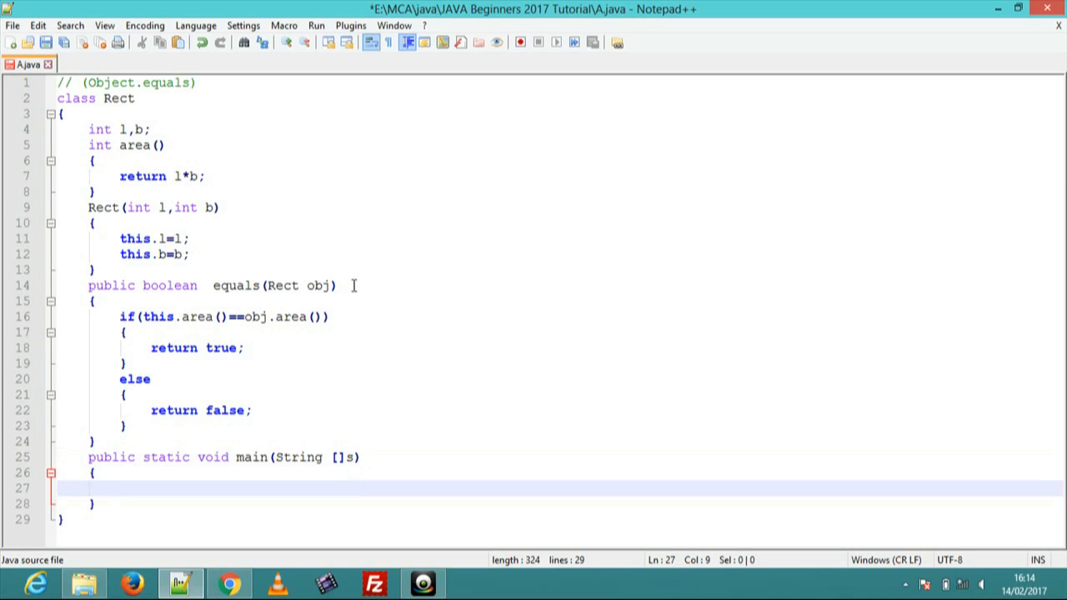
pyautogui.moveTo(354, 365)
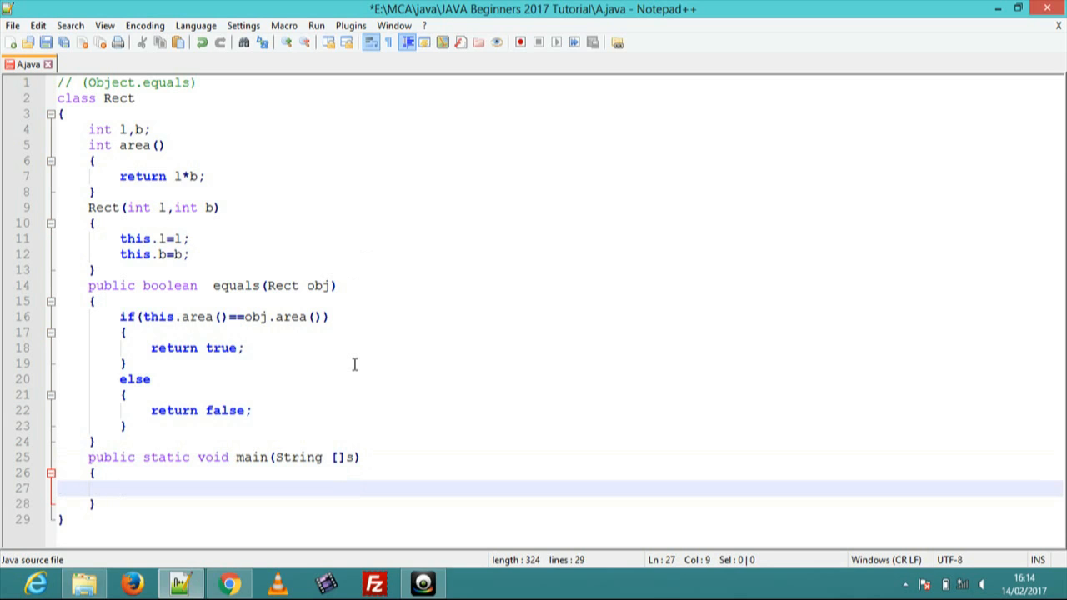
# Declare Rect r1=new Rect(3,8); inside main
pyautogui.write('Rev')
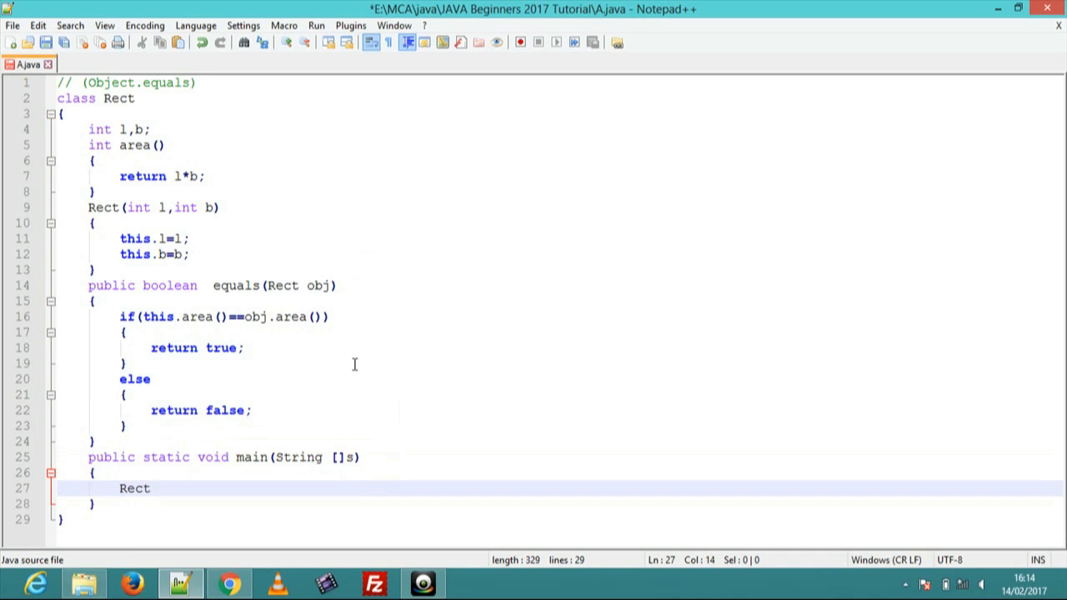
pyautogui.write('r1=')
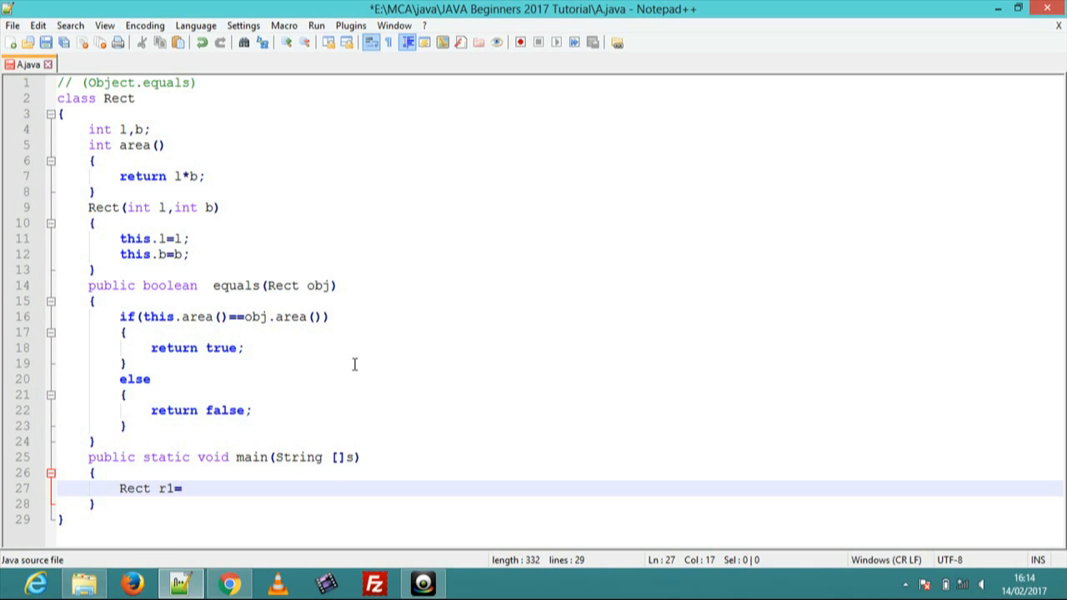
pyautogui.write('new R')
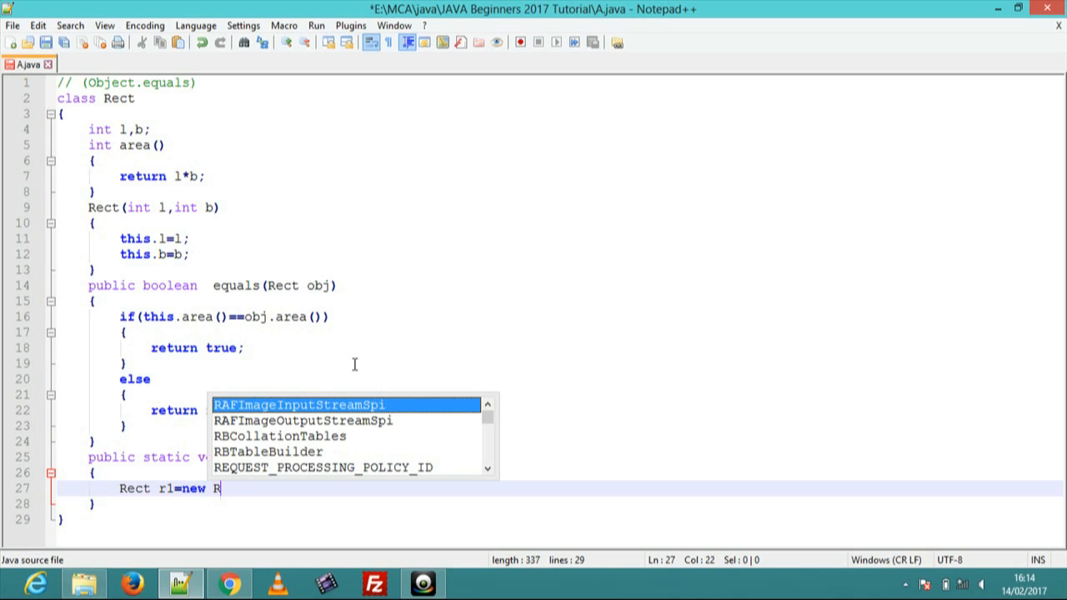
pyautogui.write('ect(')
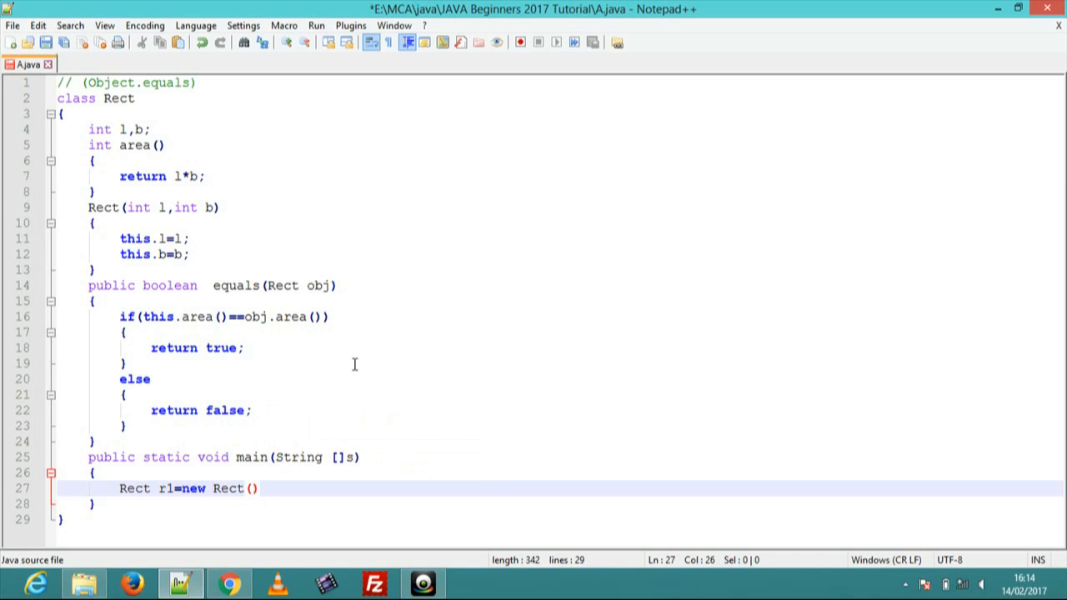
pyautogui.write('3,8')
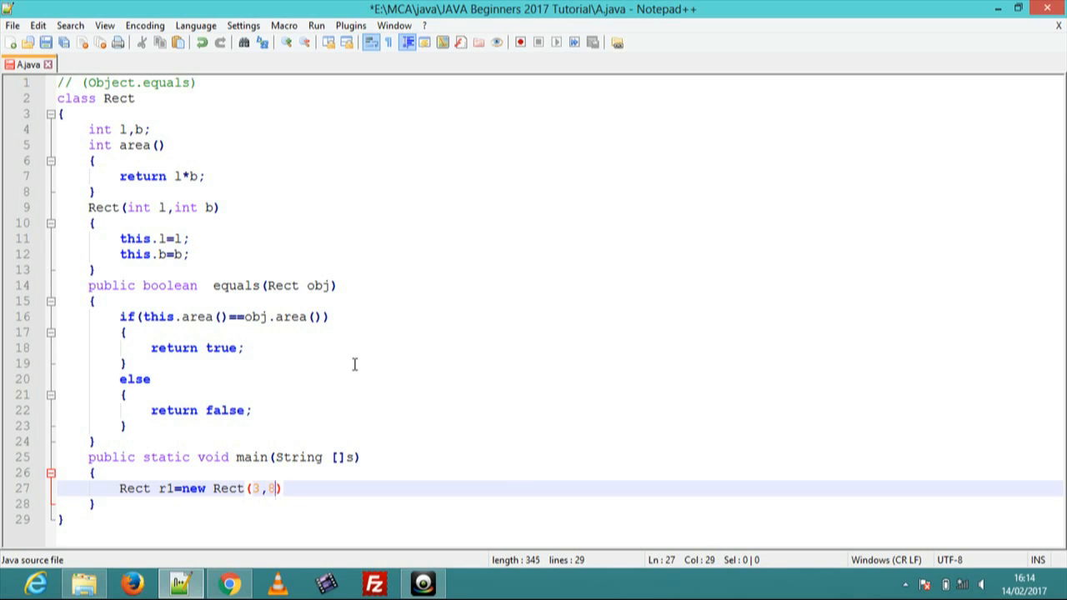
pyautogui.write(';')
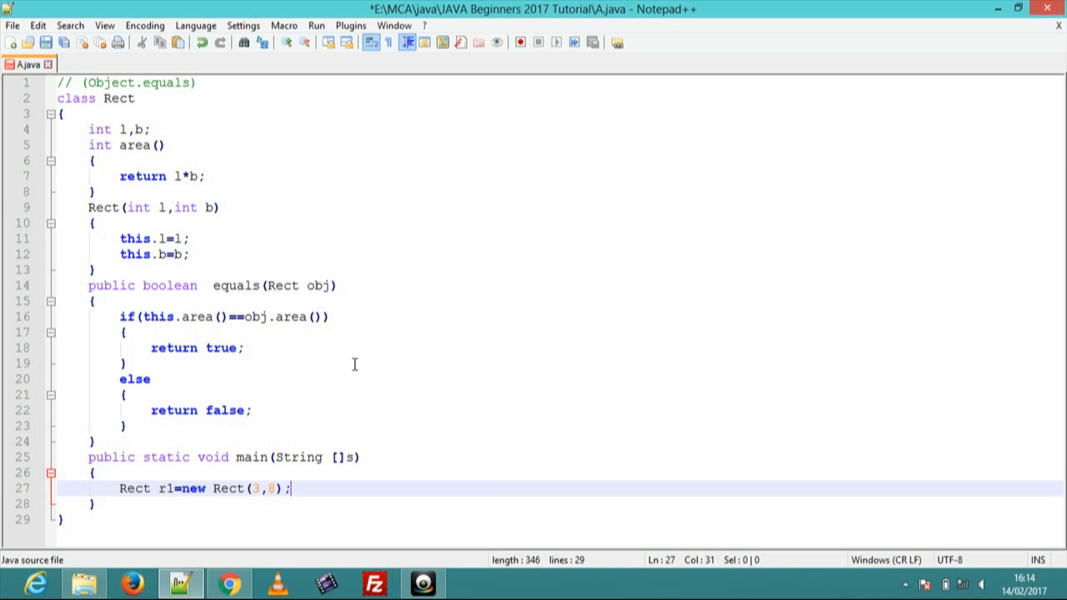
# Duplicate the line and edit it to Rect r2=new Rect(6,4);
pyautogui.press('Return')
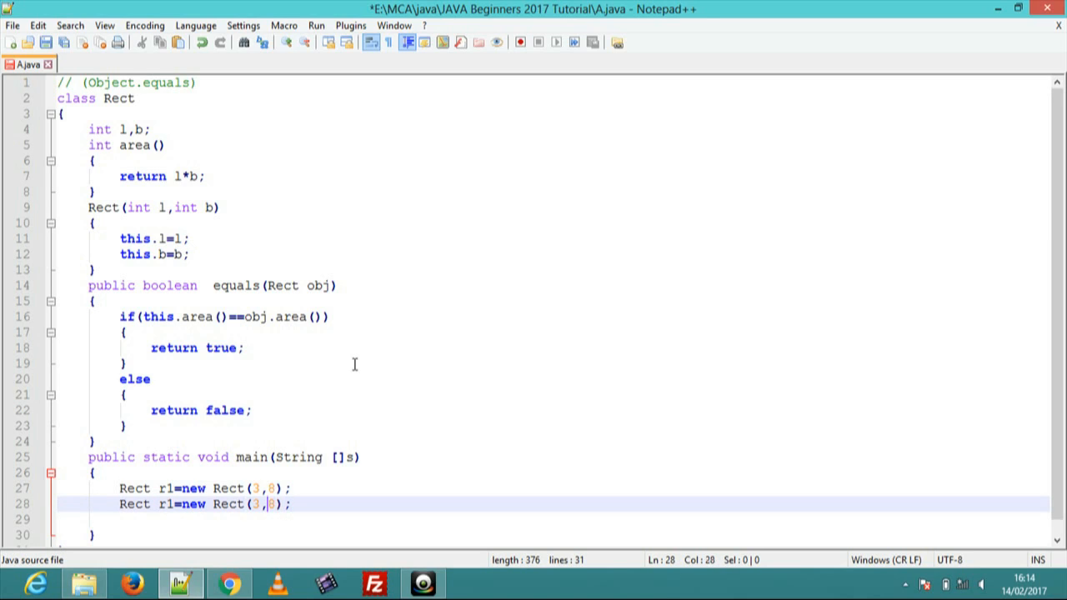
pyautogui.click(173, 504)
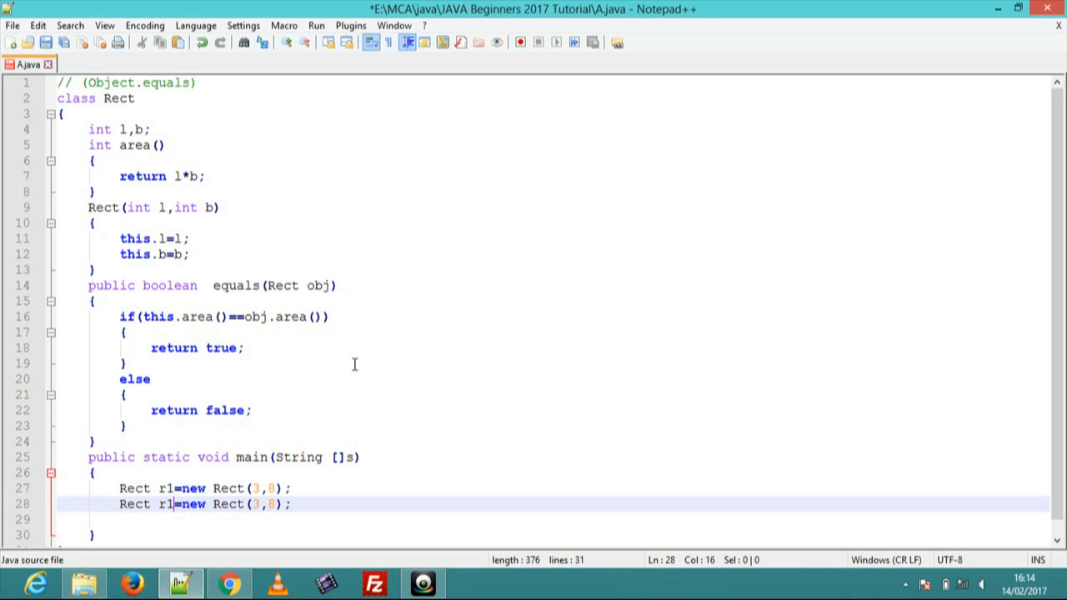
pyautogui.write('2')
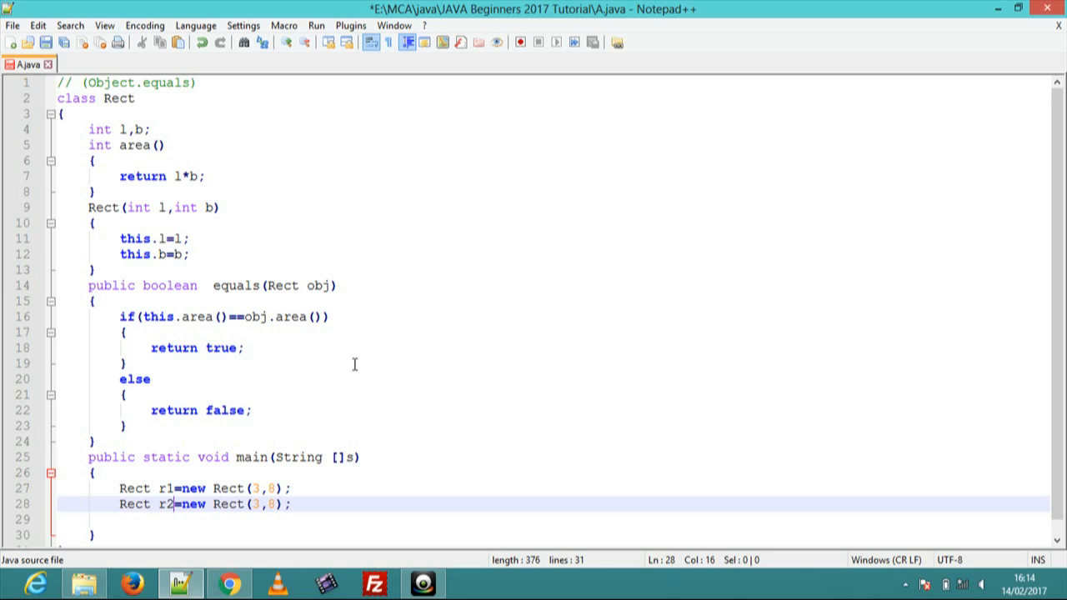
pyautogui.press('Backspace')
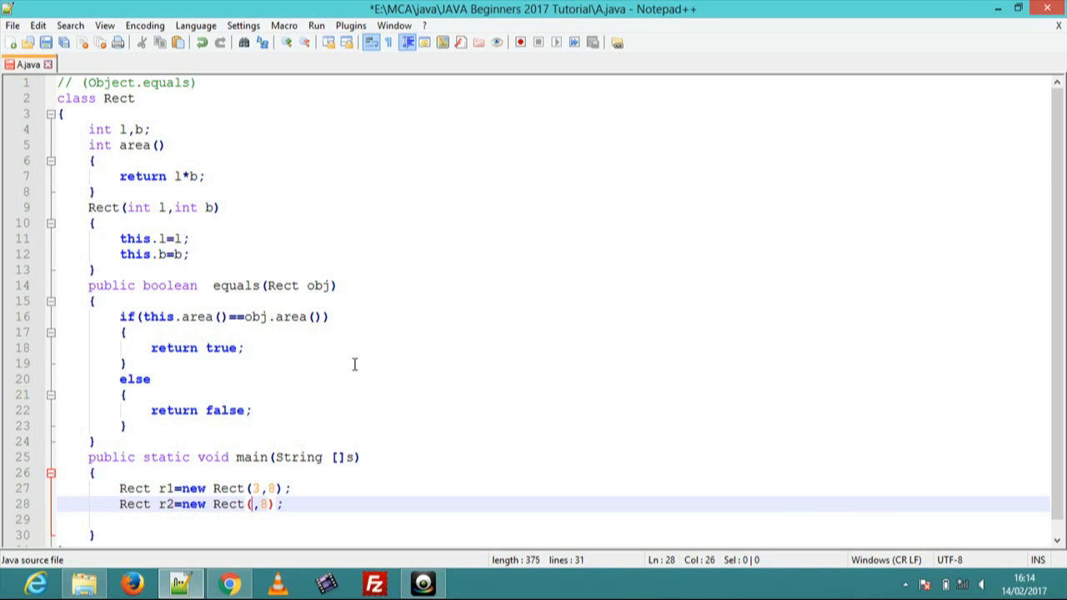
pyautogui.write('6,')
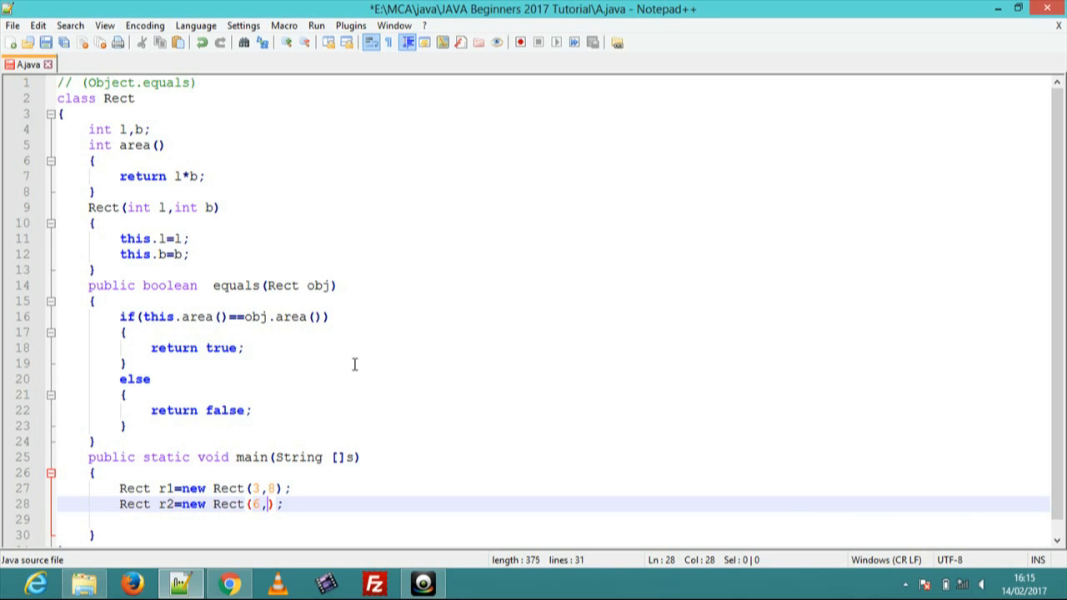
pyautogui.write('4')
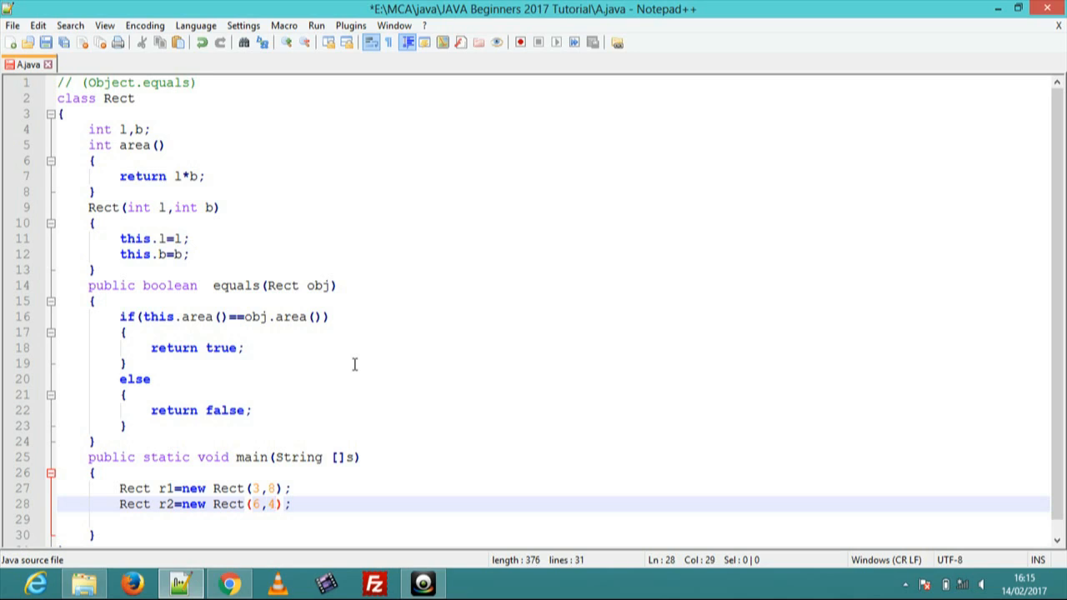
pyautogui.press('Enter')
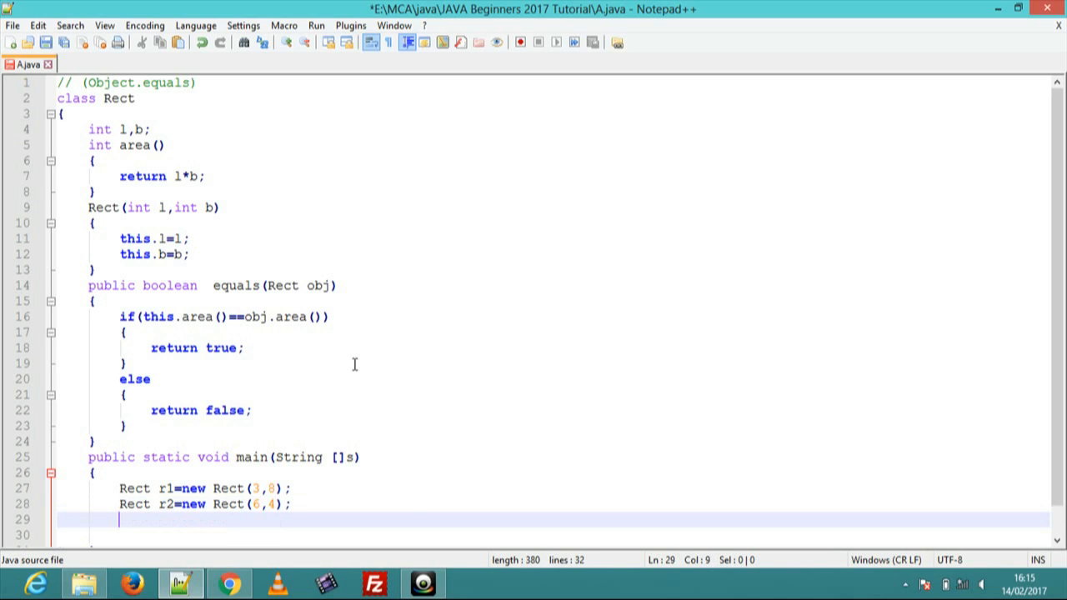
# Write the line system.out.println(r1.equals(r2)) in main to compare the two Rect objects
pyautogui.write('S')
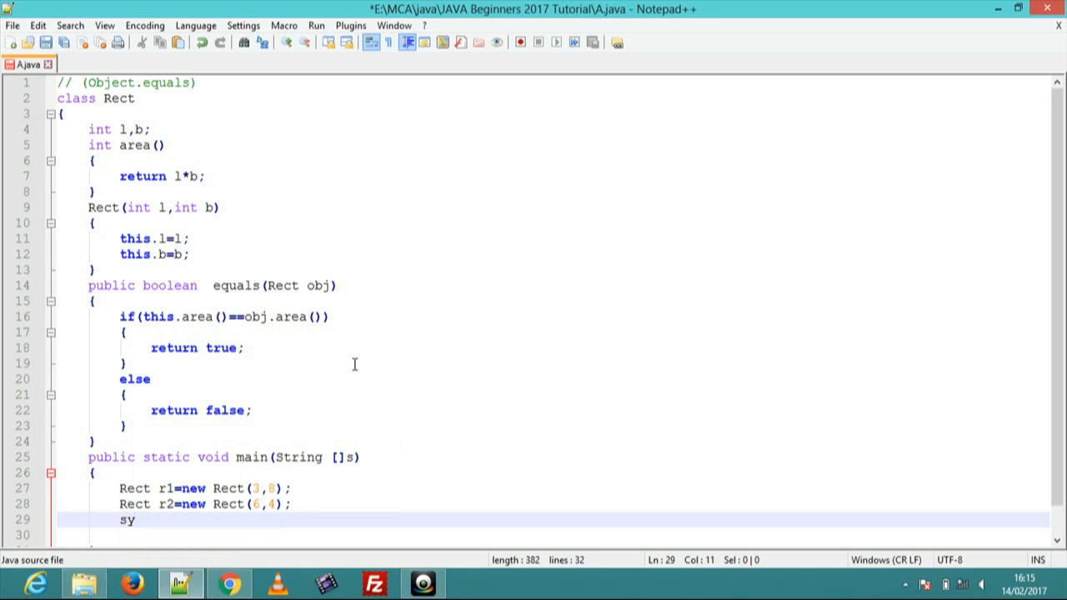
pyautogui.write('st')
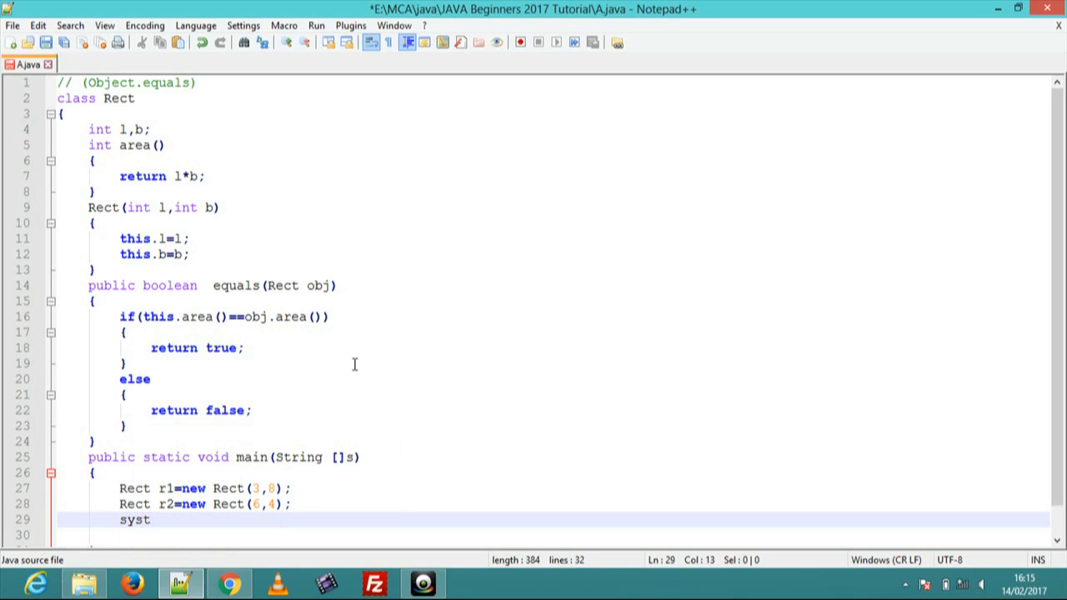
pyautogui.write('e')
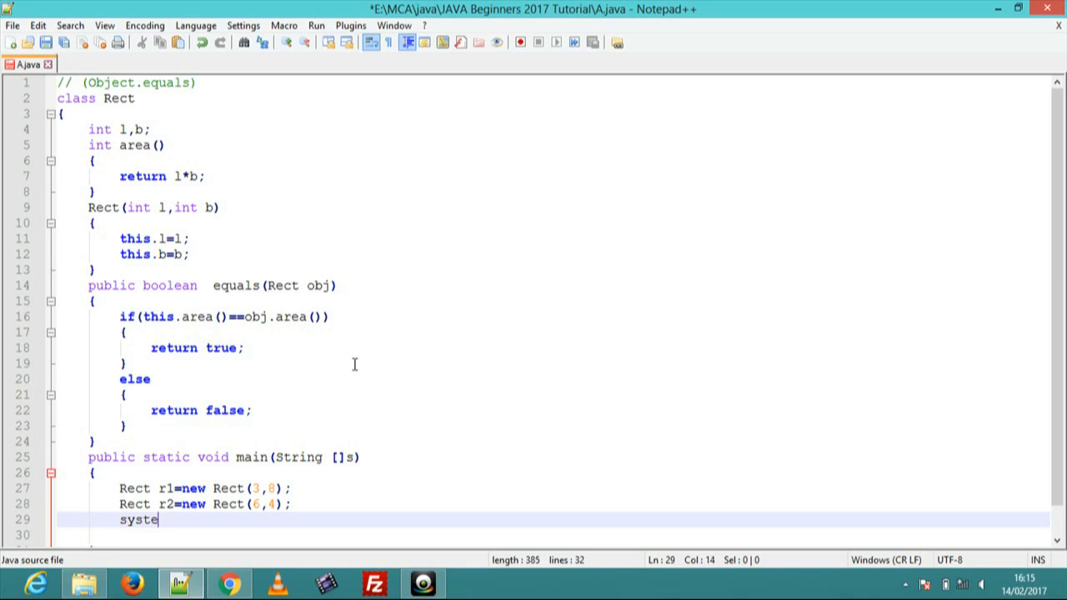
pyautogui.write('m.')
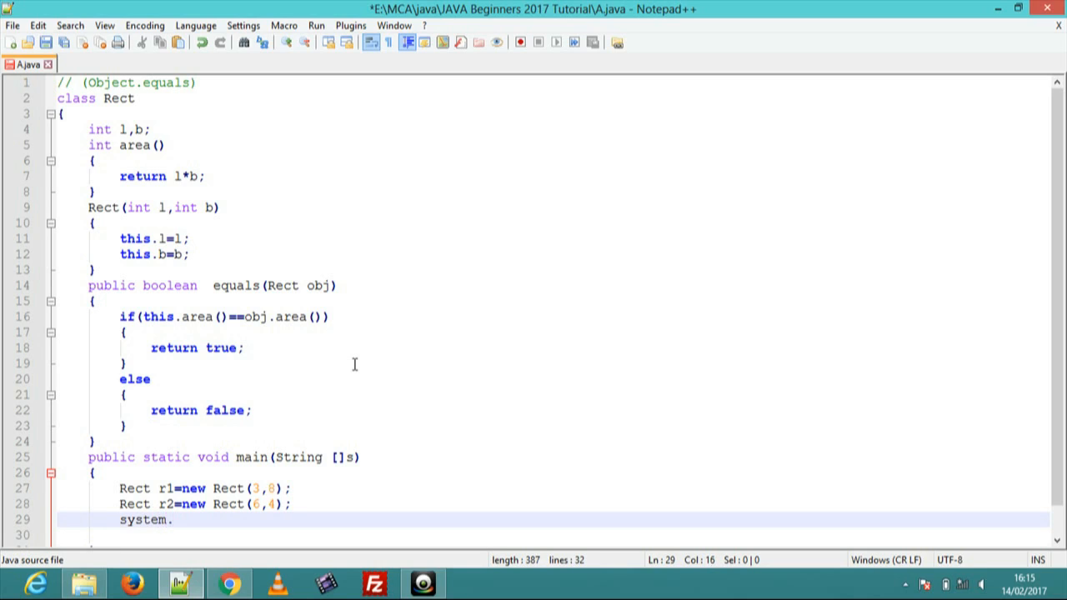
pyautogui.write('out.')
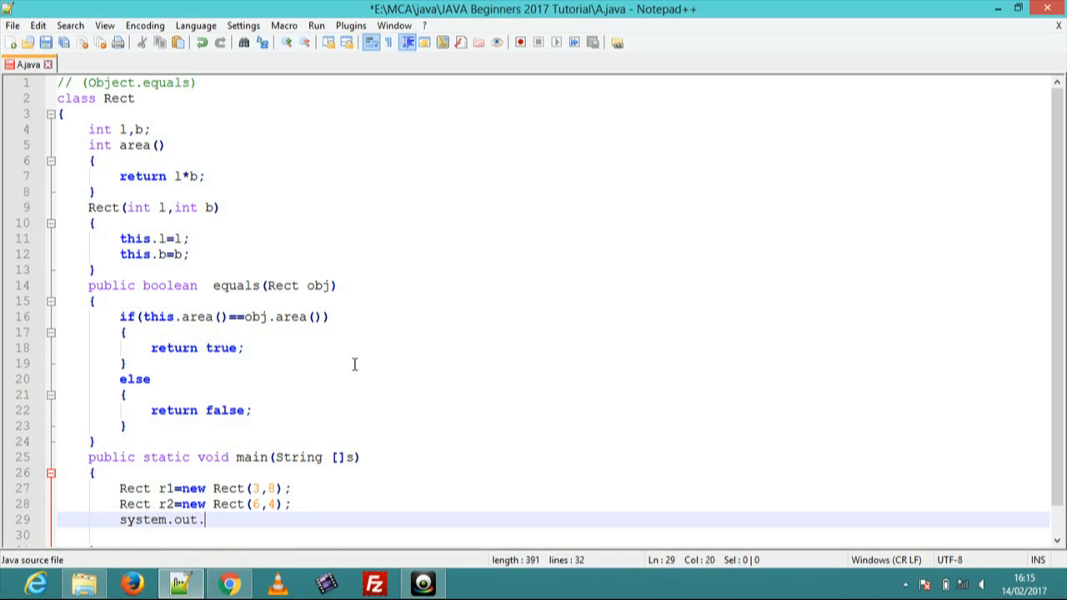
pyautogui.write('print')
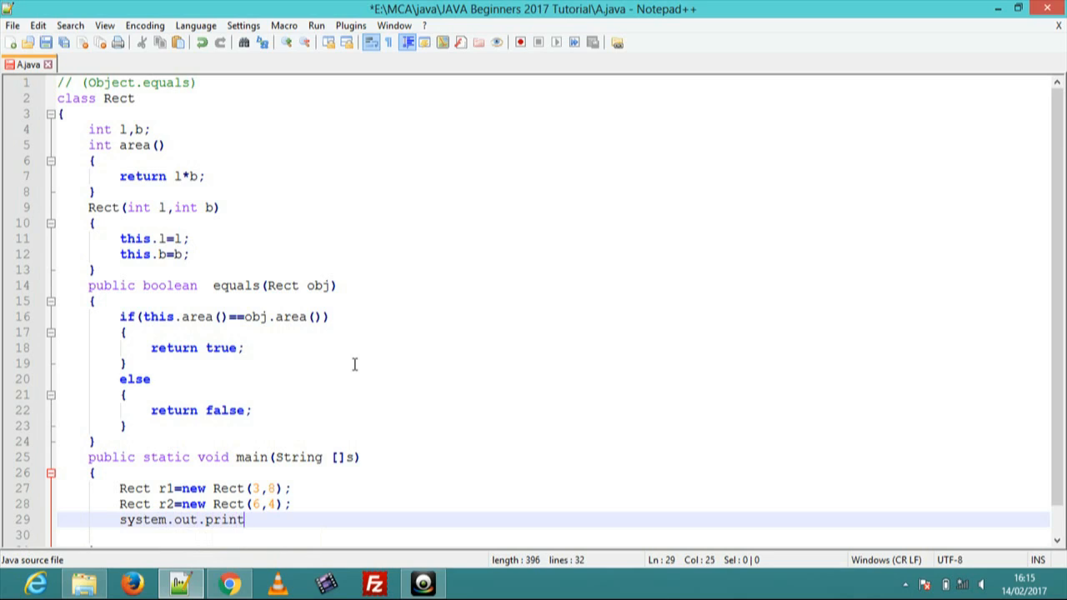
pyautogui.write('ln')
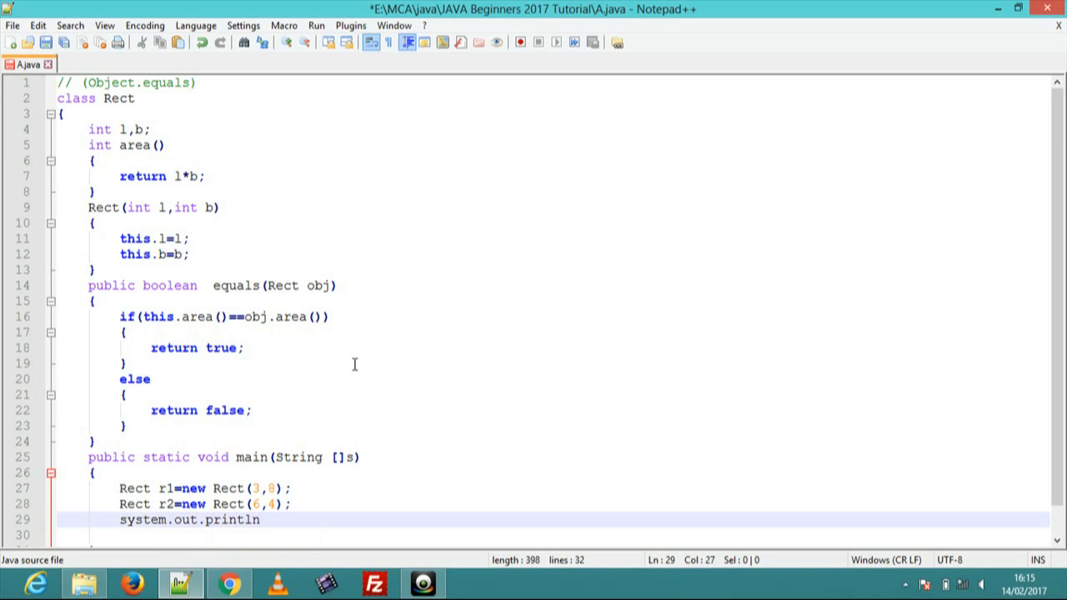
pyautogui.write('()')
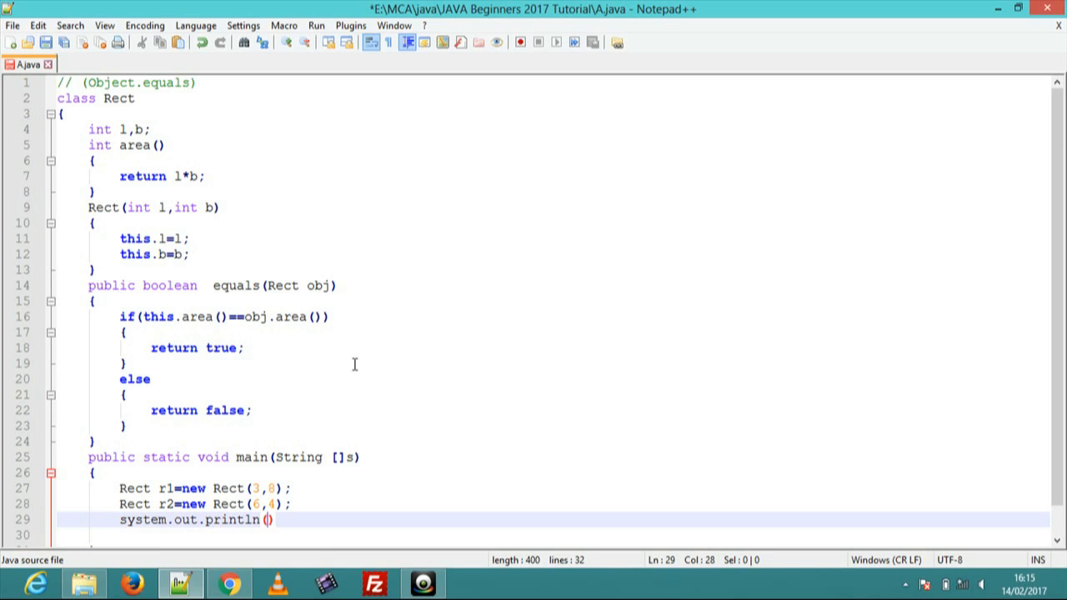
pyautogui.write('r1.')
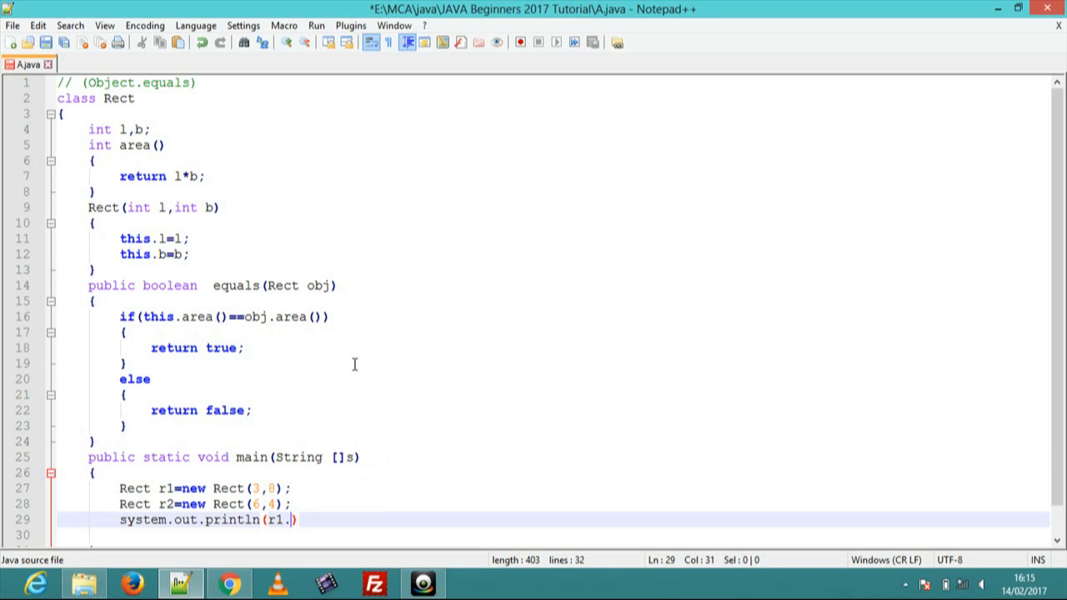
pyautogui.write('equals')
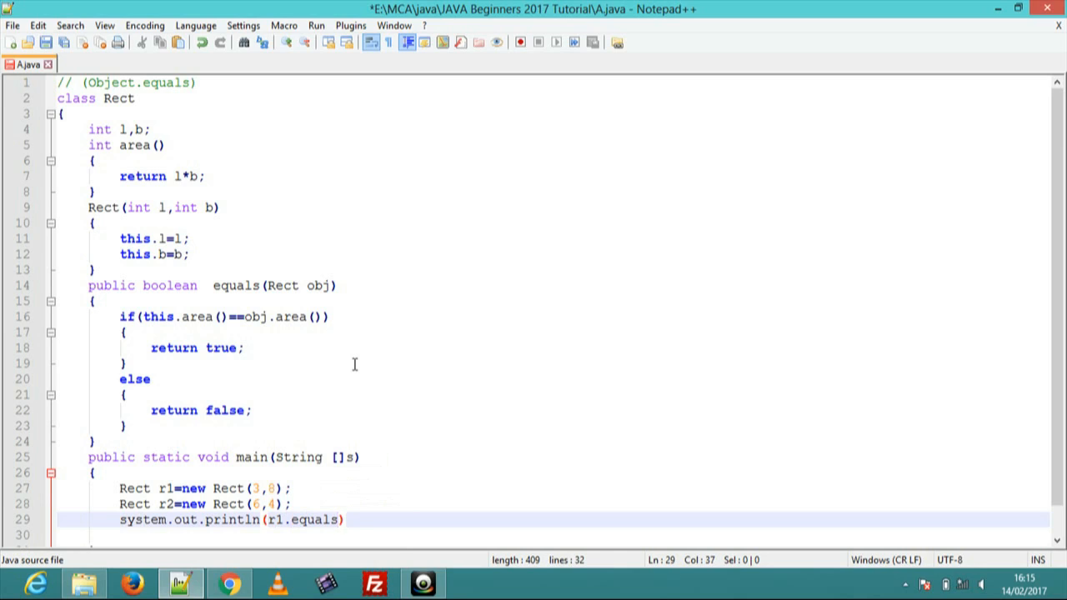
pyautogui.write('(')
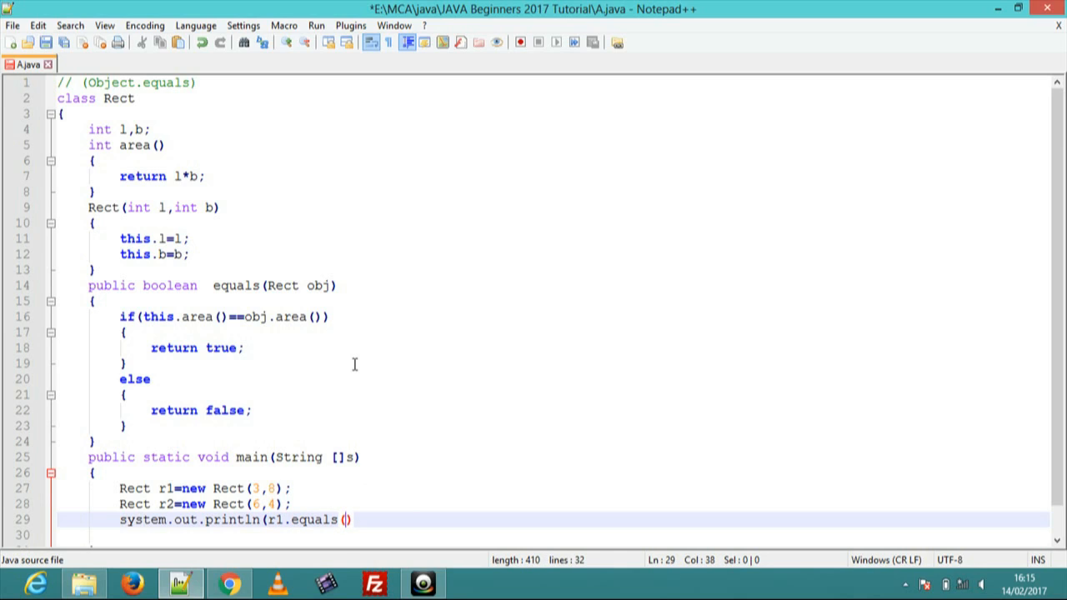
pyautogui.click(290, 504)
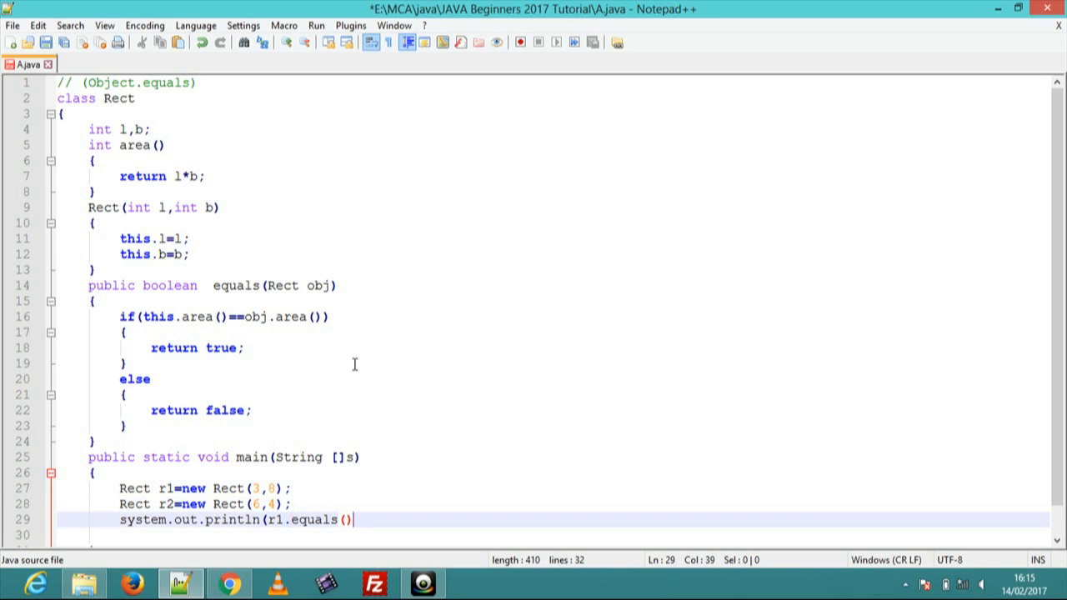
pyautogui.write('r2')
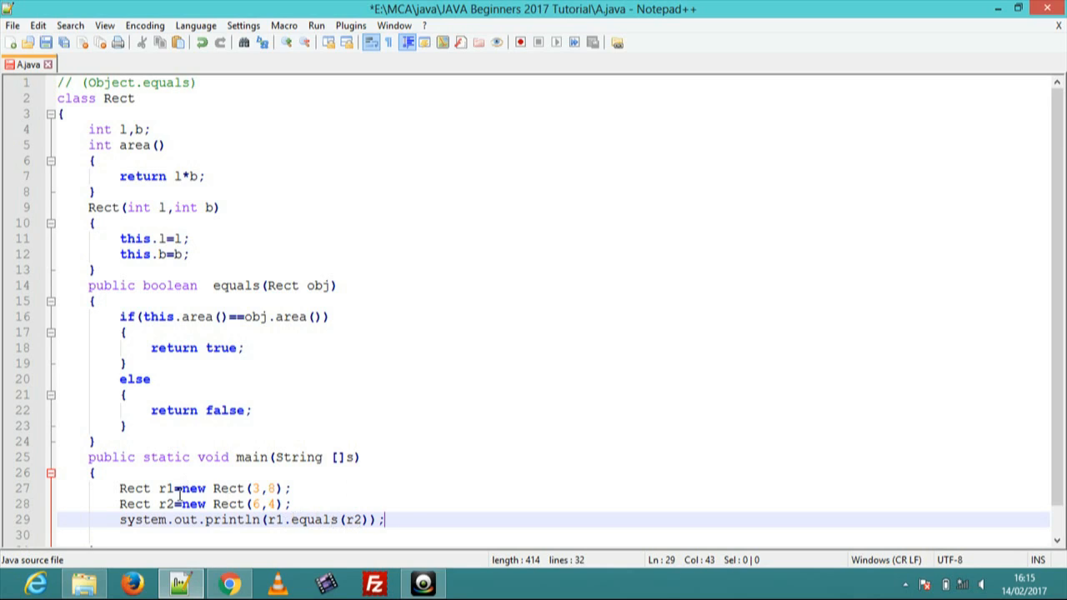
pyautogui.moveTo(409, 521)
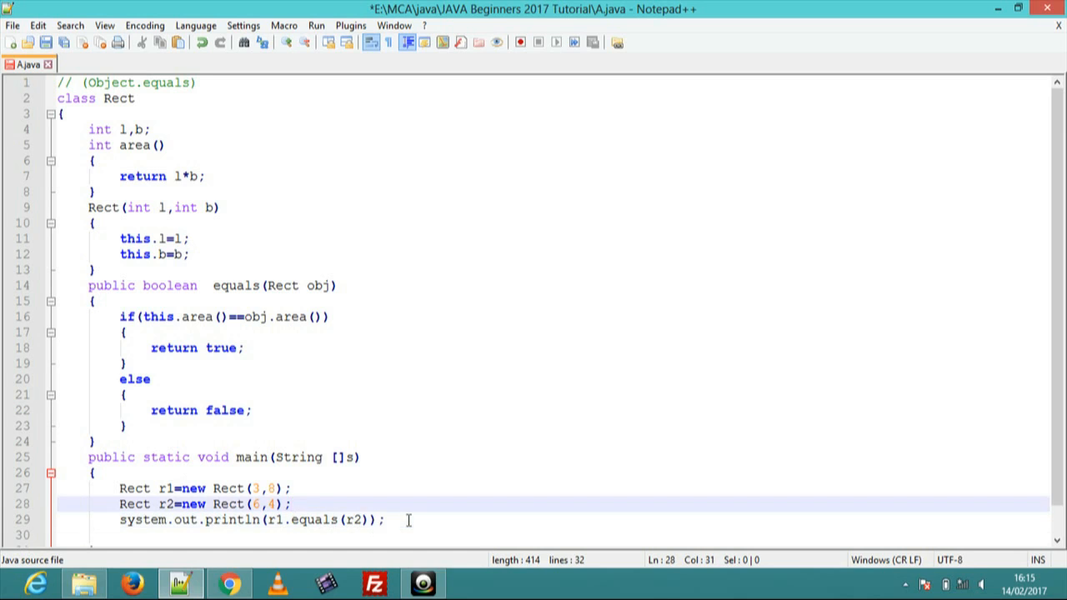
pyautogui.click(94, 223)
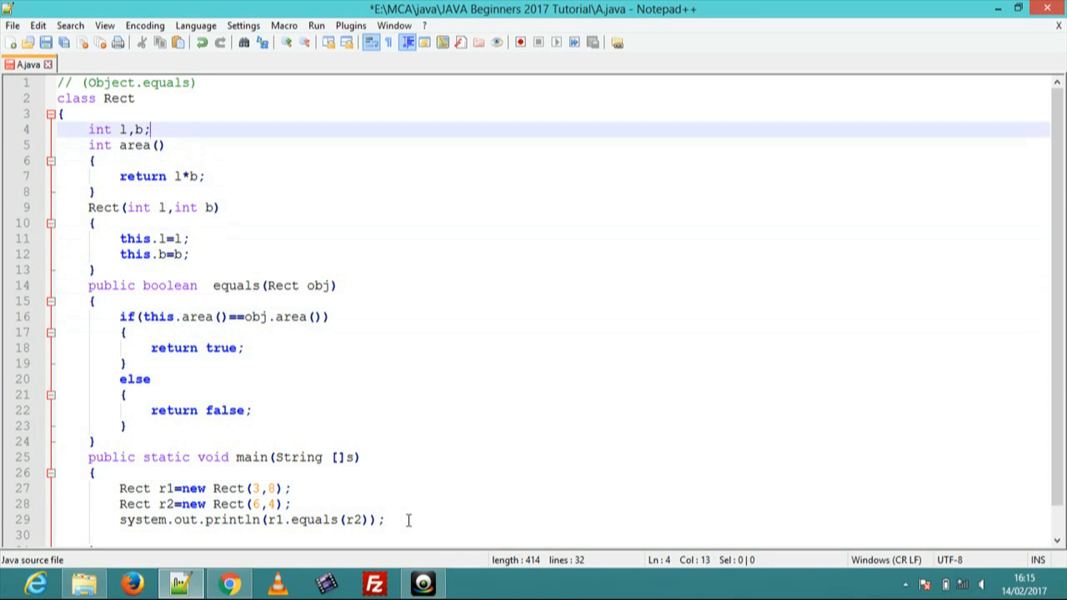
pyautogui.click(164, 145)
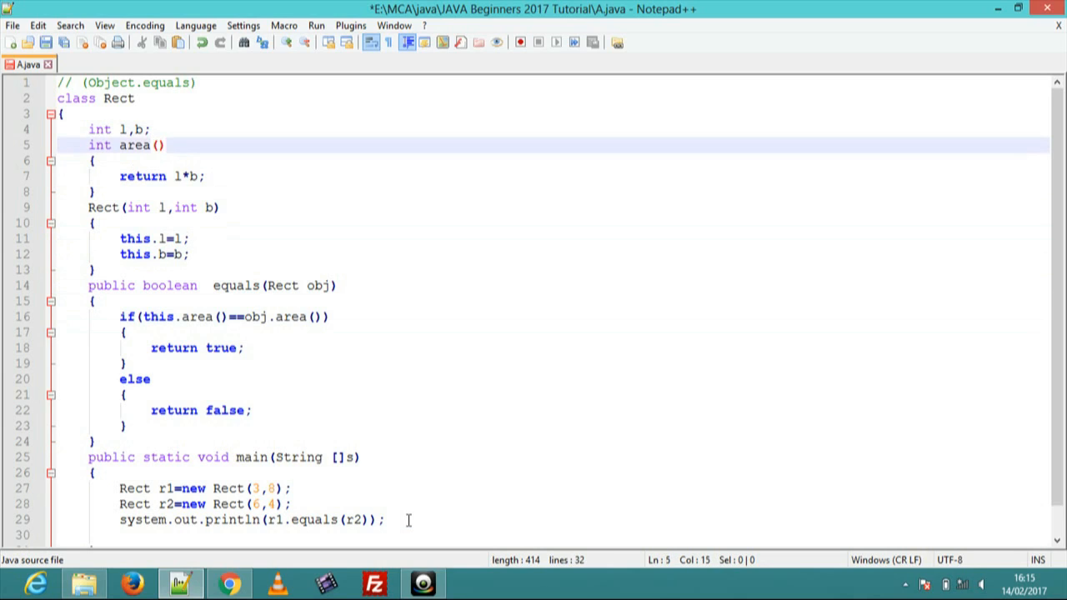
pyautogui.click(207, 177)
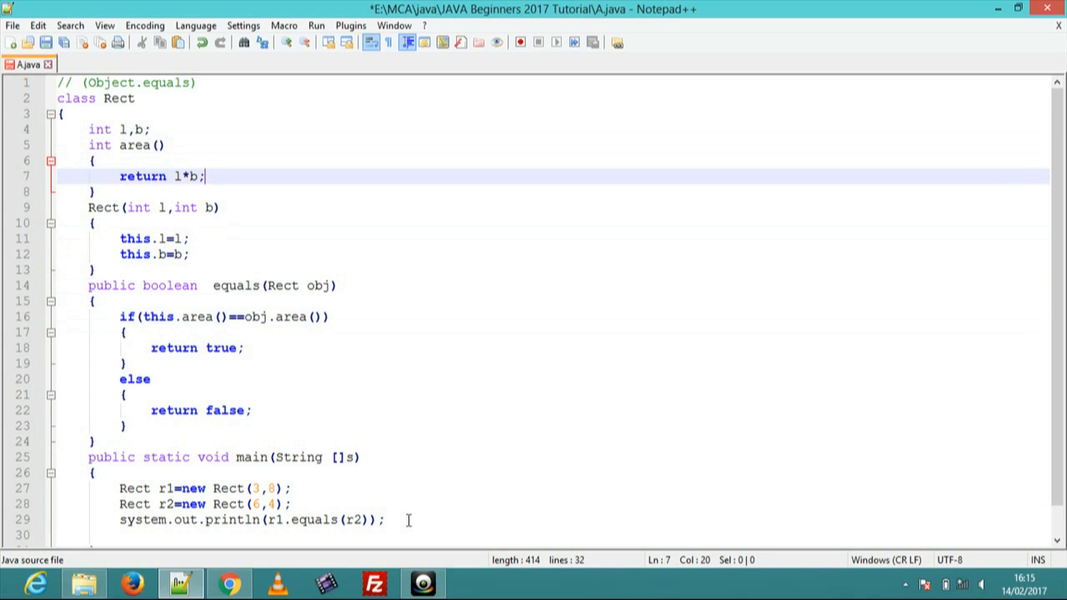
pyautogui.click(220, 207)
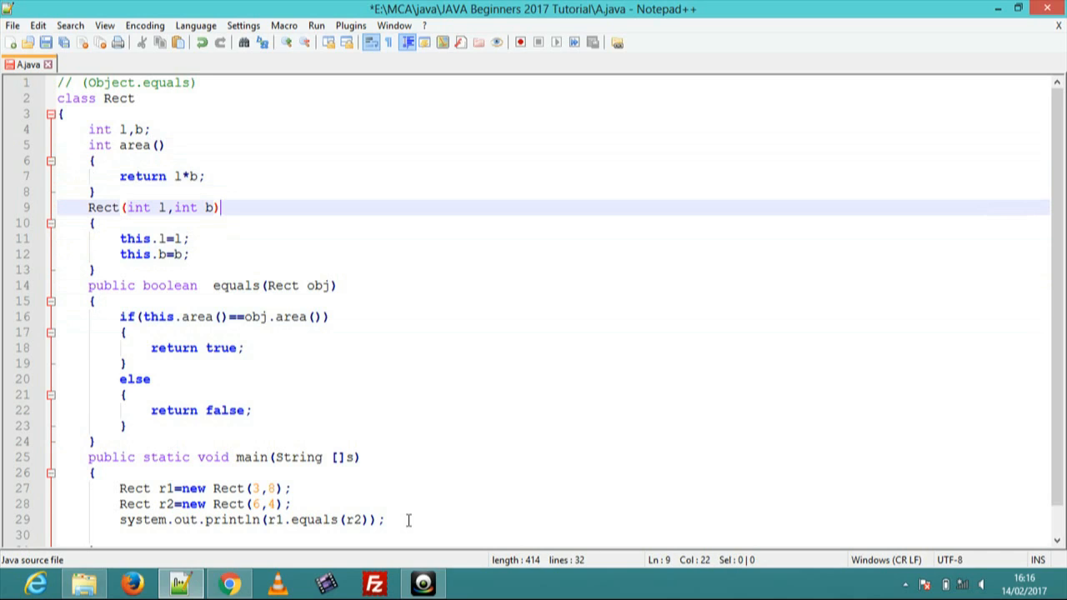
pyautogui.click(93, 223)
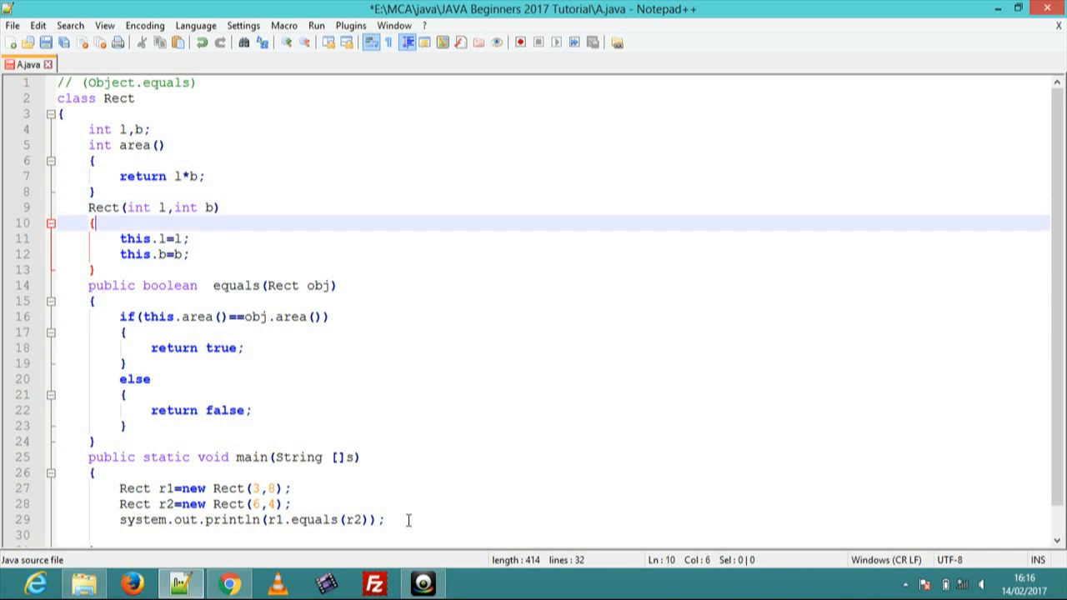
pyautogui.click(93, 300)
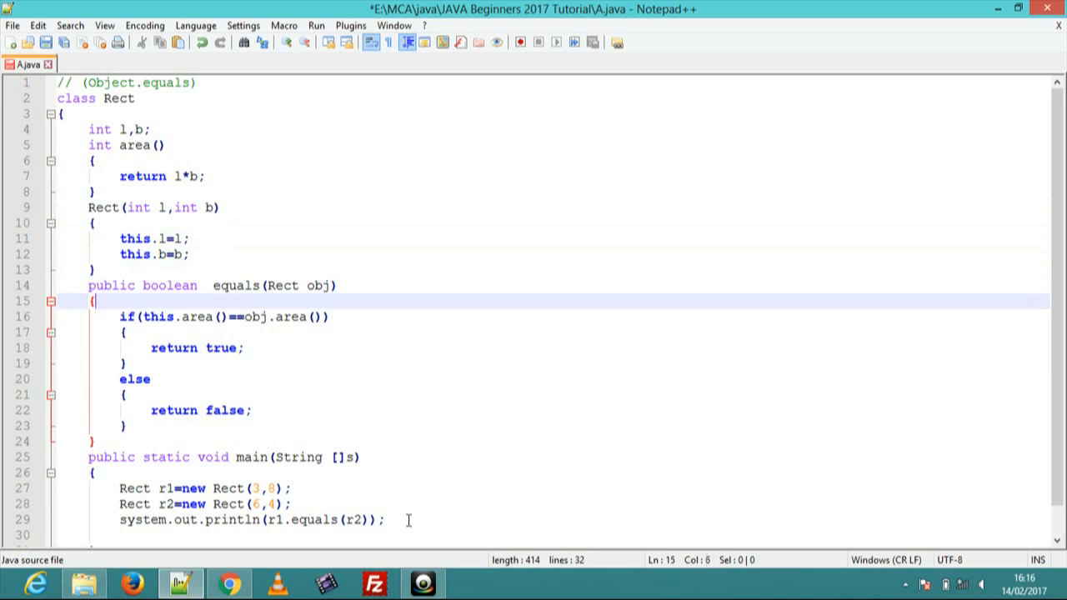
pyautogui.click(93, 474)
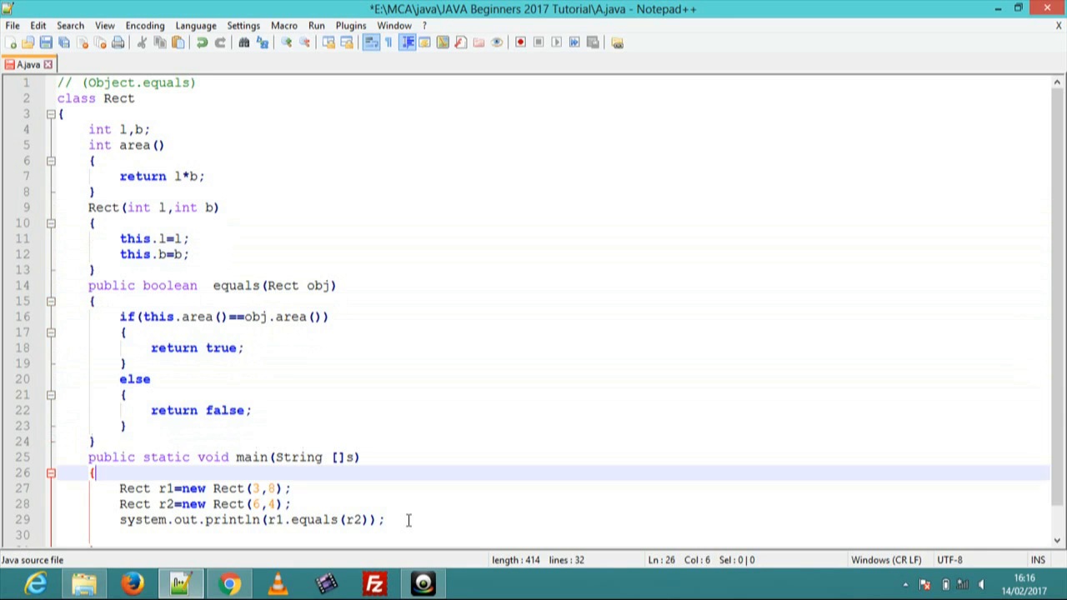
pyautogui.click(383, 521)
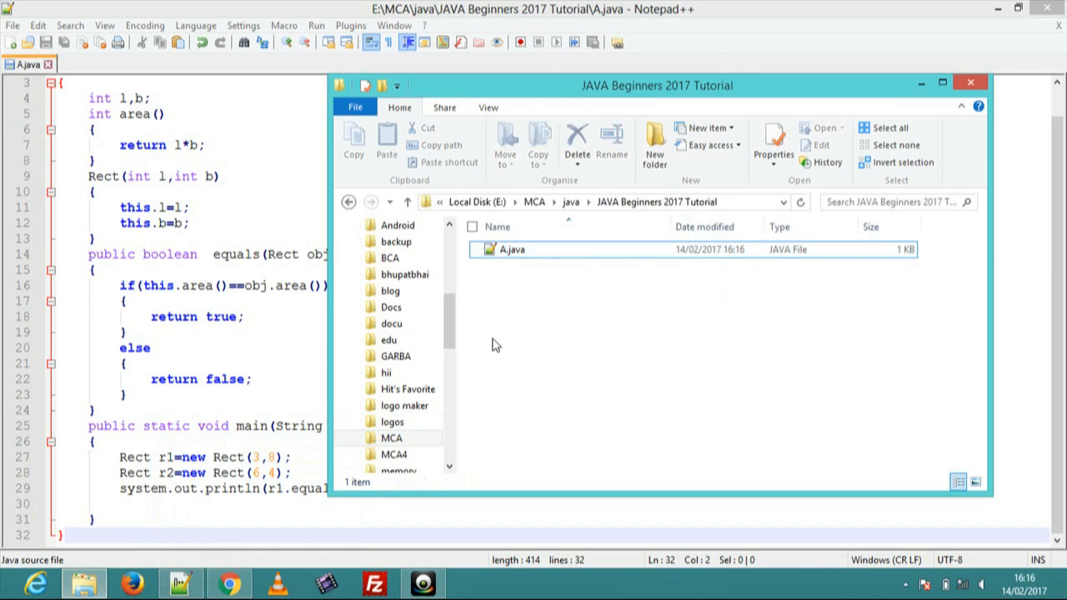
# Launch a command prompt from the JAVA Beginners 2017 Tutorial folder
pyautogui.click(470, 584)
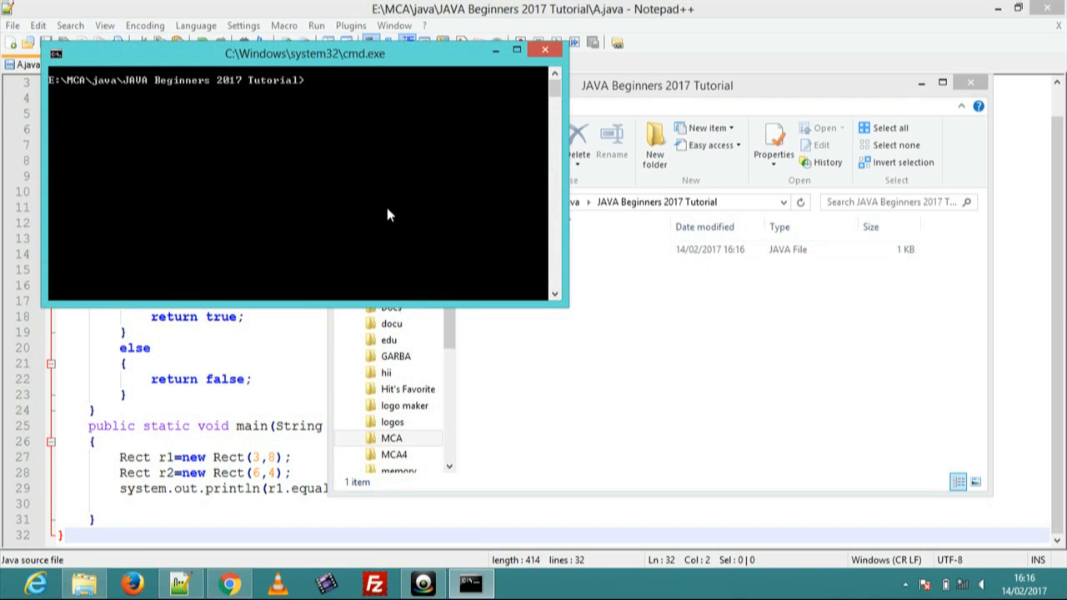
# Compile with javac A.java, producing the 'package system does not exist' error at line 29
pyautogui.write('jav')
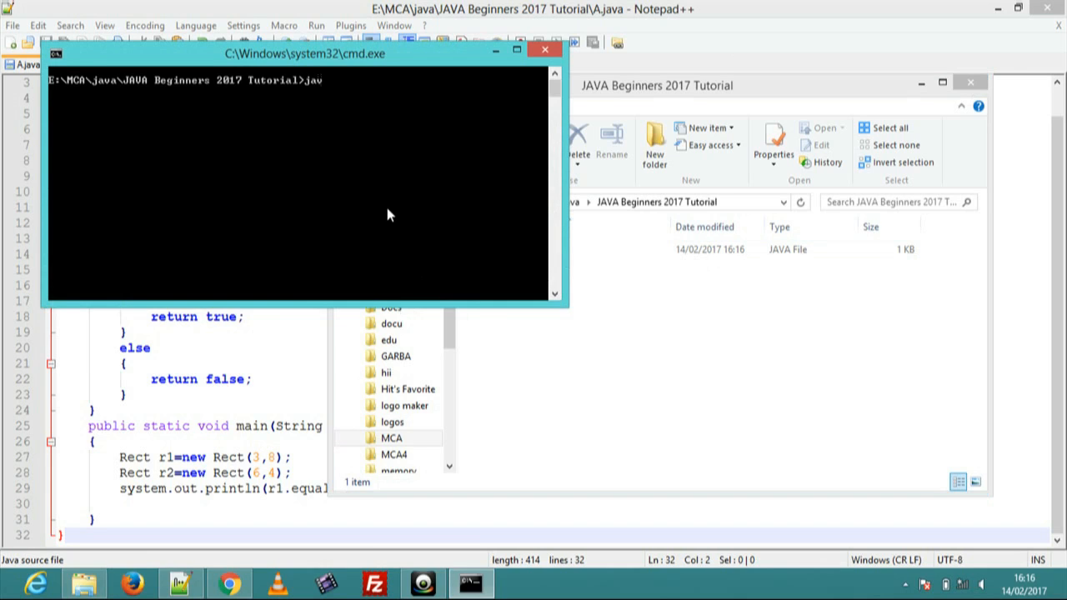
pyautogui.write('ac a')
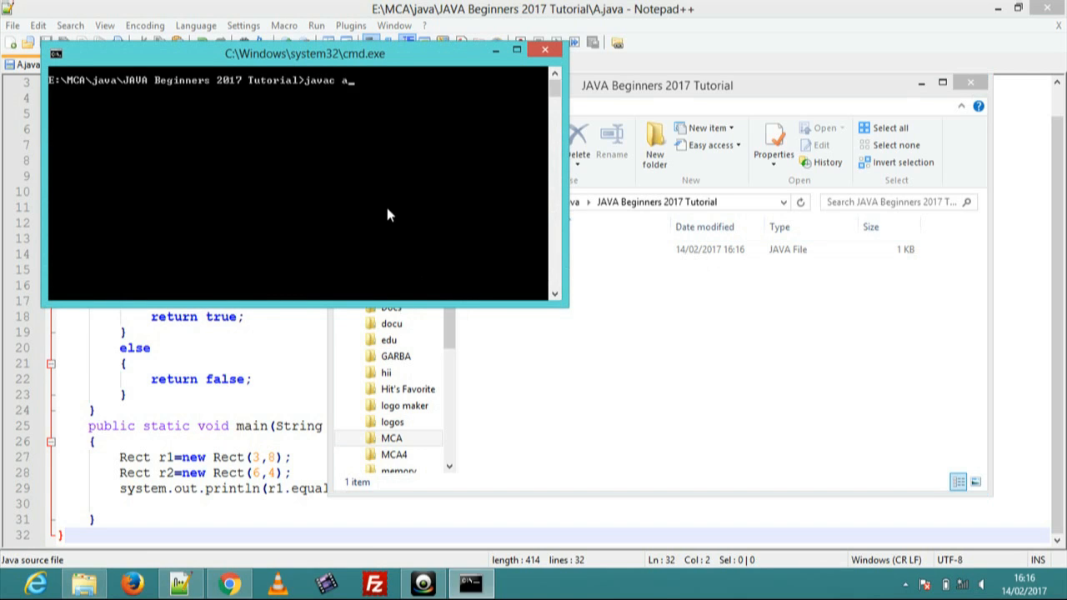
pyautogui.write('.java')
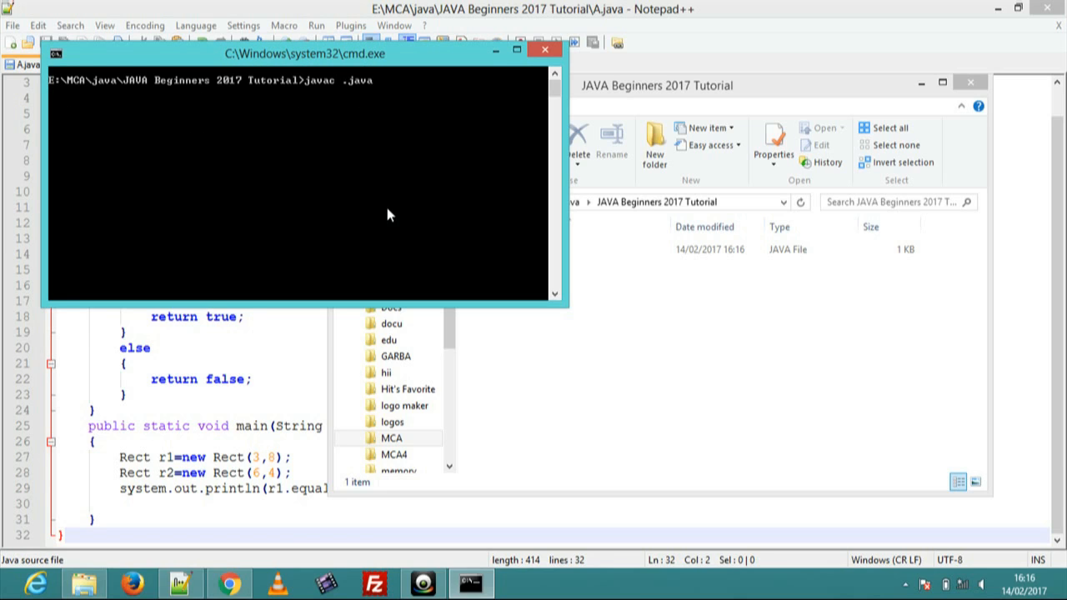
pyautogui.write('A')
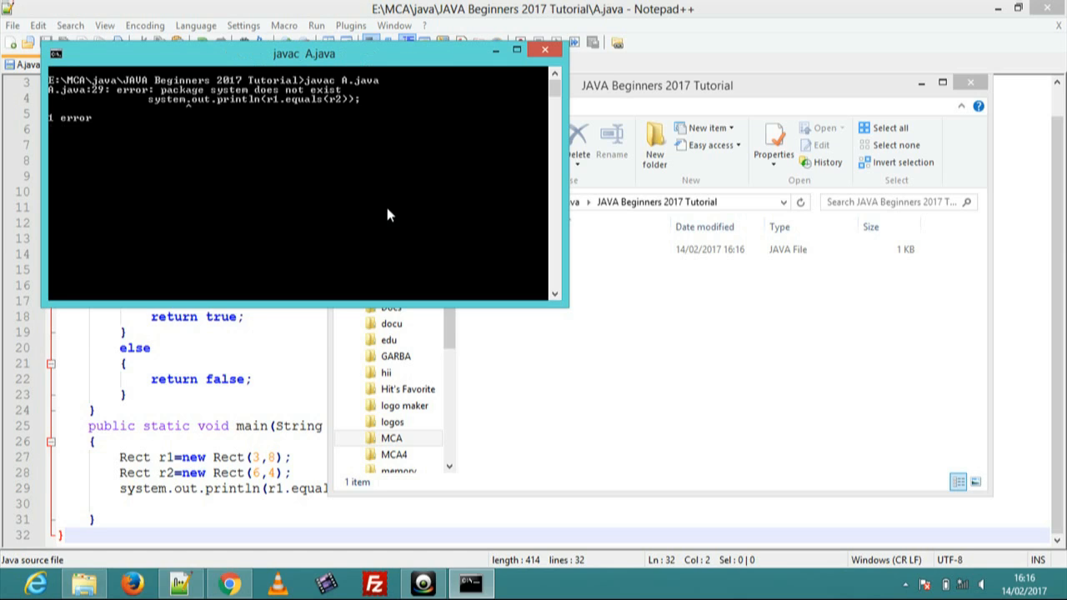
pyautogui.press('Return')
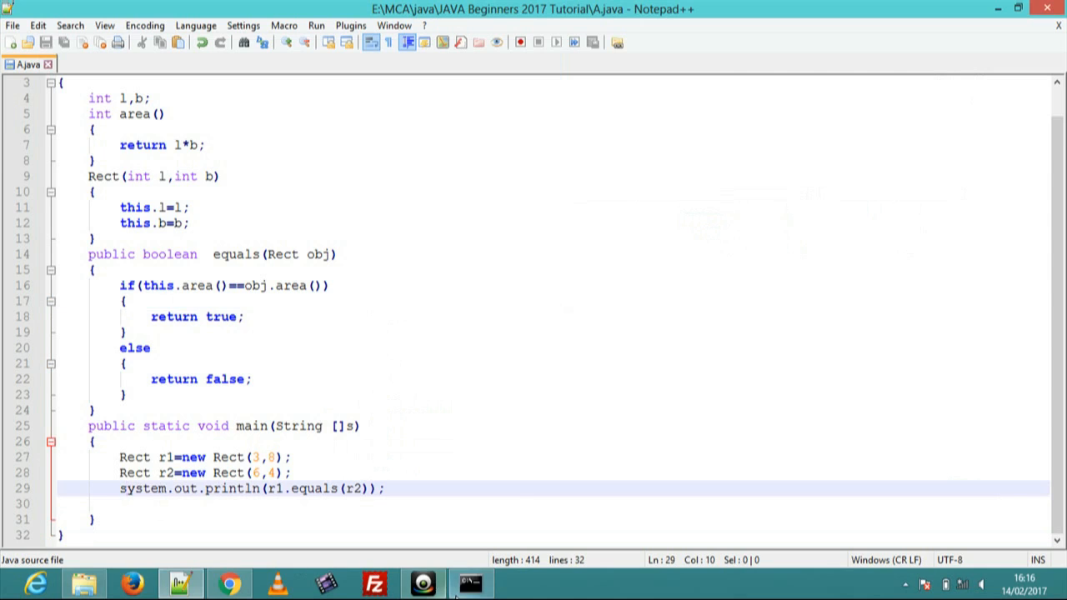
# Capitalise the S in System.out.println on line 29 and return to the command prompt
pyautogui.click(470, 584)
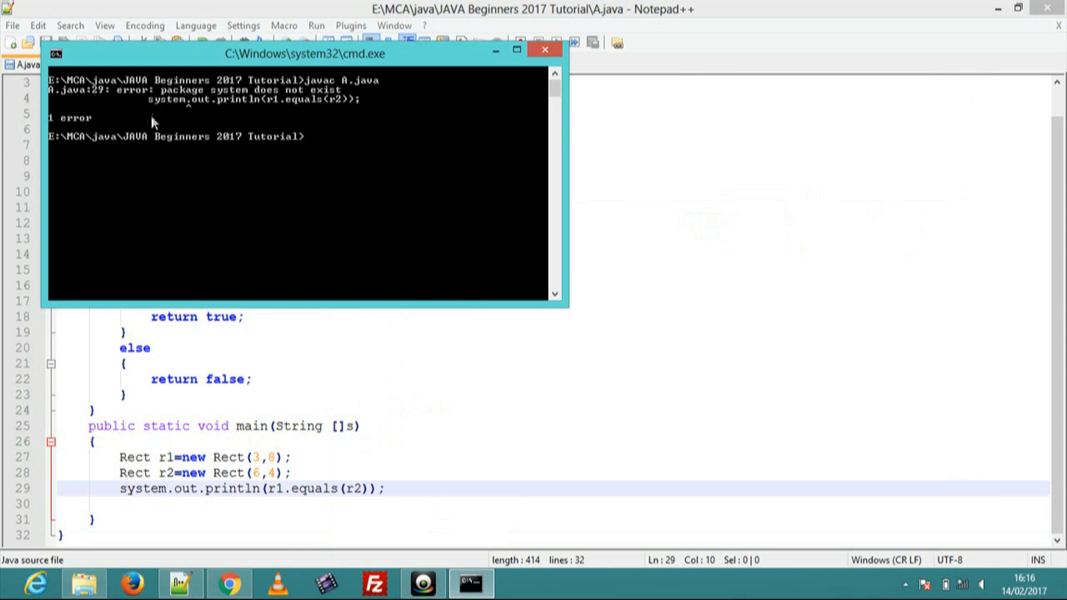
pyautogui.moveTo(227, 100)
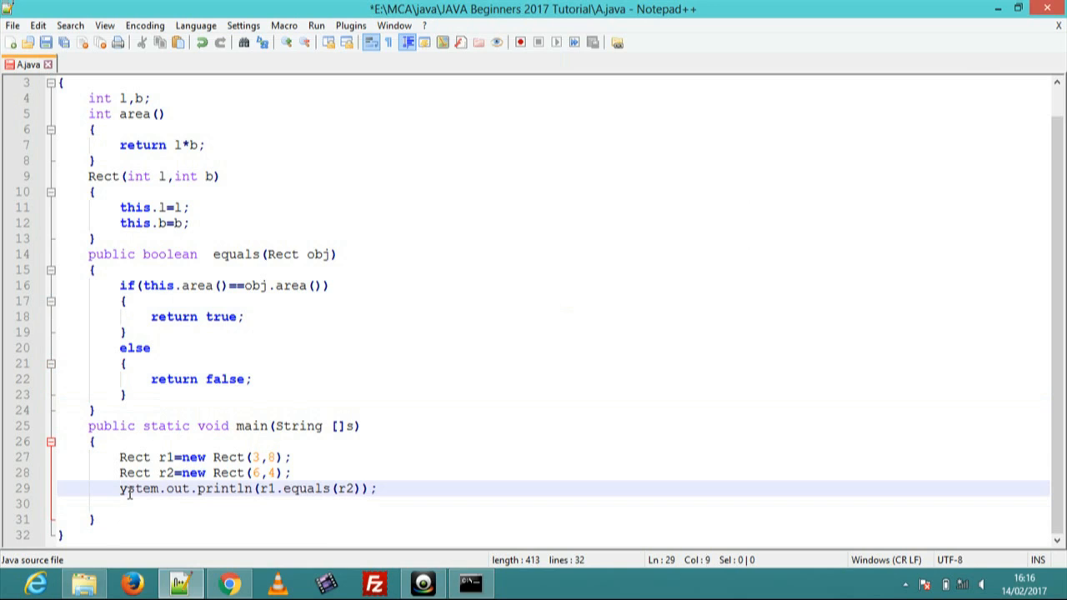
pyautogui.write('S')
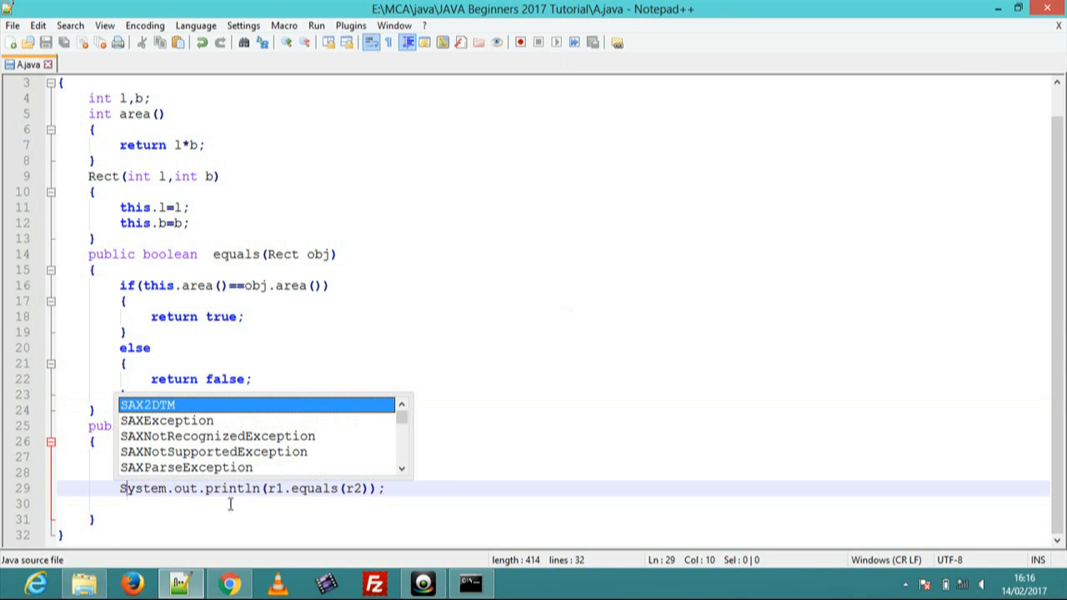
pyautogui.click(471, 584)
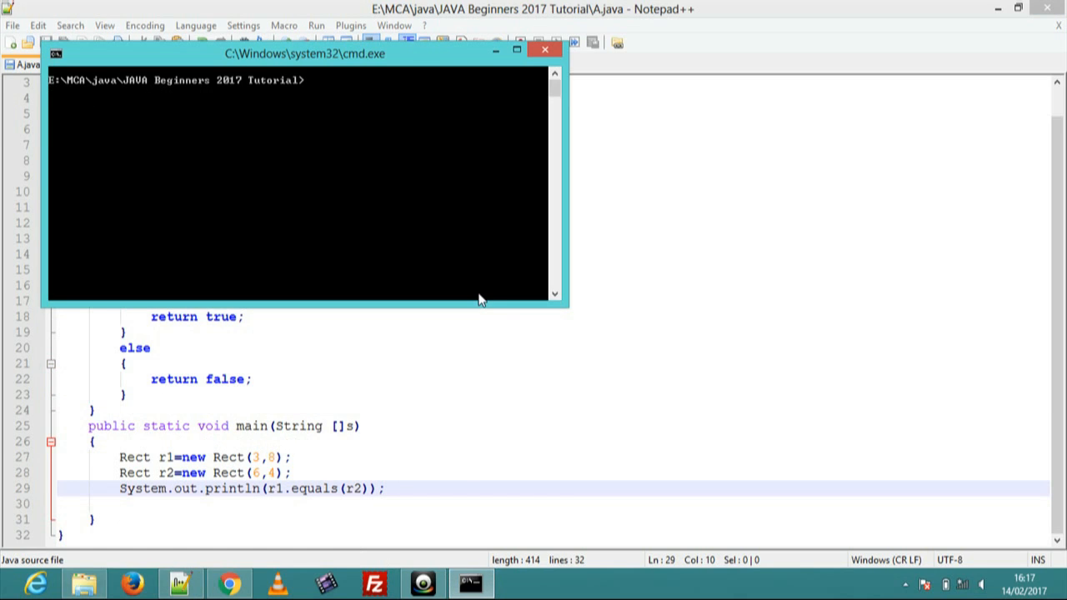
# Recompile A.java cleanly and run java Rect so it prints true
pyautogui.write('javac A.java')
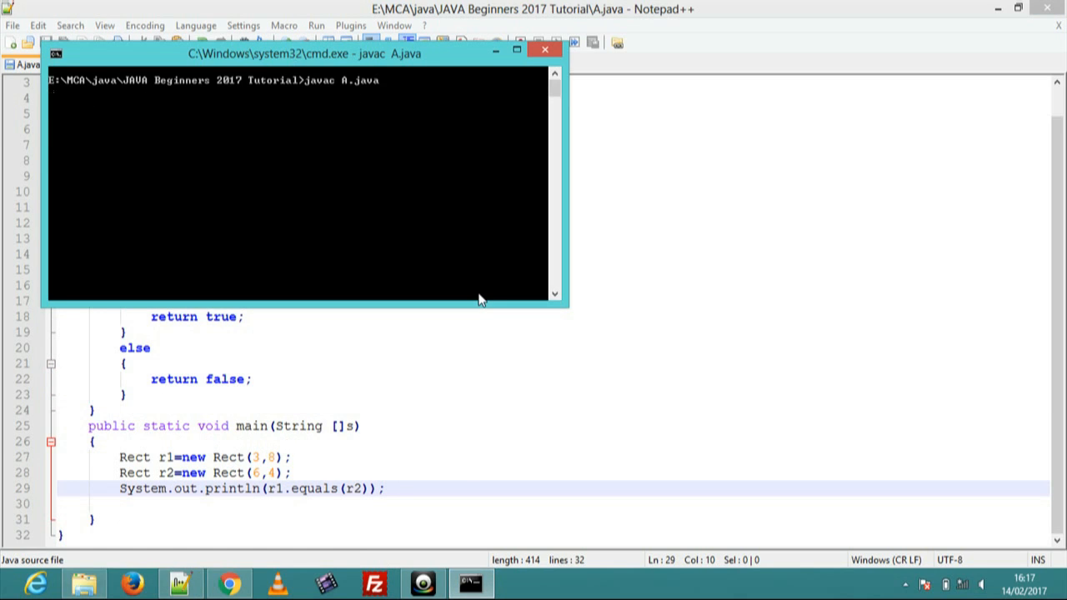
pyautogui.press('Return')
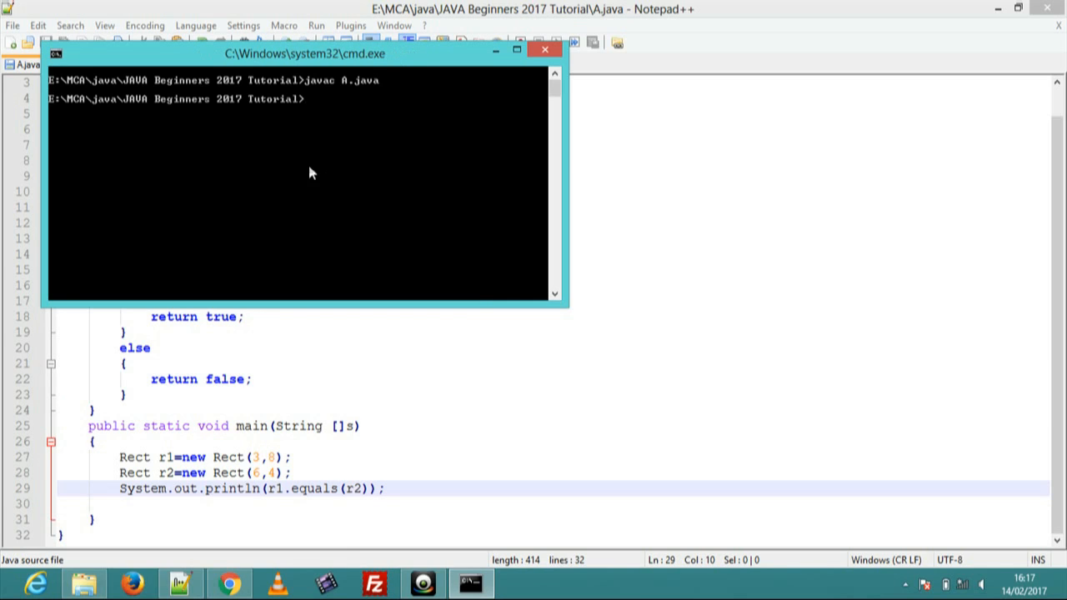
pyautogui.moveTo(324, 107)
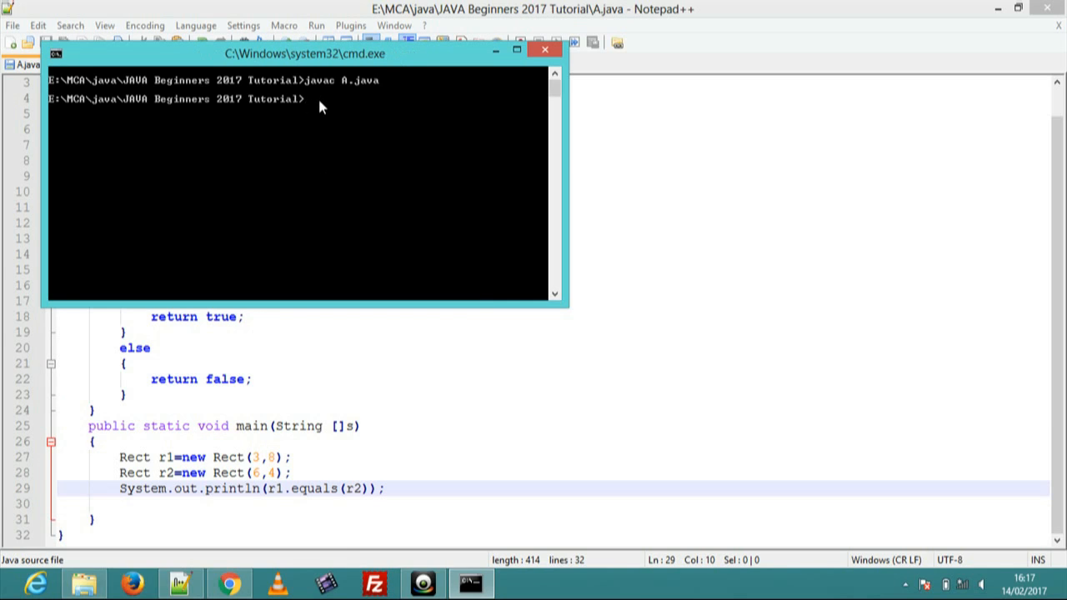
pyautogui.write('java')
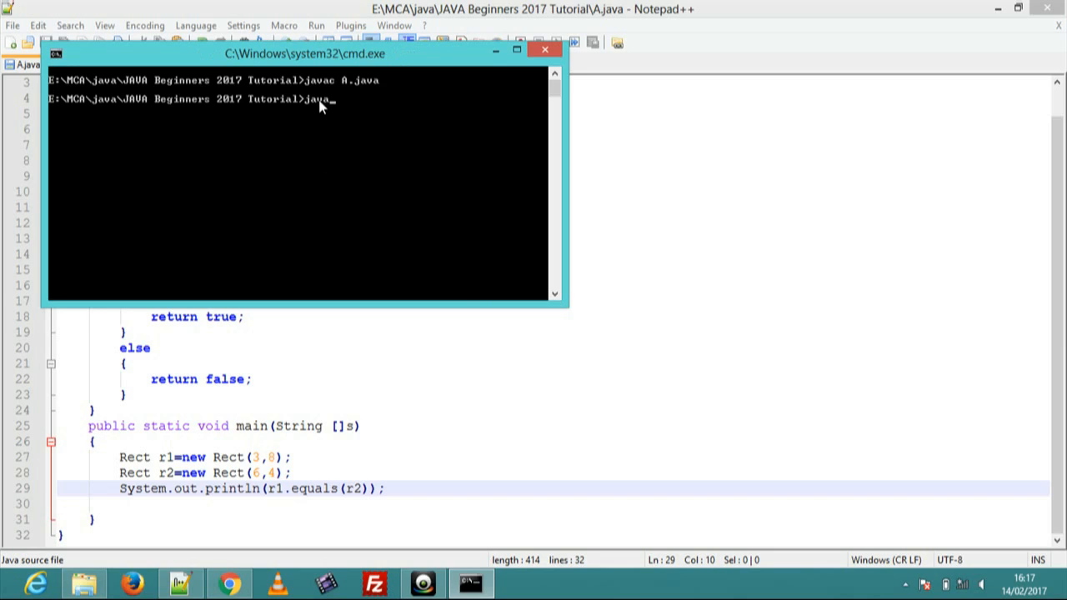
pyautogui.write('Re')
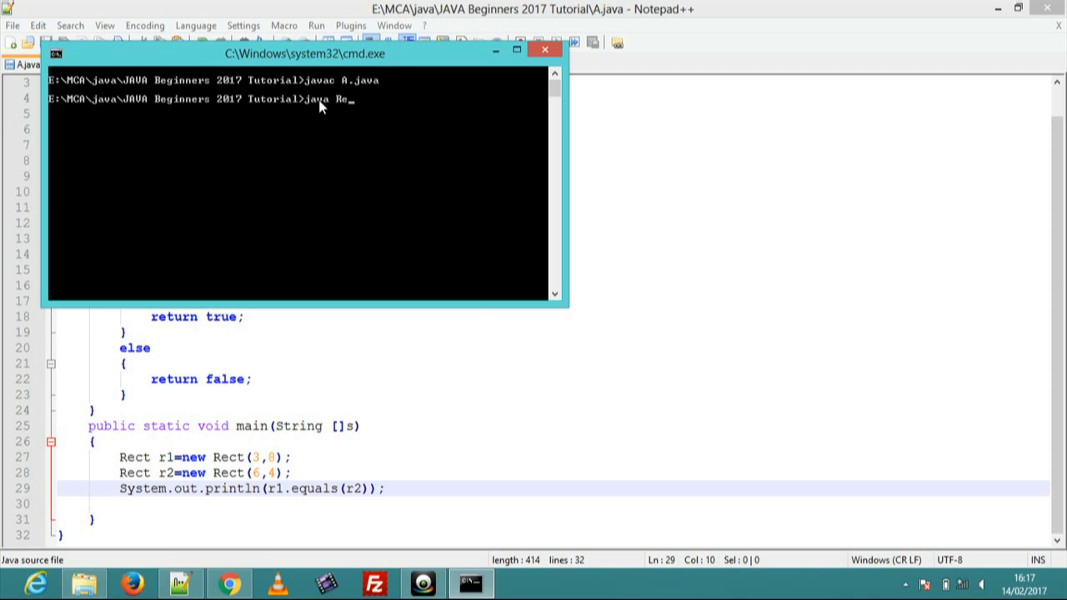
pyautogui.write('ct')
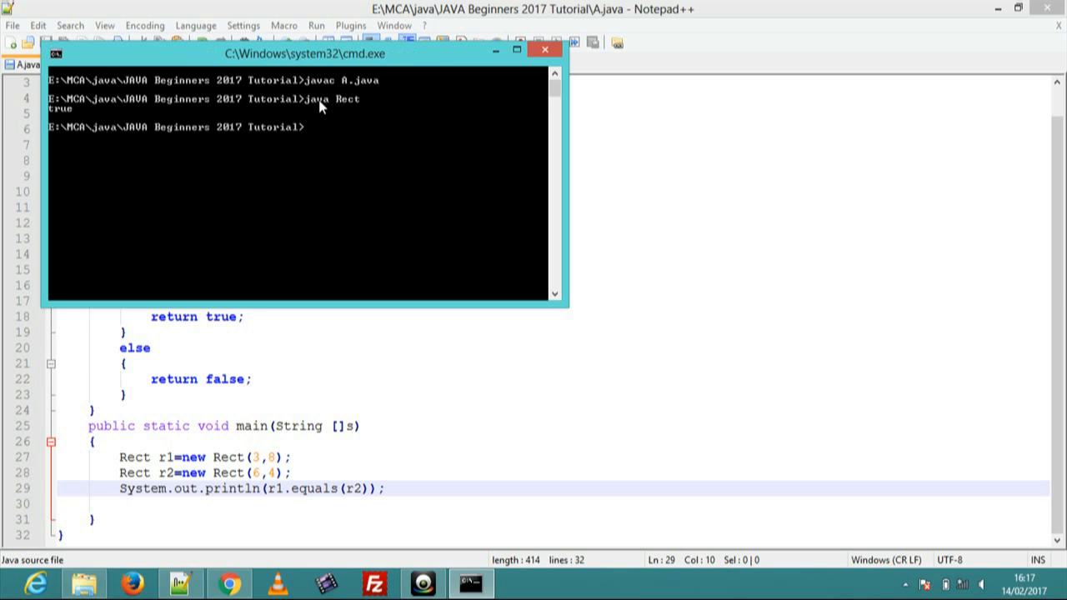
pyautogui.moveTo(397, 424)
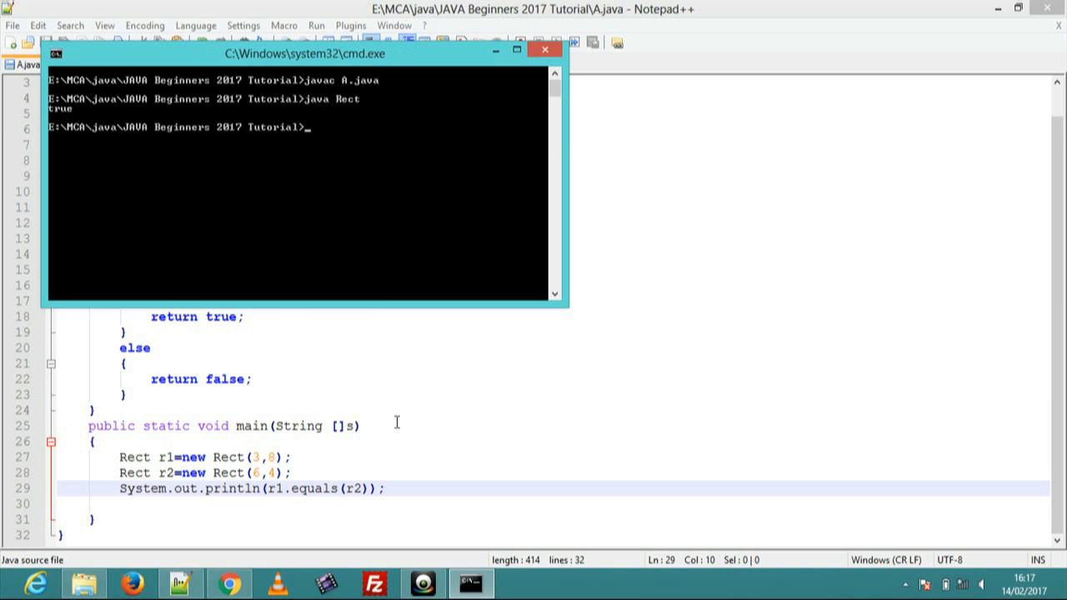